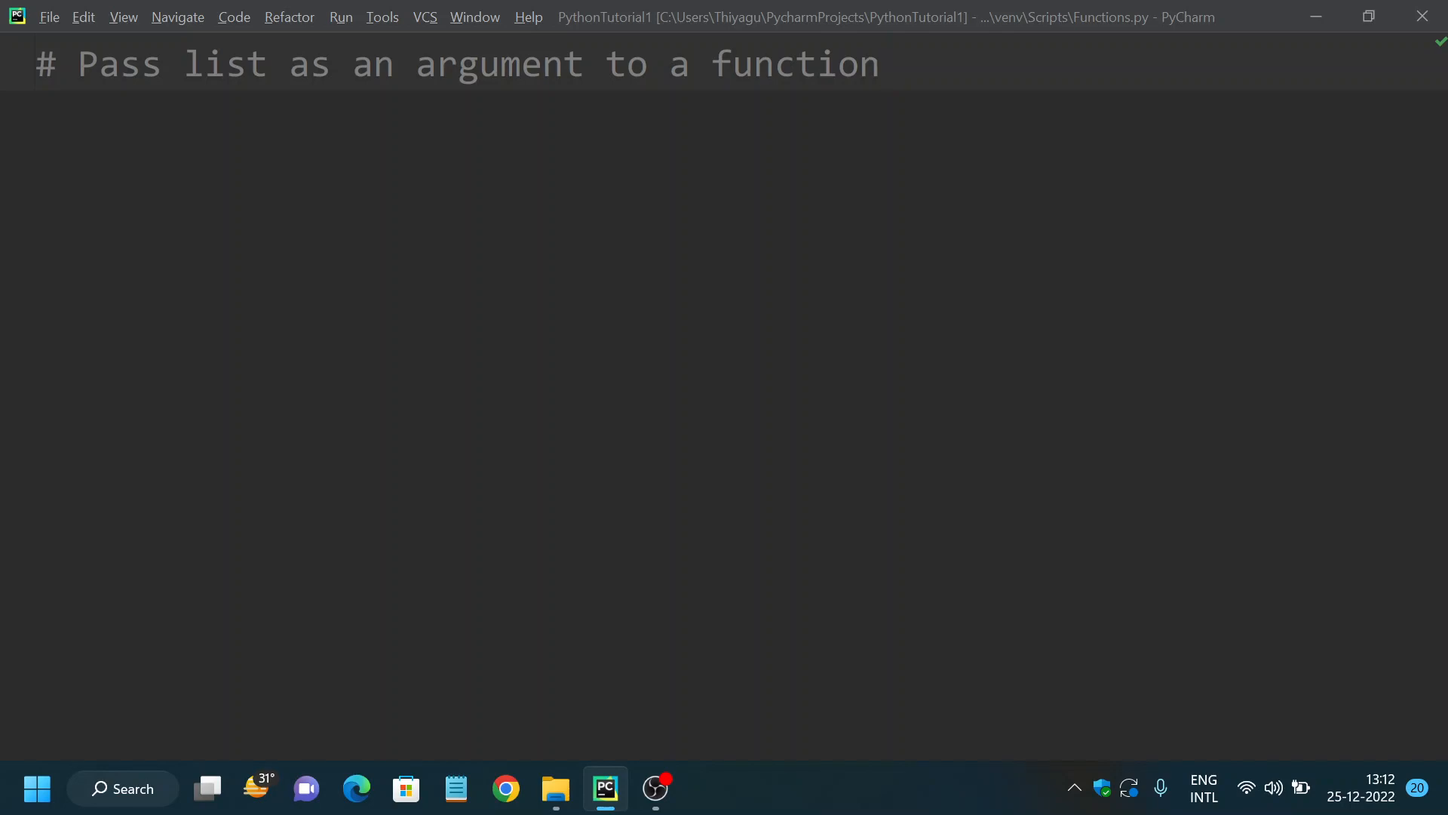
# - Define an empty players() function header below the comment
pyautogui.click(879, 64)
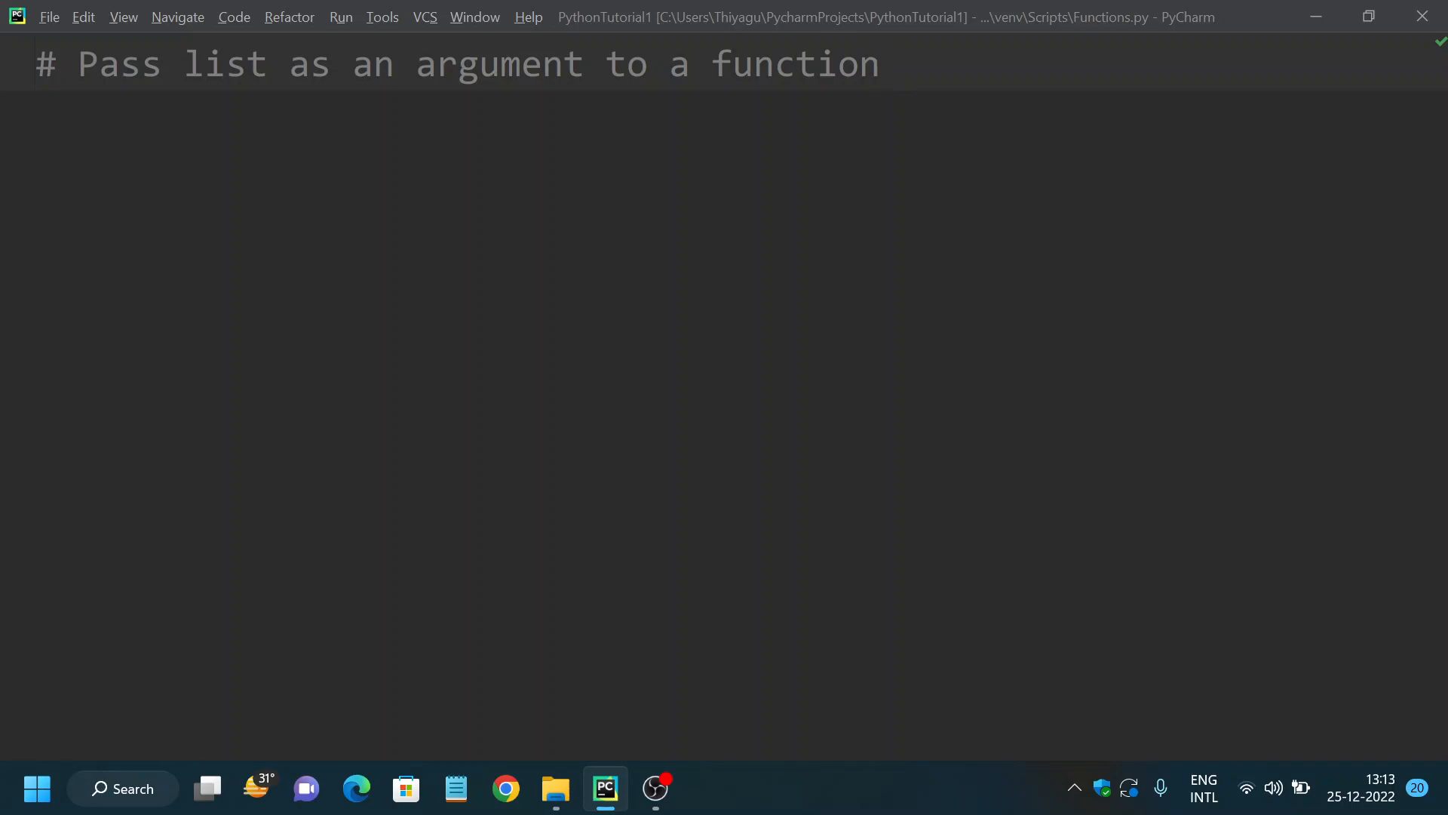
pyautogui.click(880, 64)
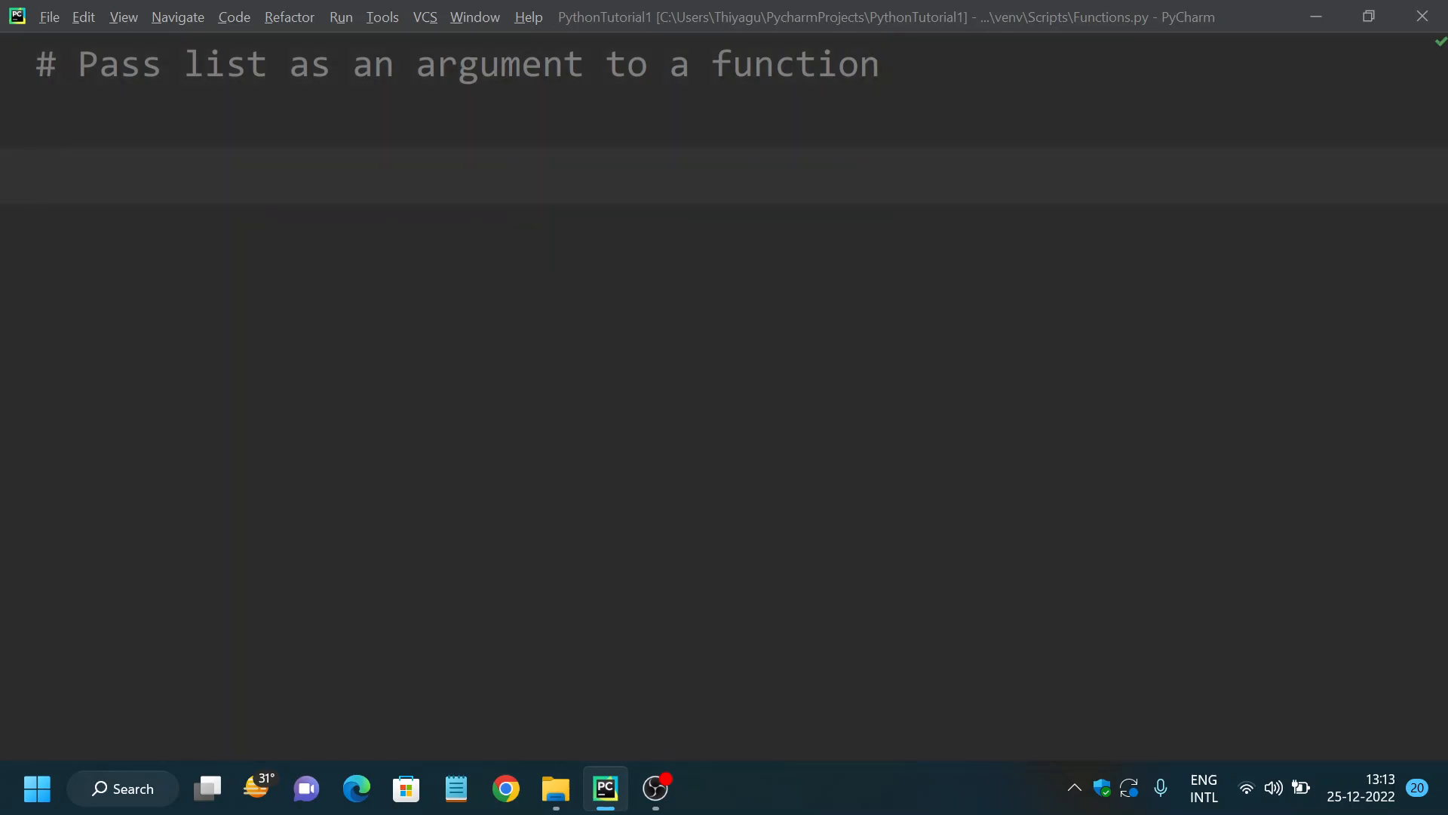
pyautogui.write('def')
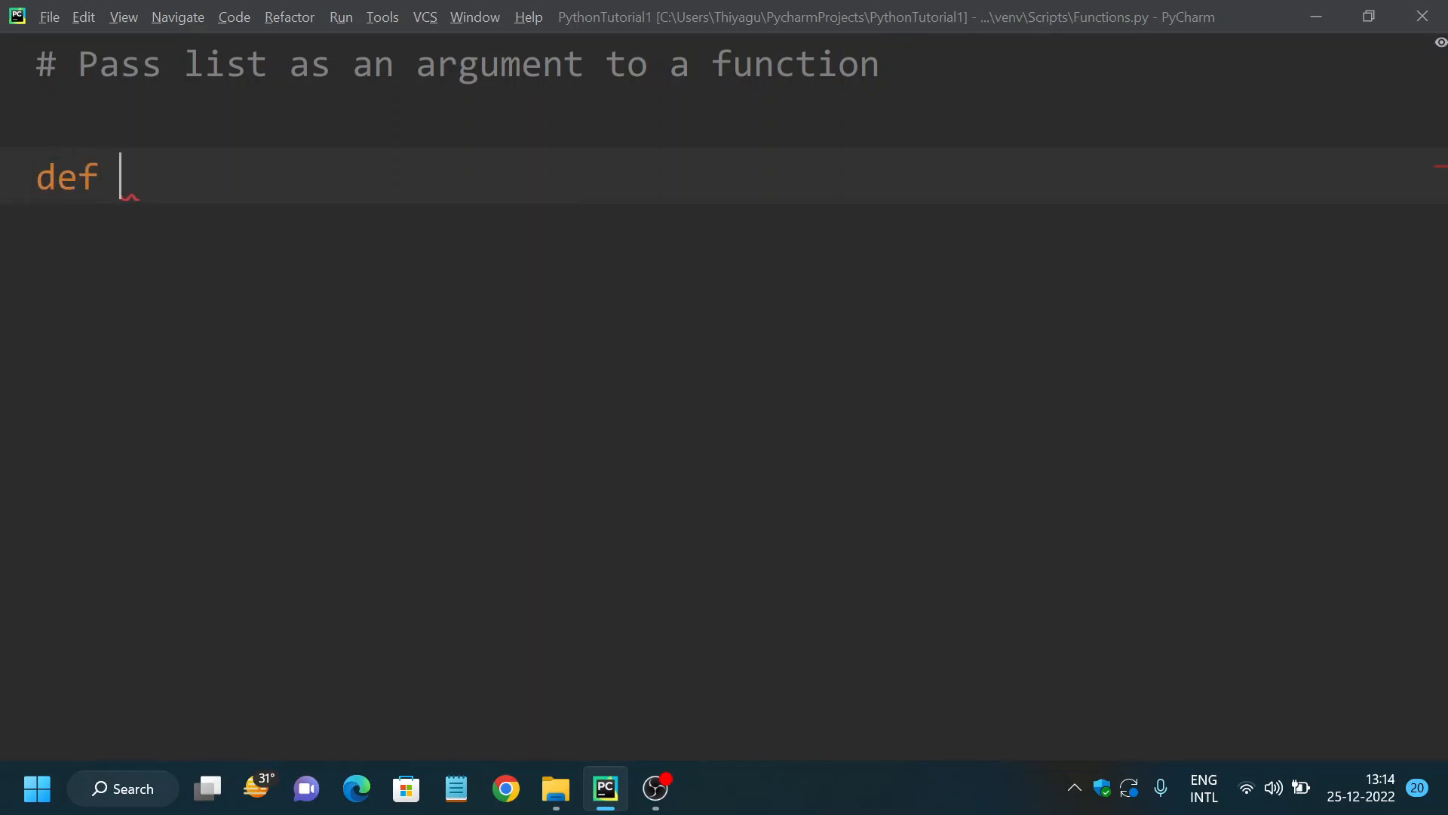
pyautogui.write('players')
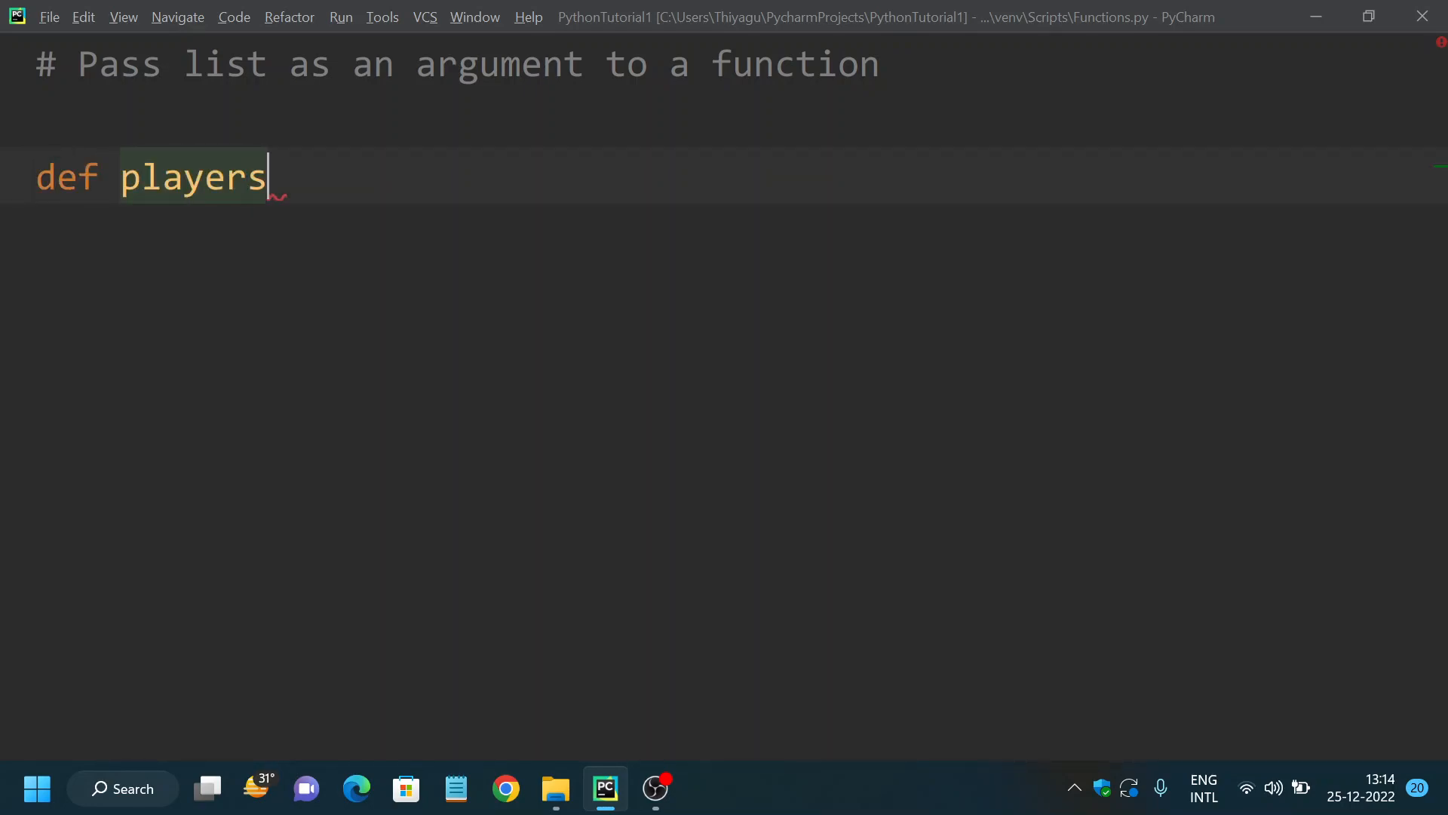
pyautogui.write('(')
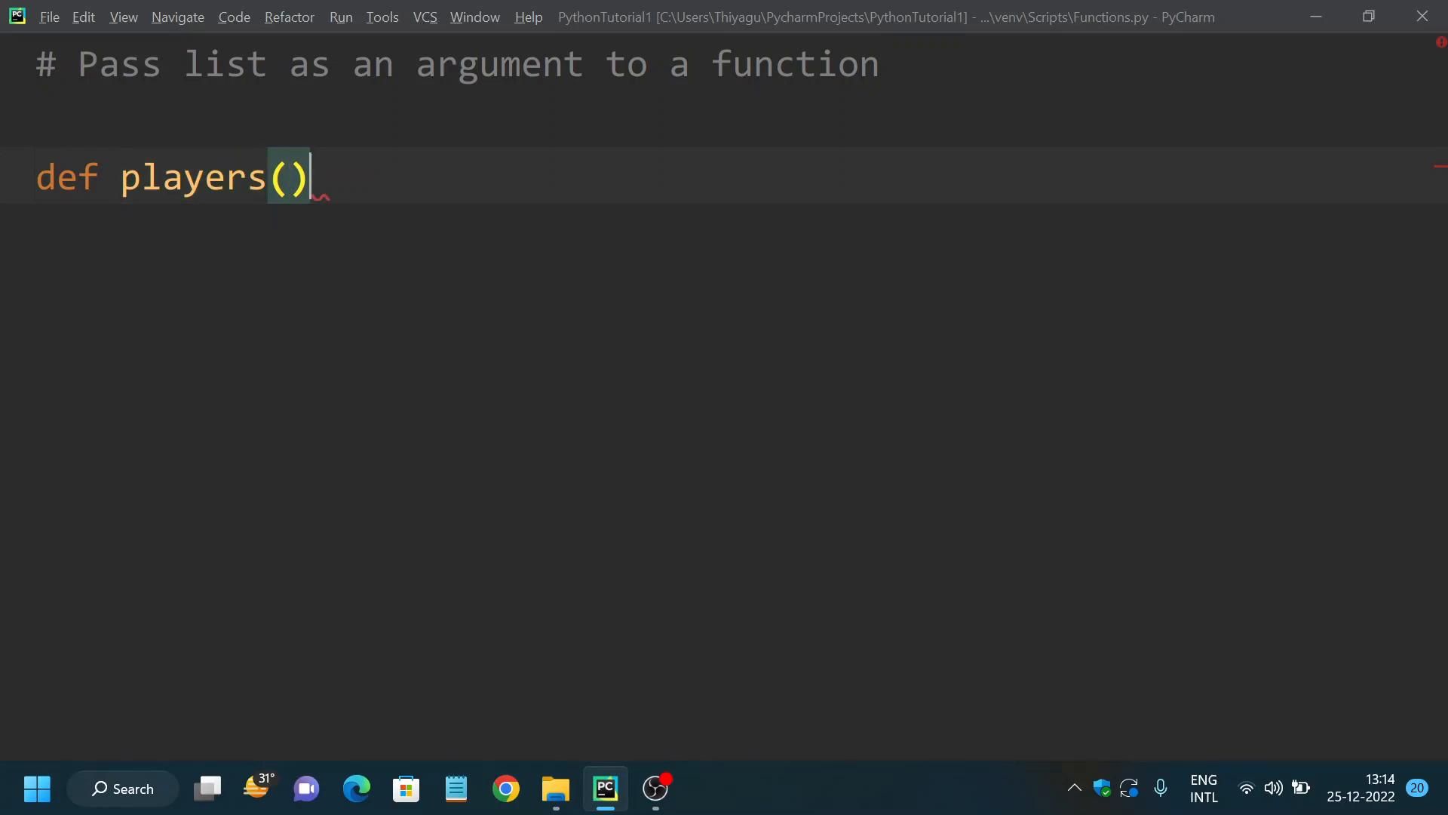
pyautogui.write(':')
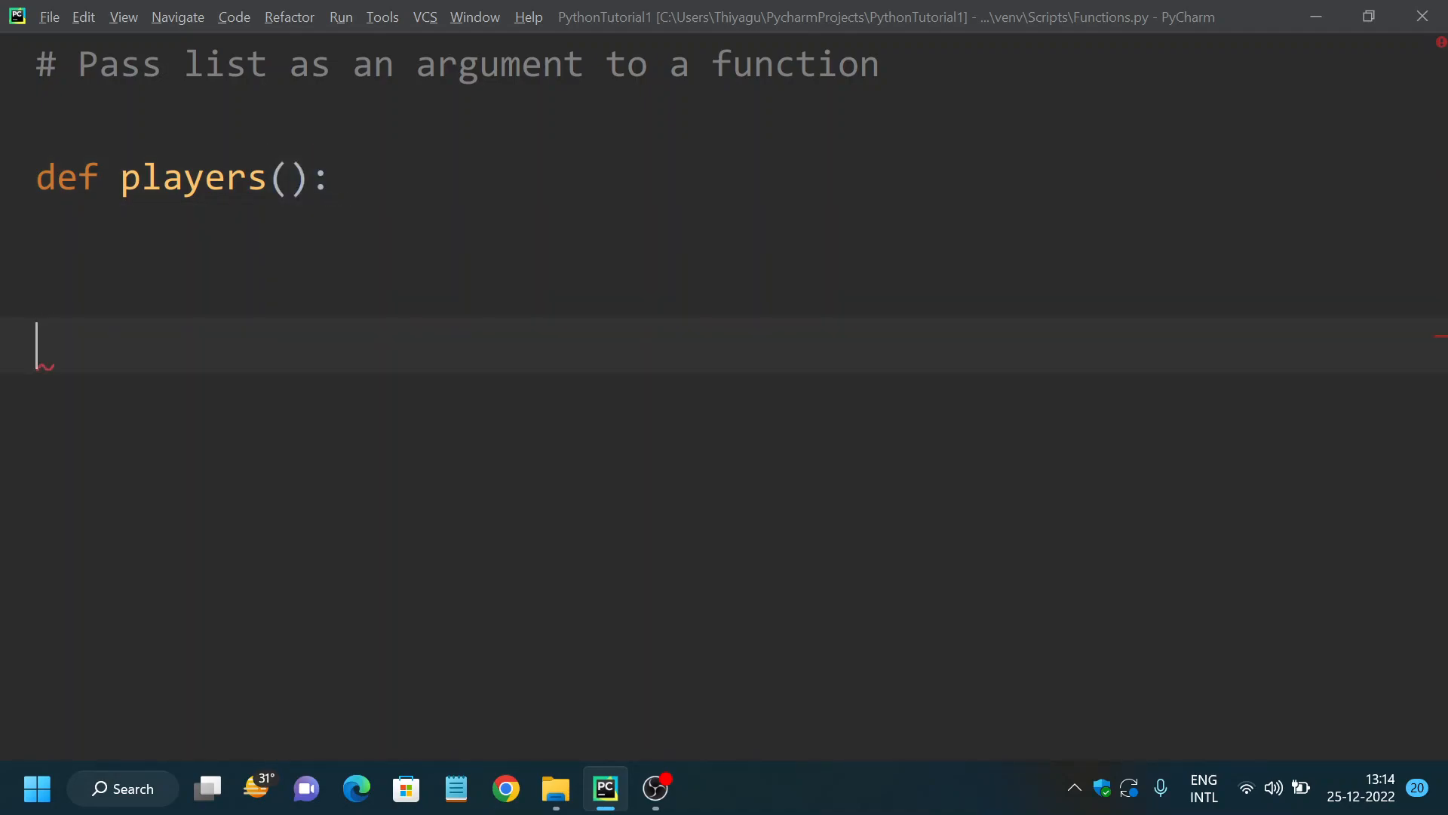
# - Add the list playername = ['Sachin','Dhoni','Virat'] a few lines below
pyautogui.write('play')
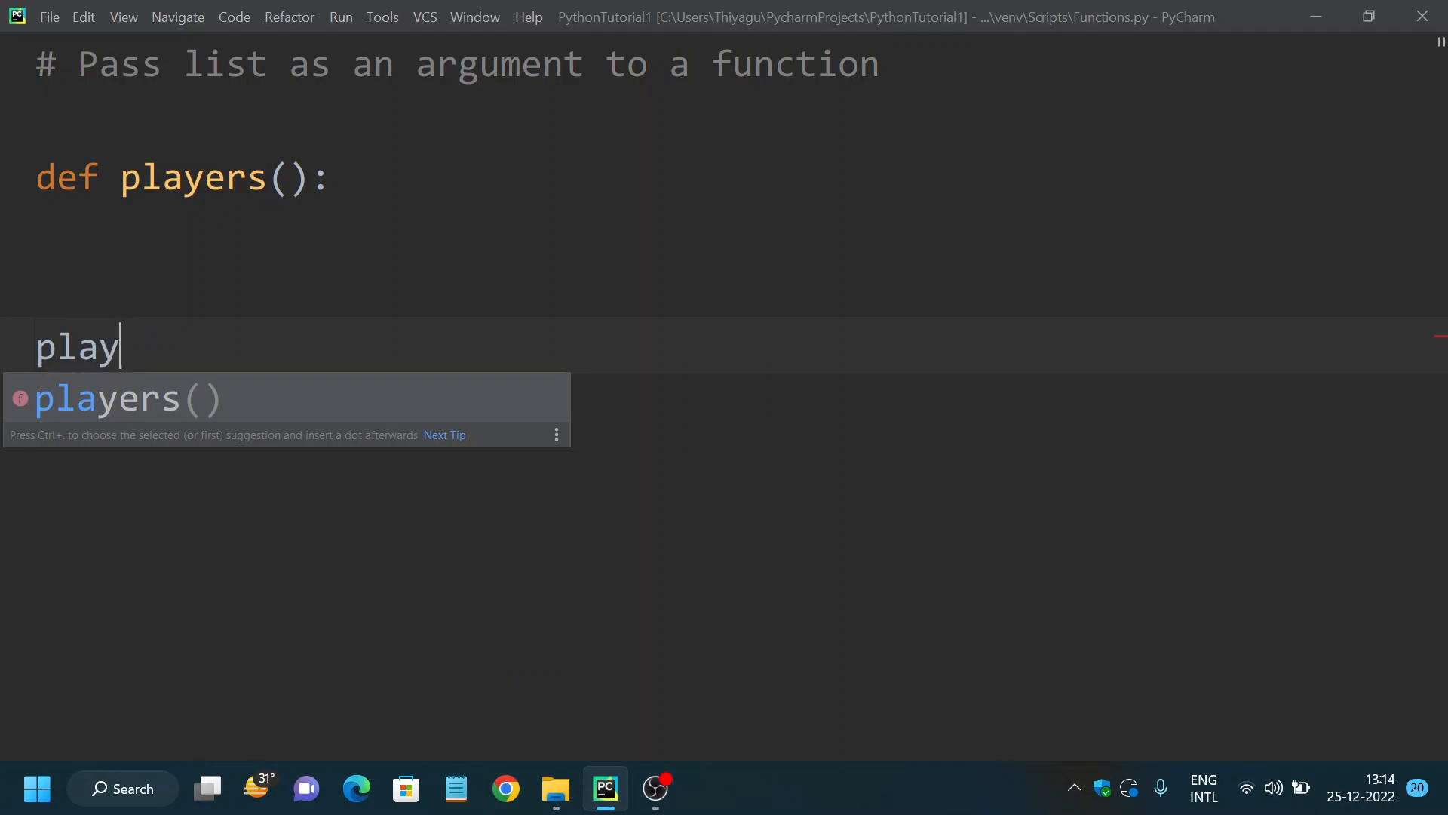
pyautogui.write('ername =')
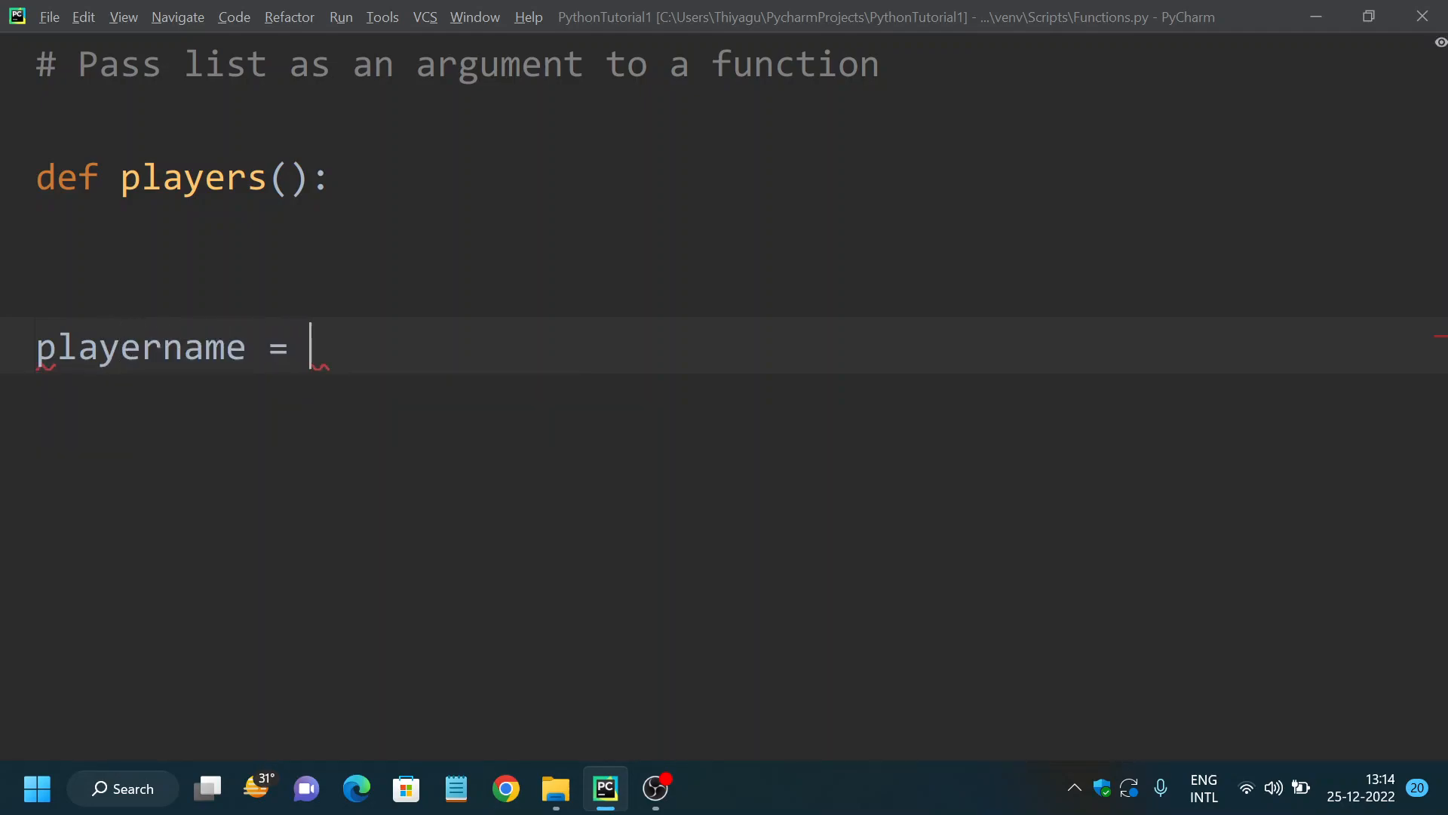
pyautogui.write('[]')
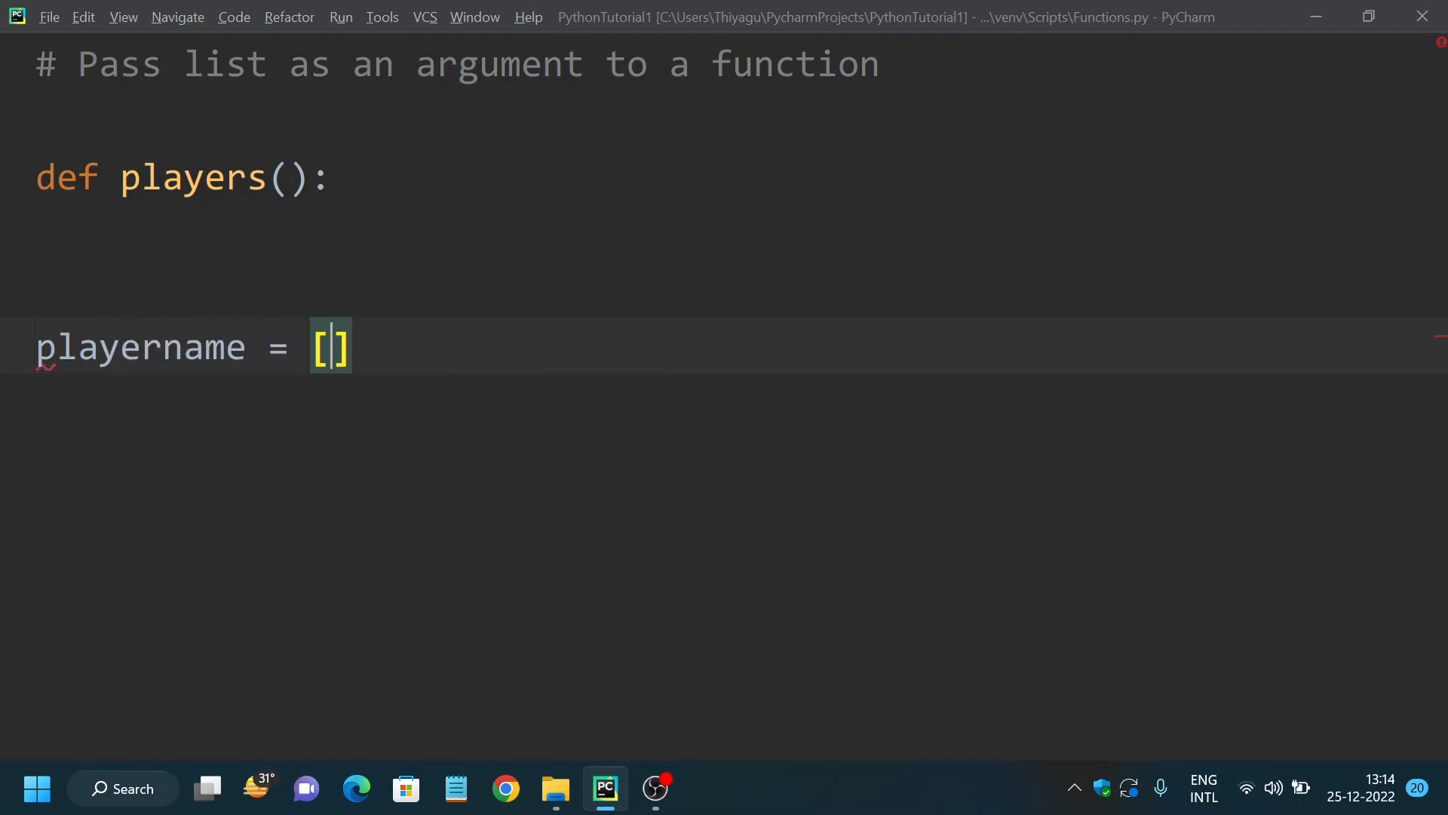
pyautogui.write("'S'")
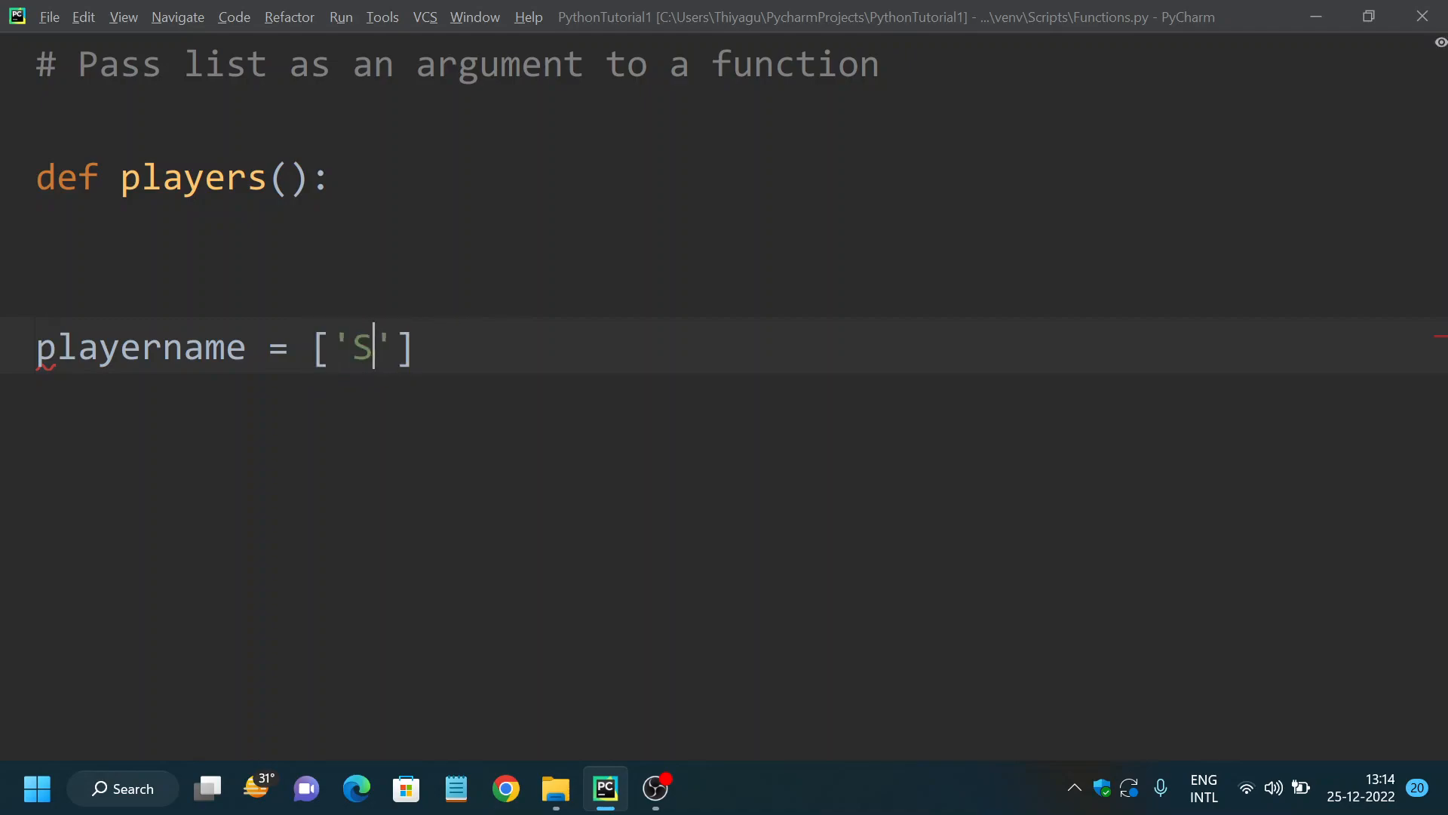
pyautogui.write('achin')
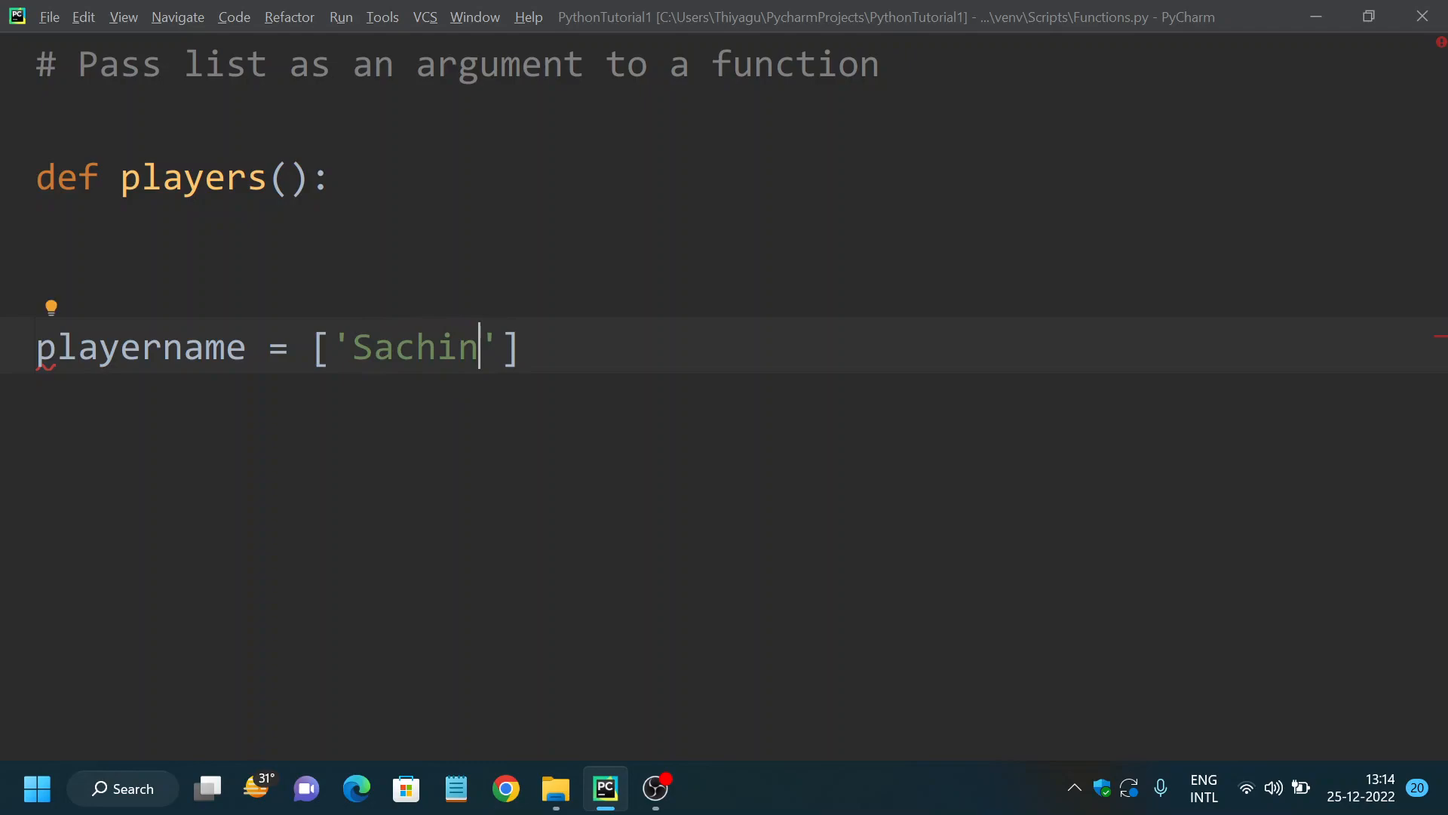
pyautogui.write(',')
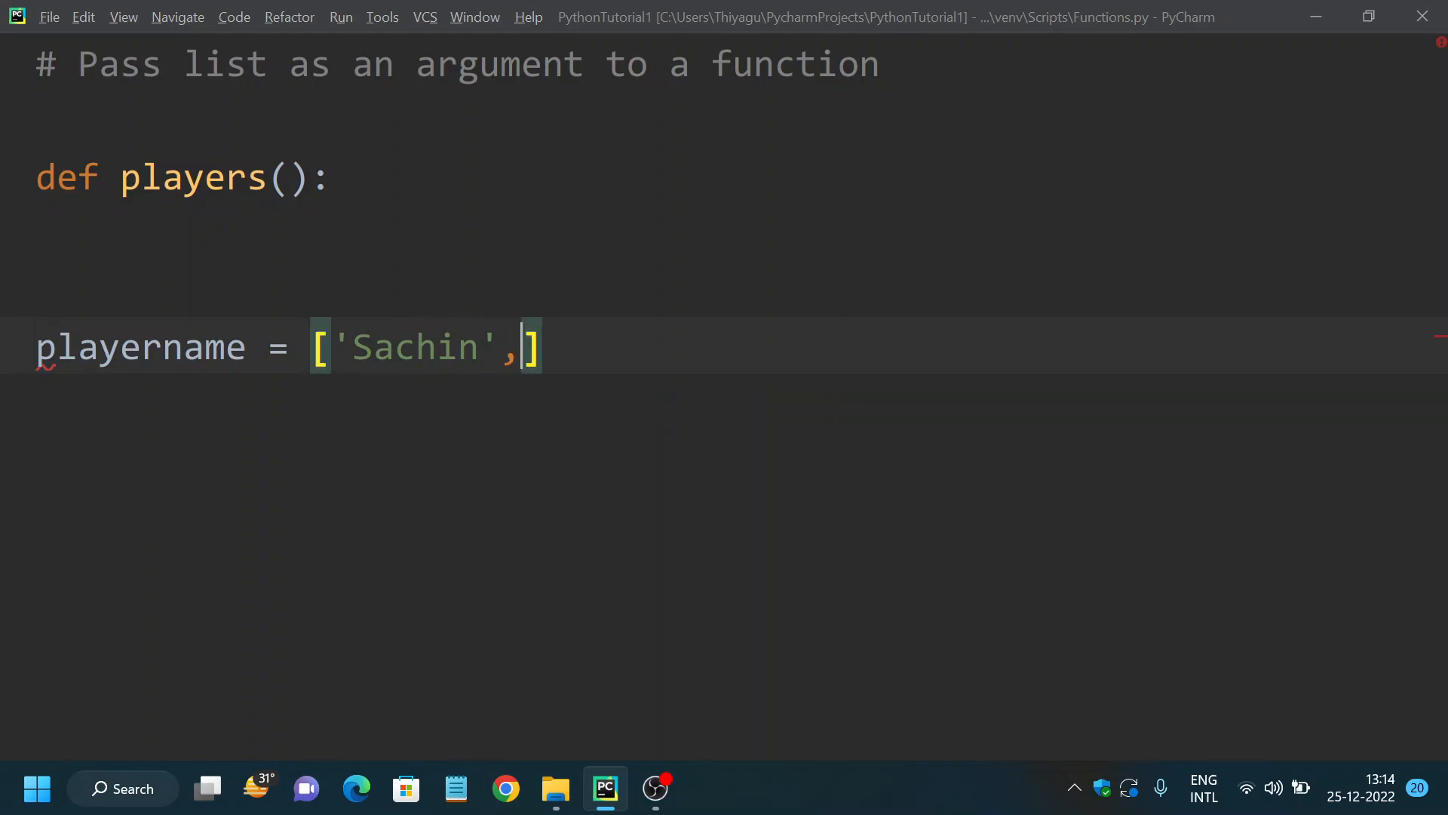
pyautogui.write("'D")
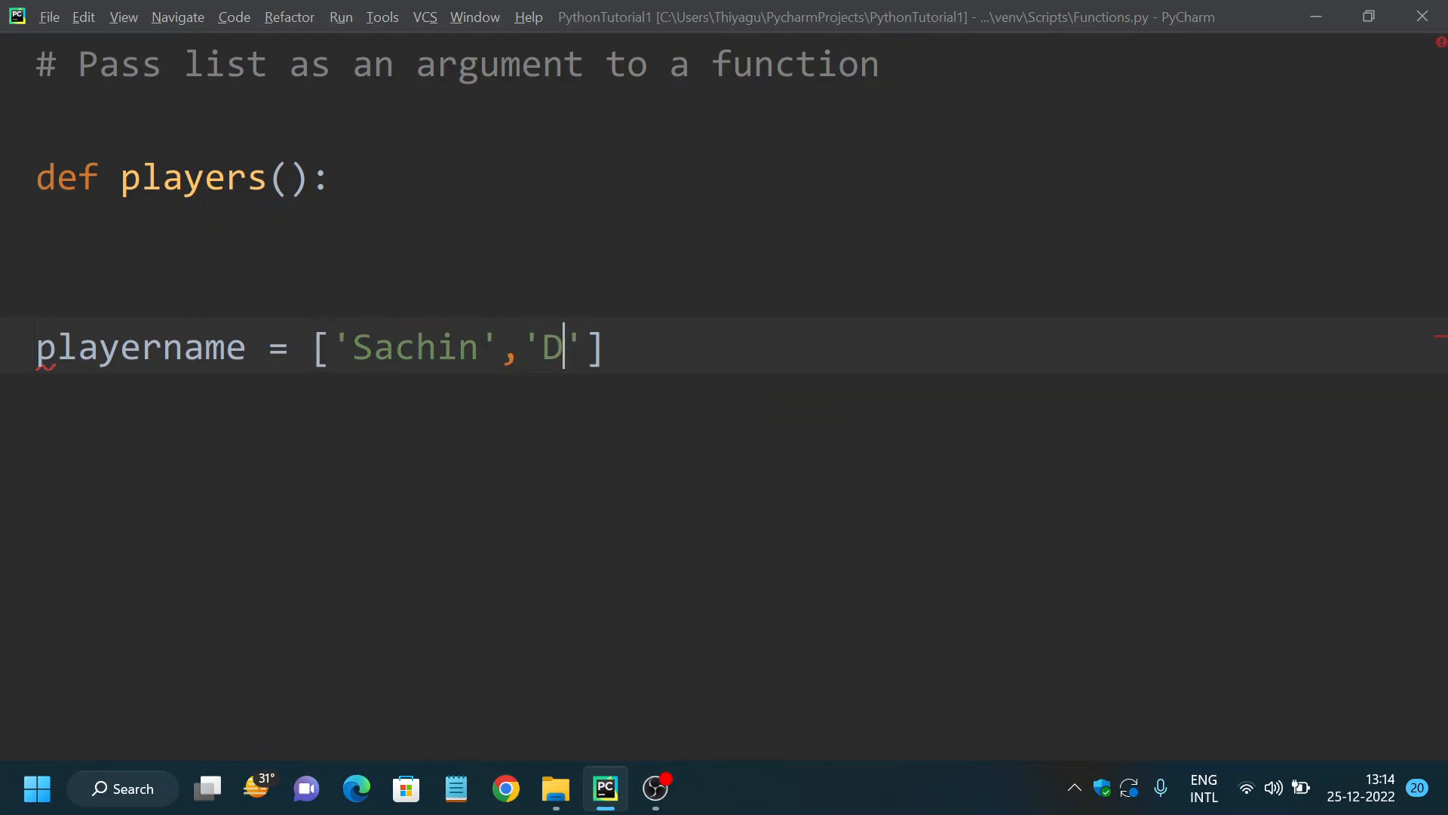
pyautogui.write('honi')
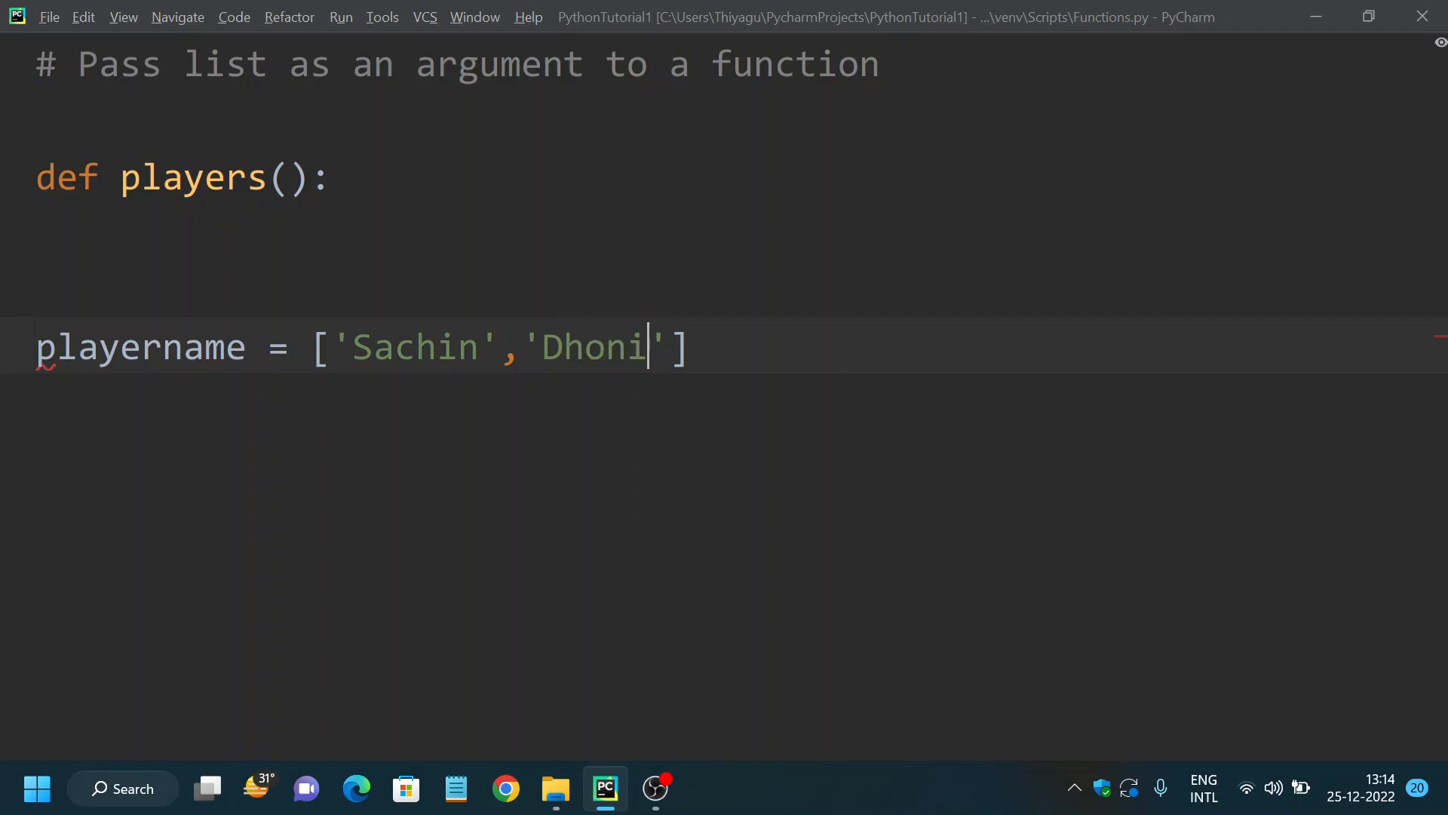
pyautogui.write(",''")
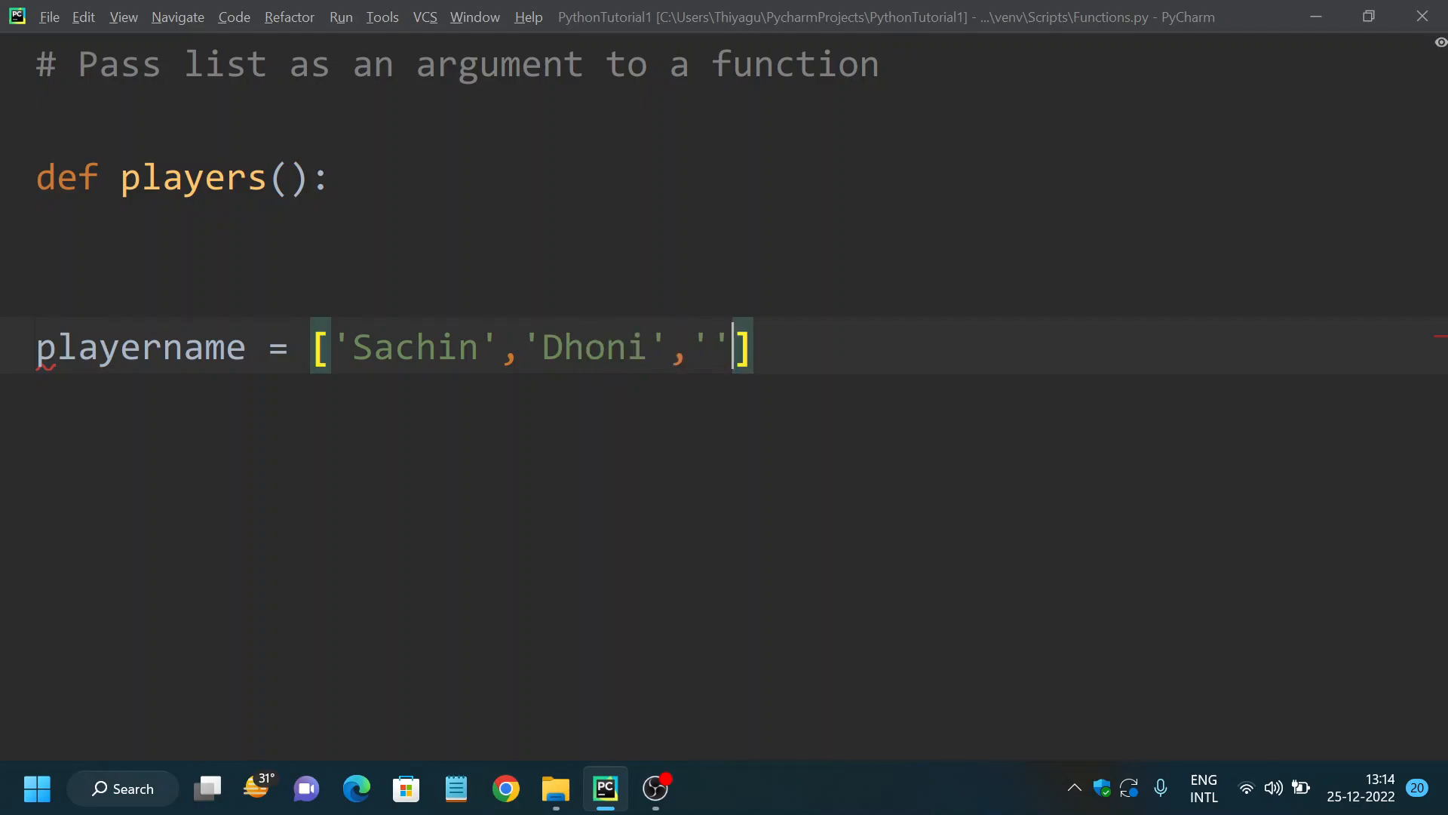
pyautogui.write('Virat')
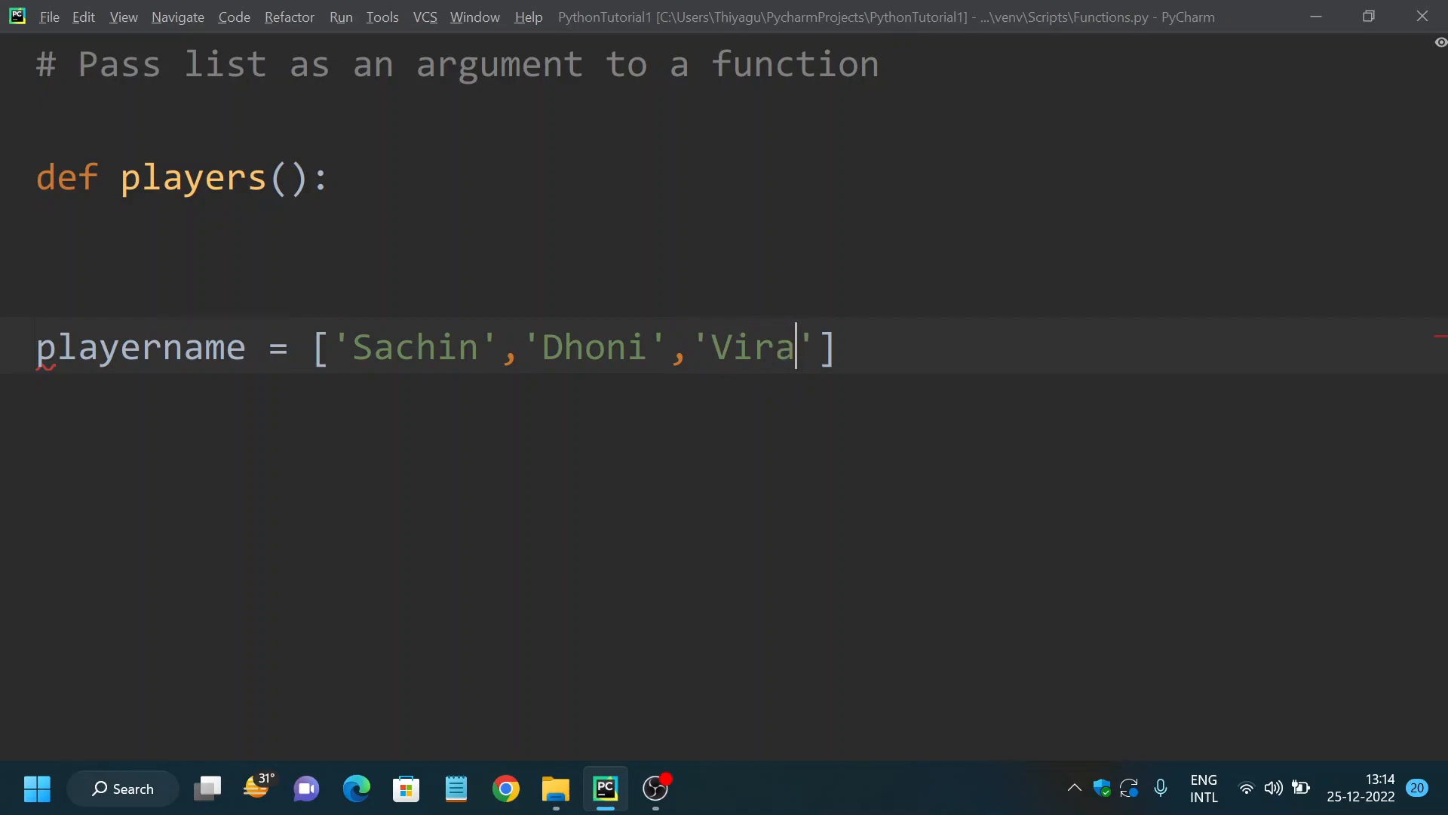
pyautogui.write('t')
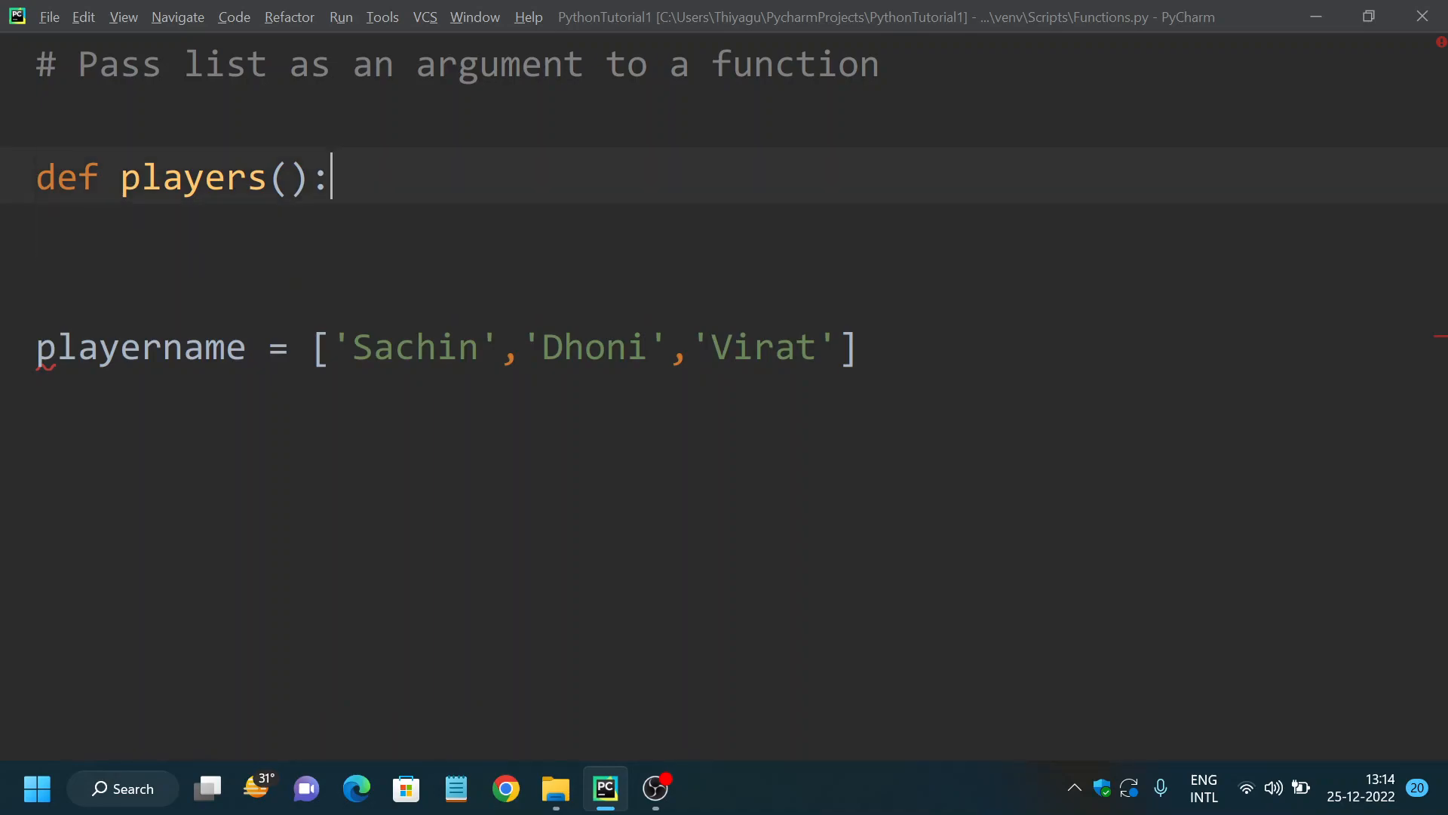
# - Give players() a playersname parameter and start an indented body
pyautogui.write('pl')
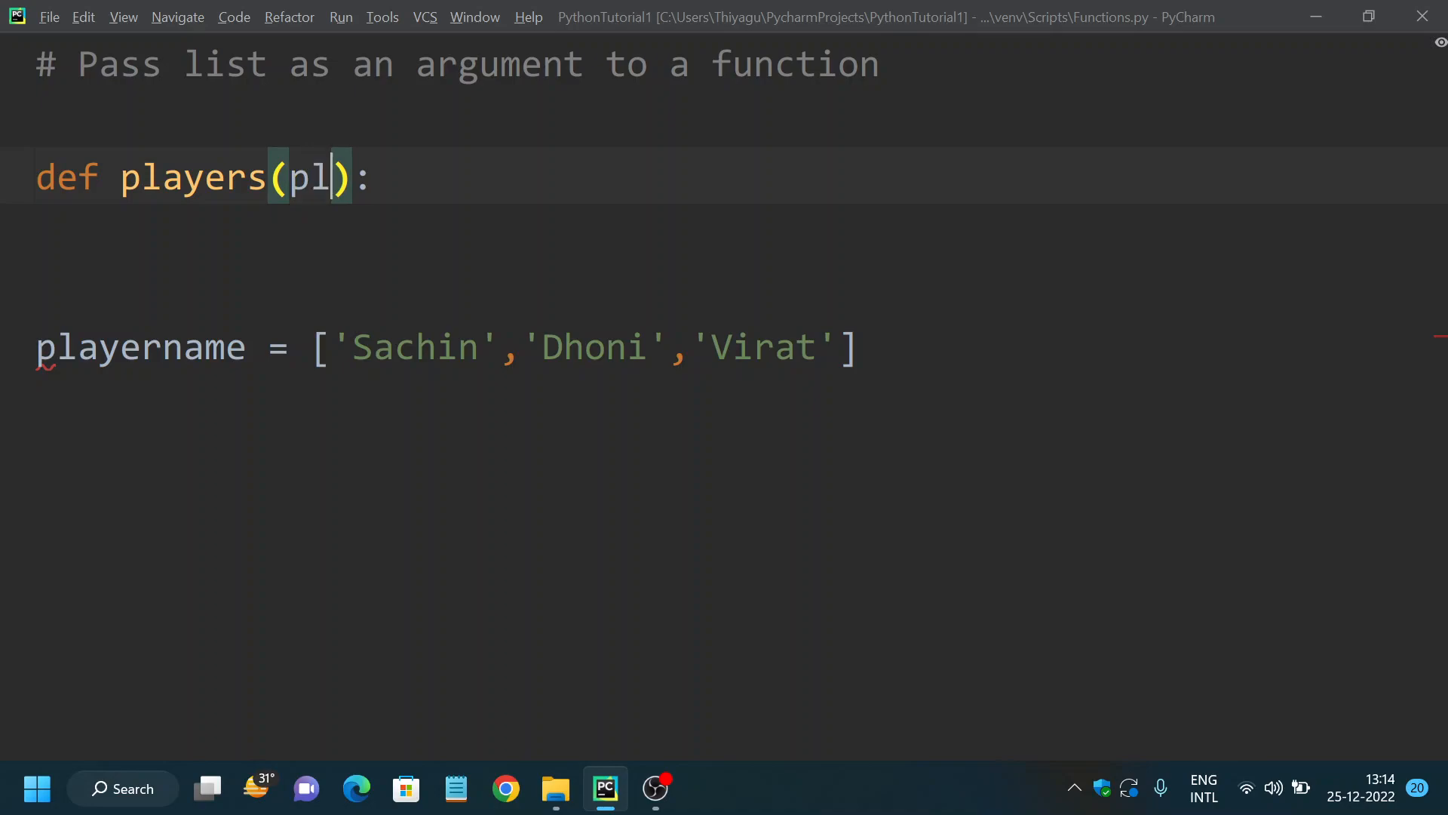
pyautogui.write('ay')
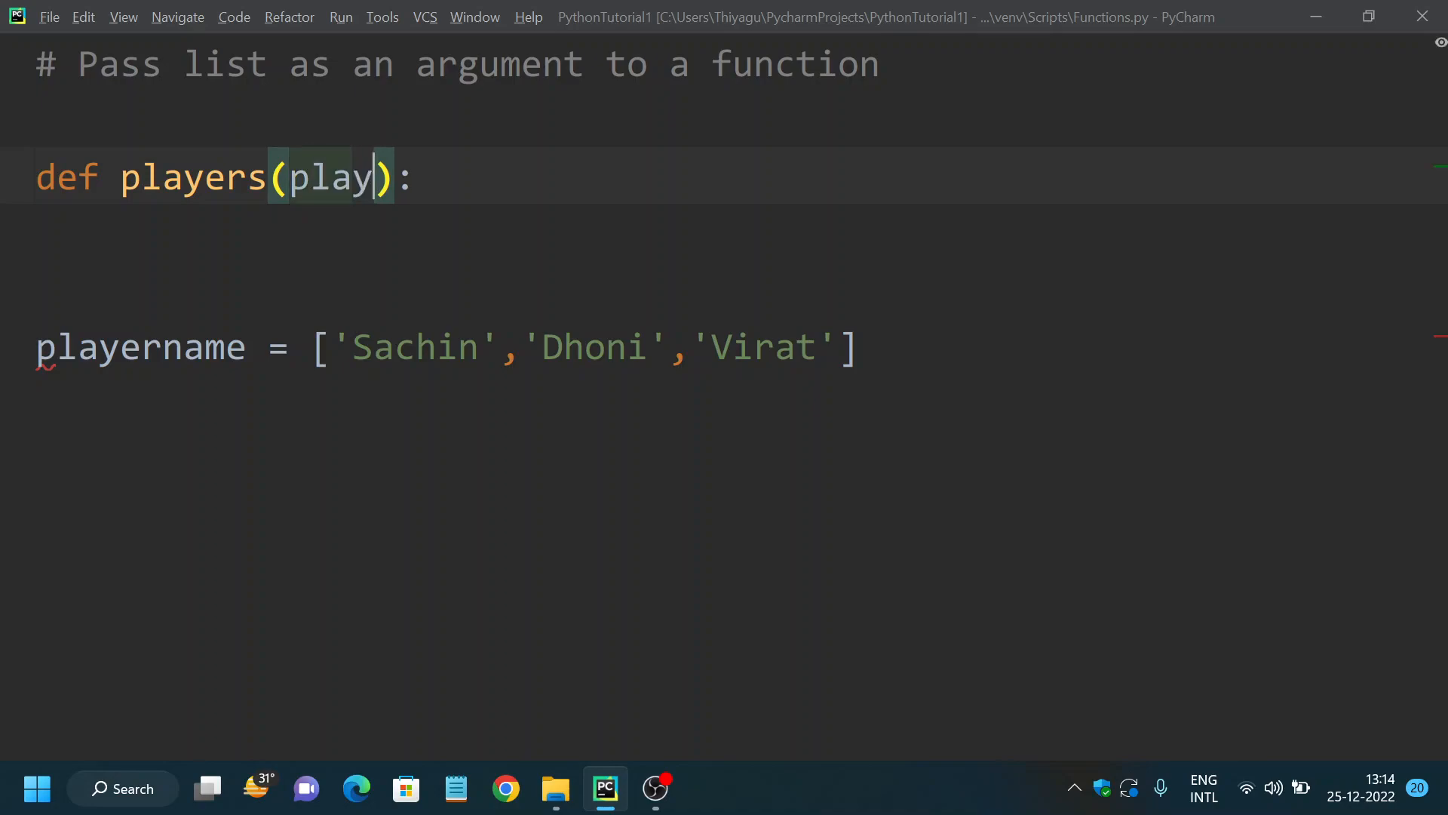
pyautogui.write('ers')
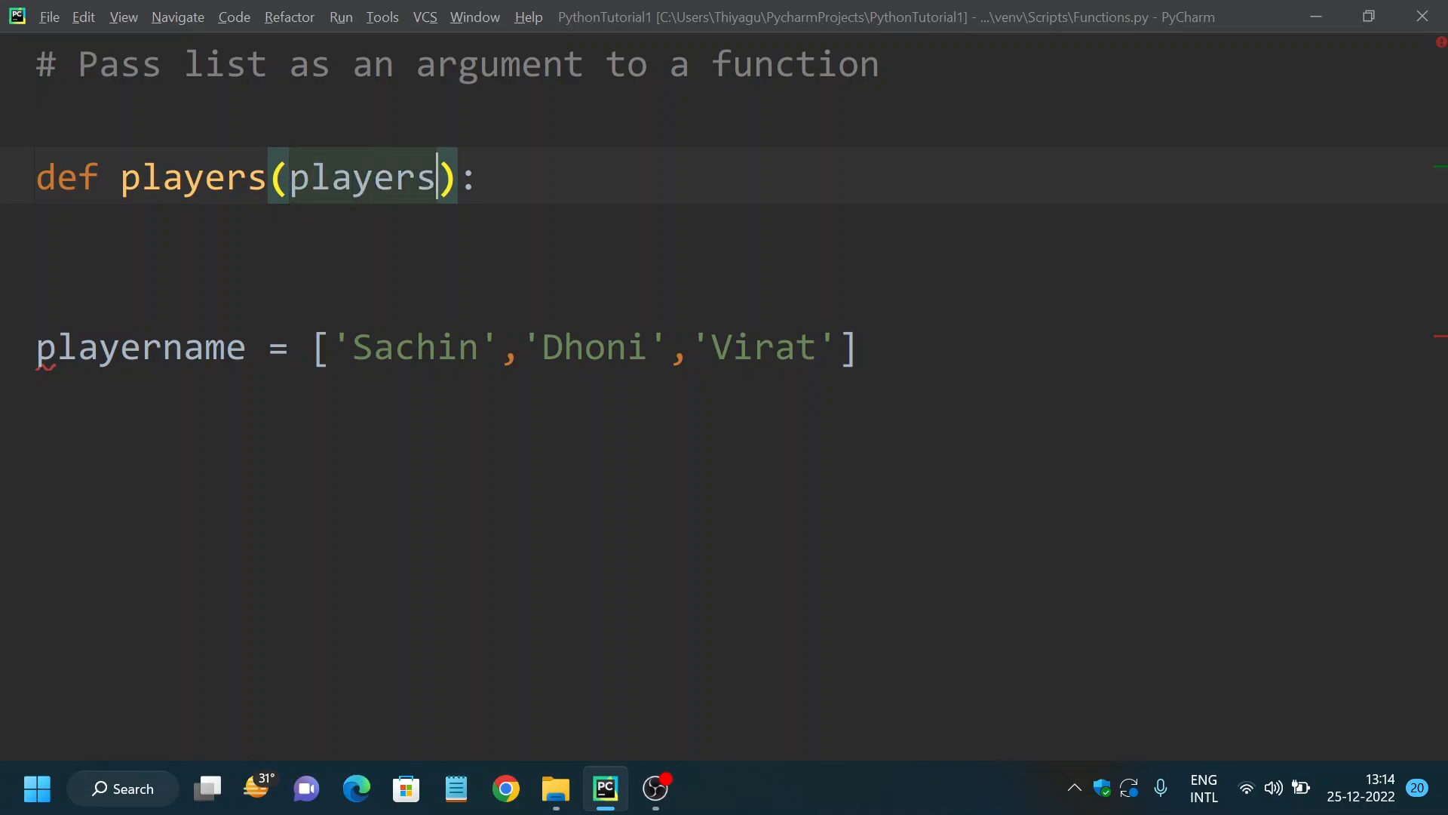
pyautogui.write('name')
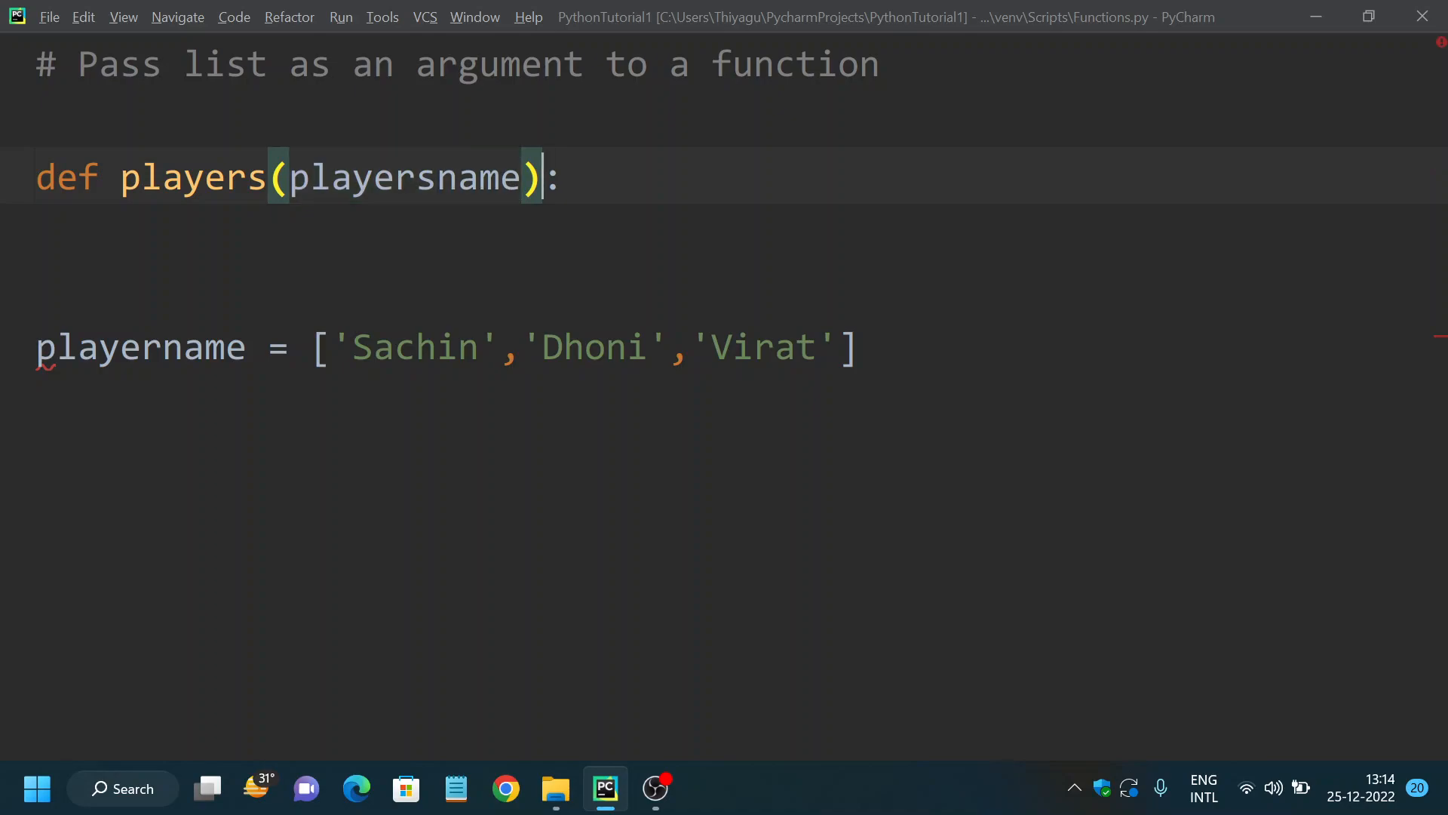
pyautogui.press('enter')
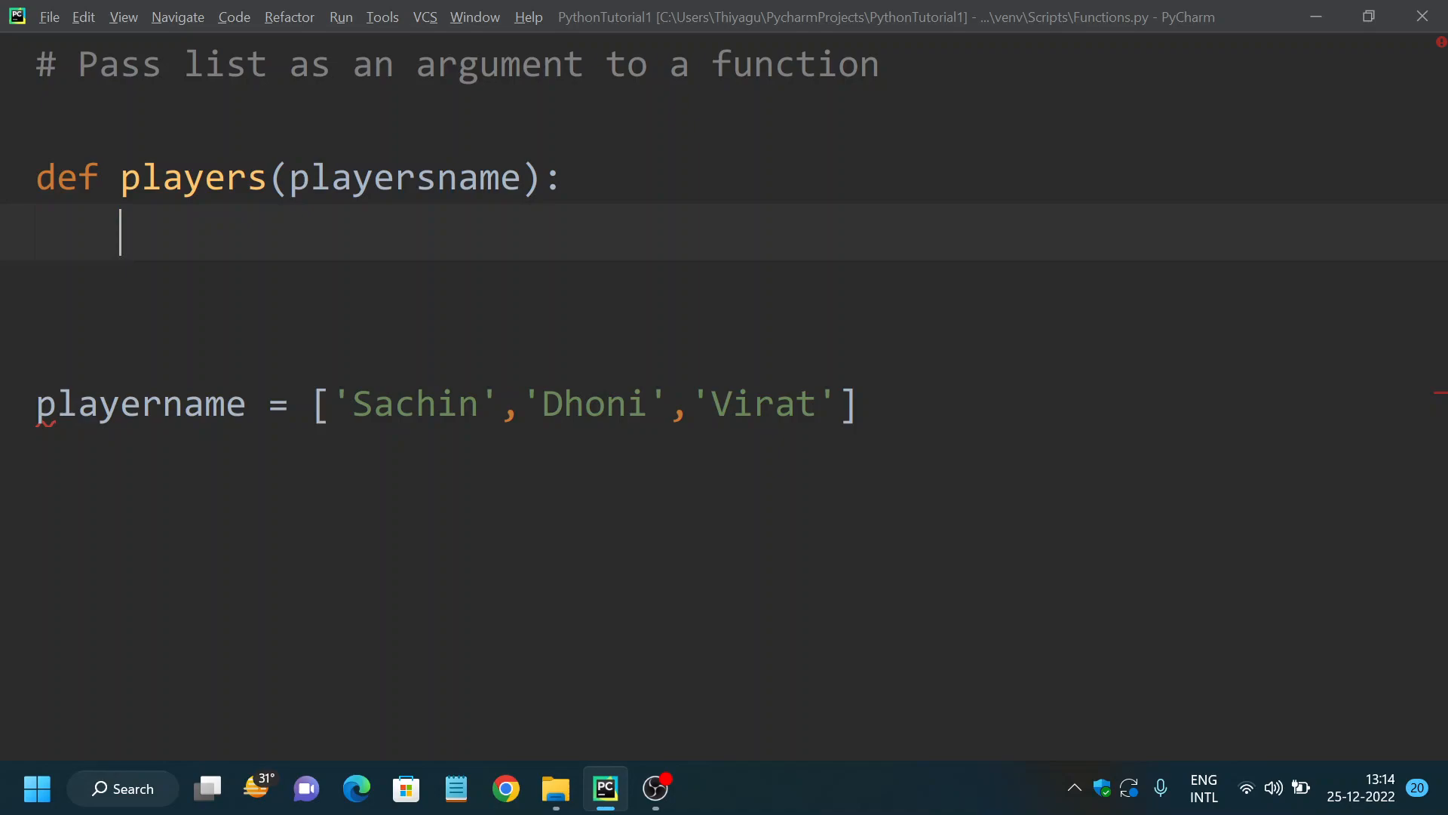
# - Loop over the list printing each x, and begin the players(playersname) call
pyautogui.write('for x')
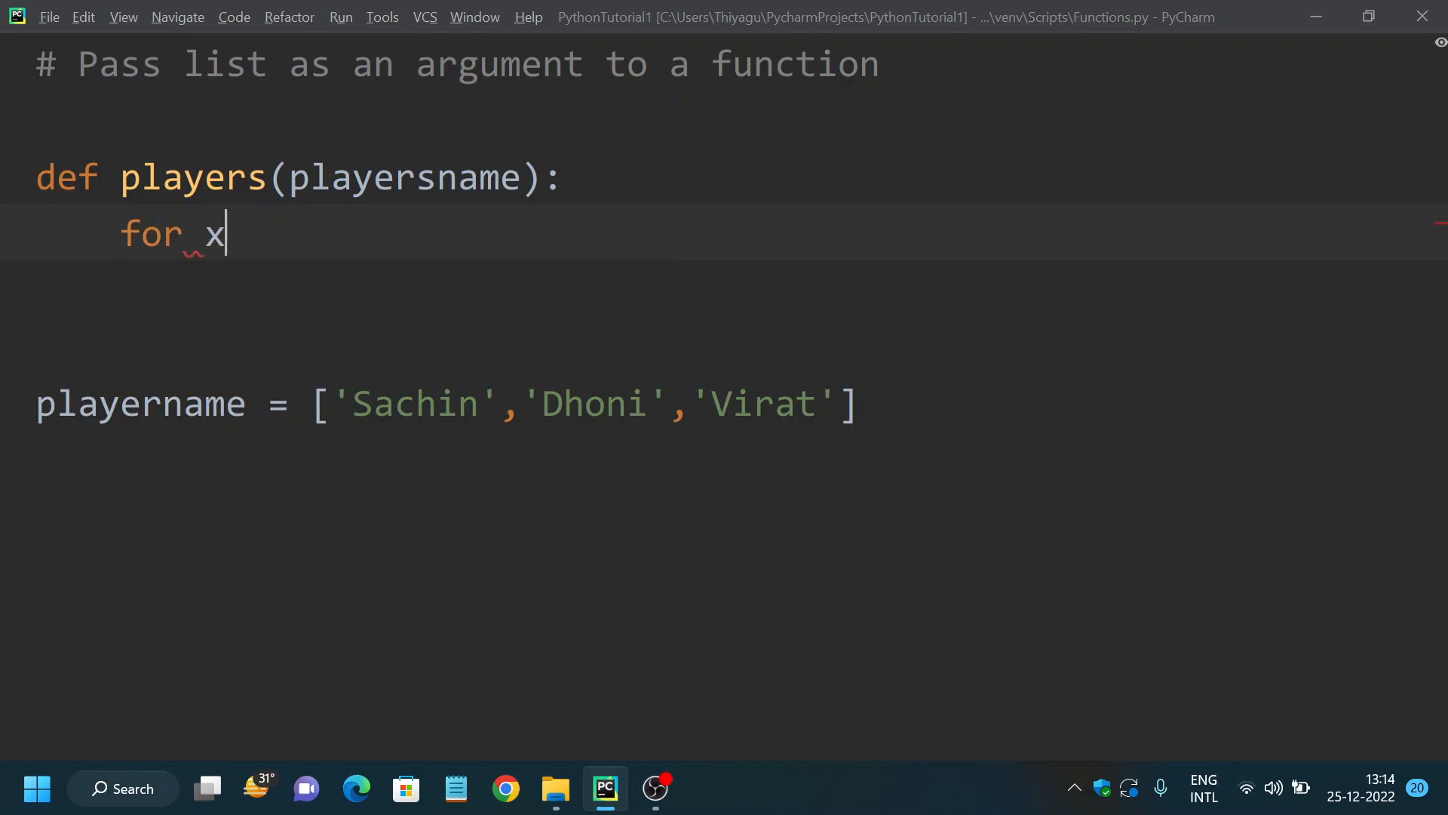
pyautogui.write('in playername:')
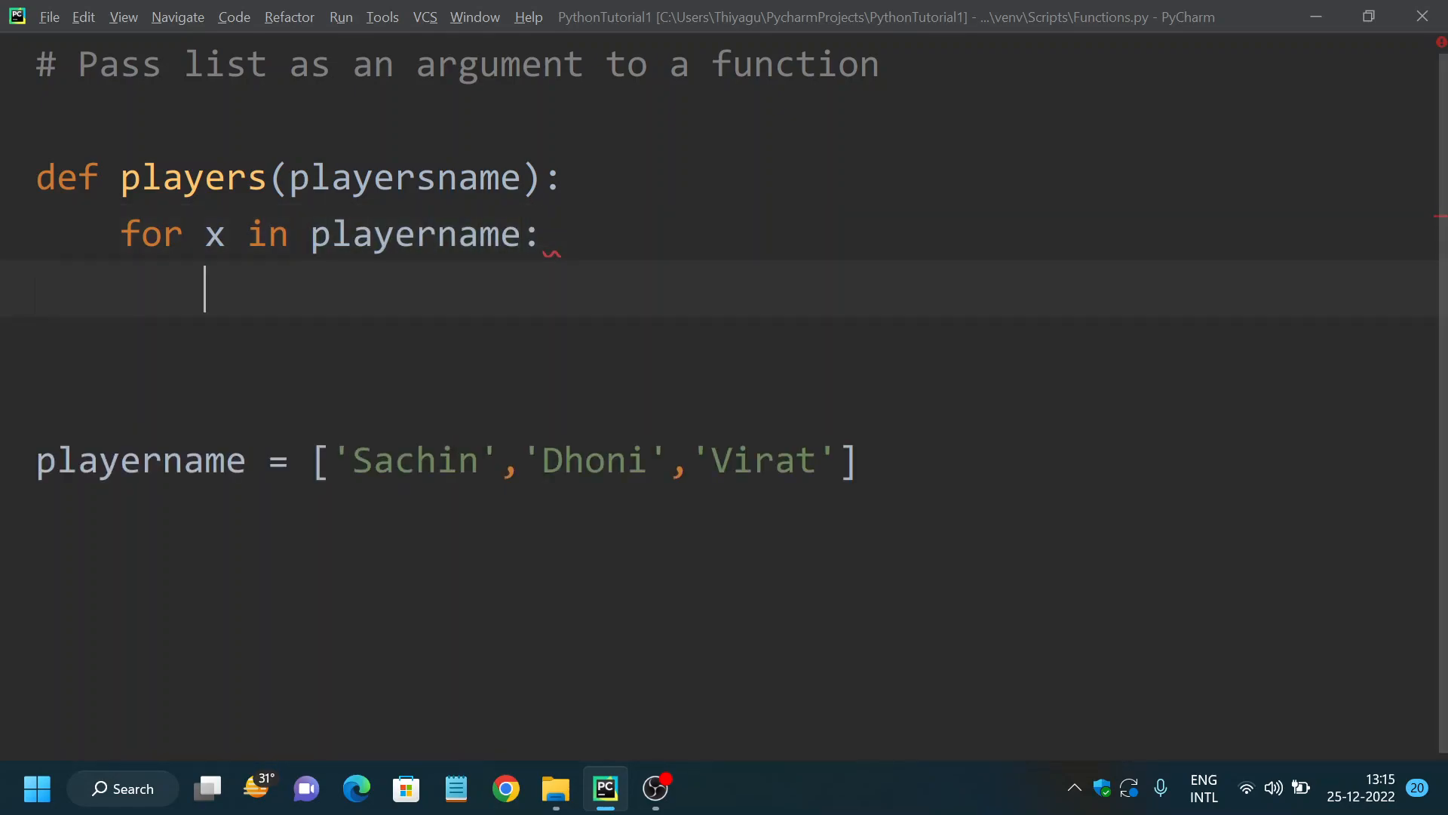
pyautogui.write('print(')
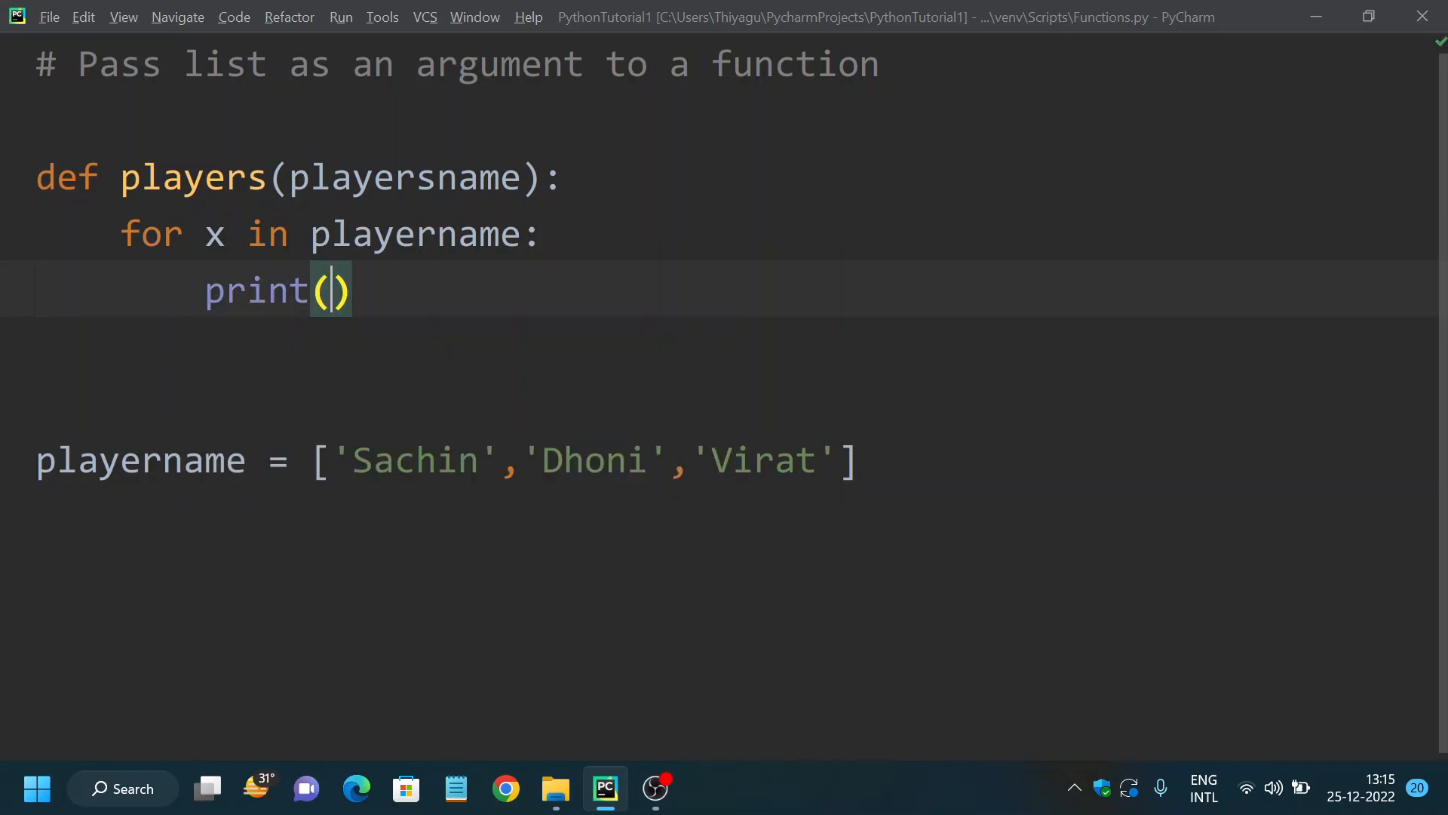
pyautogui.write('x')
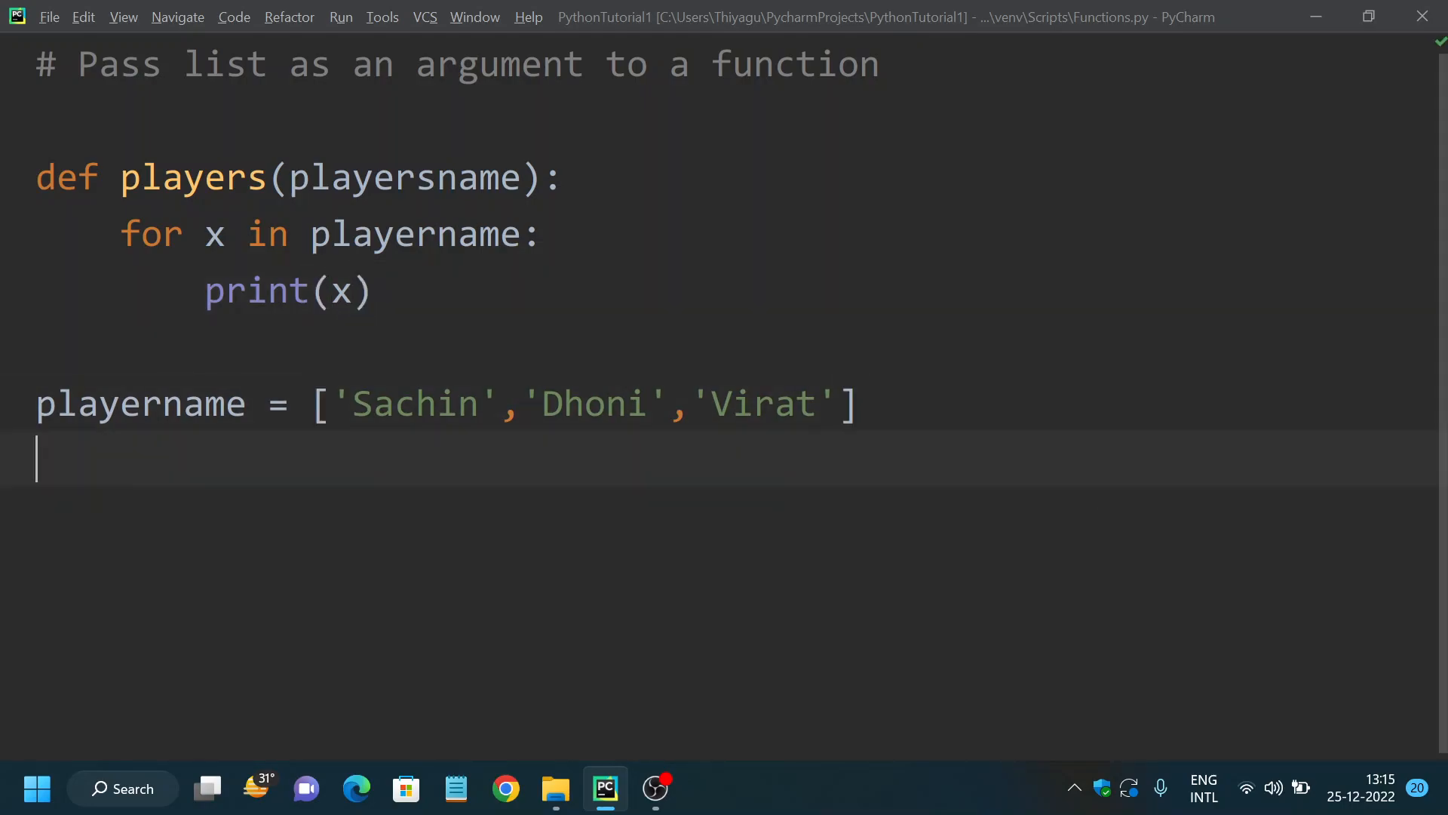
pyautogui.write('players(playersname')
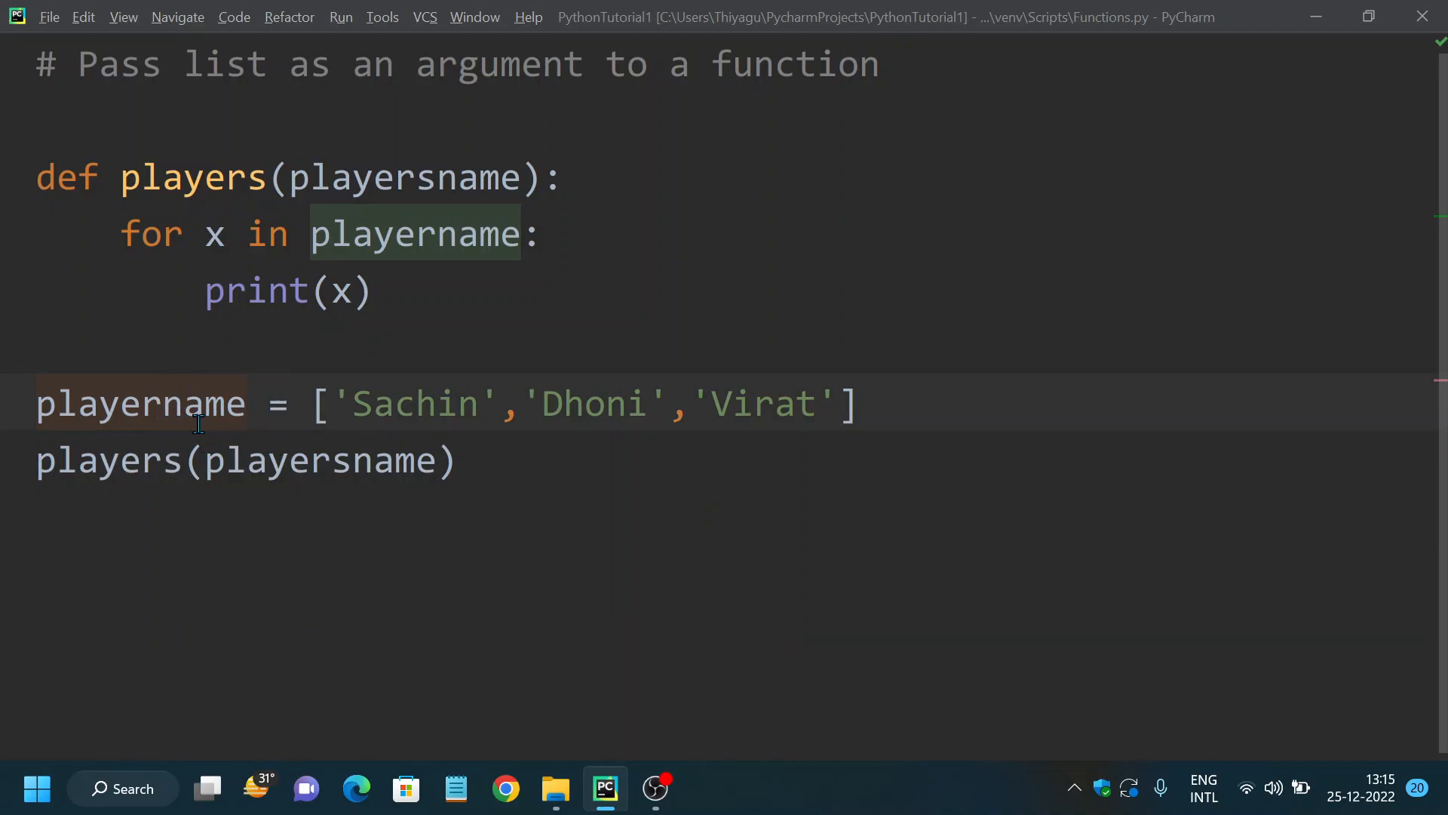
# - Rename playername to playersname and run Functions, printing Sachin, Dhoni and Virat
pyautogui.click(164, 403)
pyautogui.write('s')
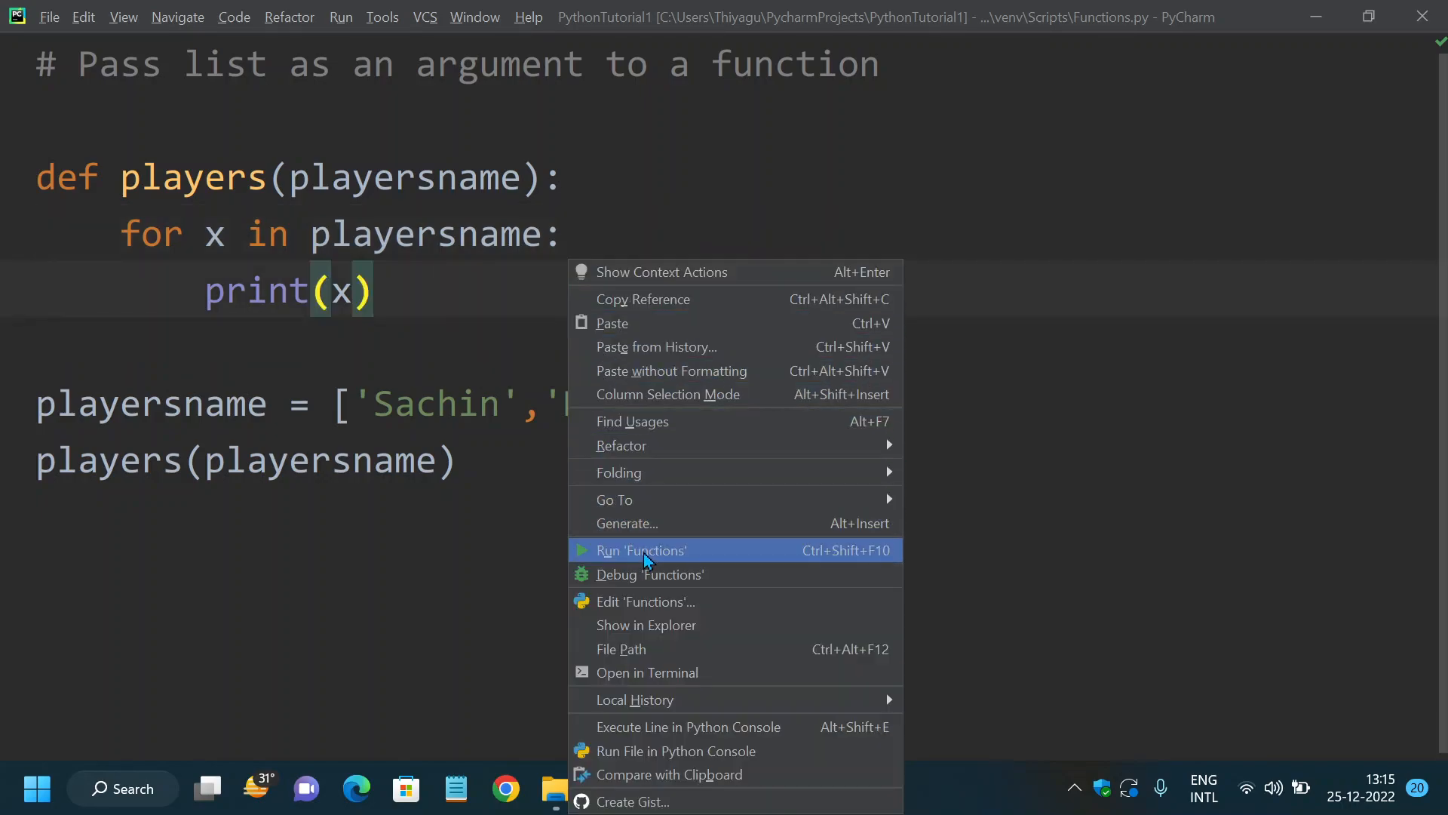
pyautogui.click(640, 550)
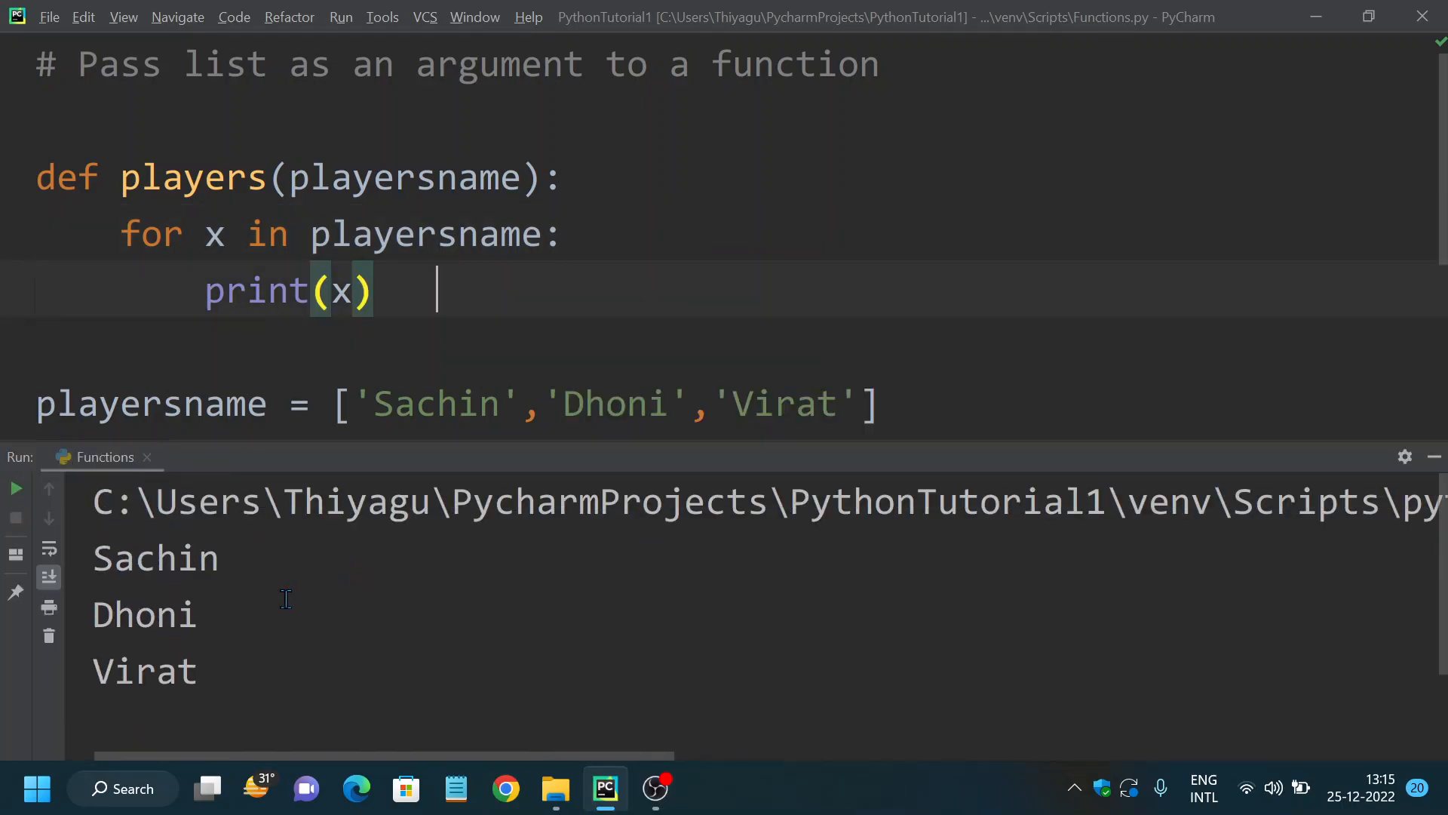
pyautogui.moveTo(92, 556); pyautogui.dragTo(199, 616)
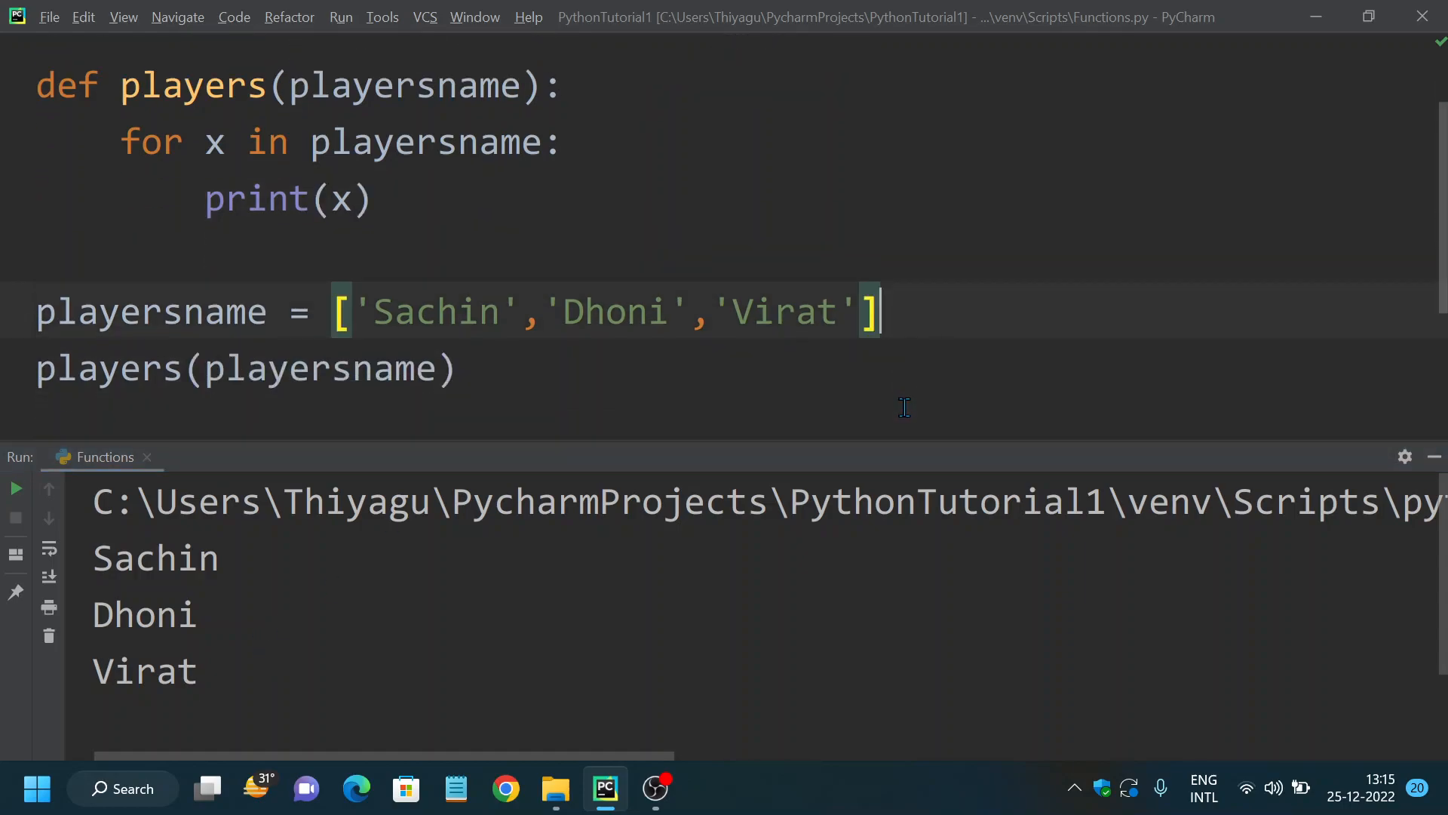
# - Delete all the old code and type list1 = [6,3,5,12,9]
pyautogui.press('ctrl+a')
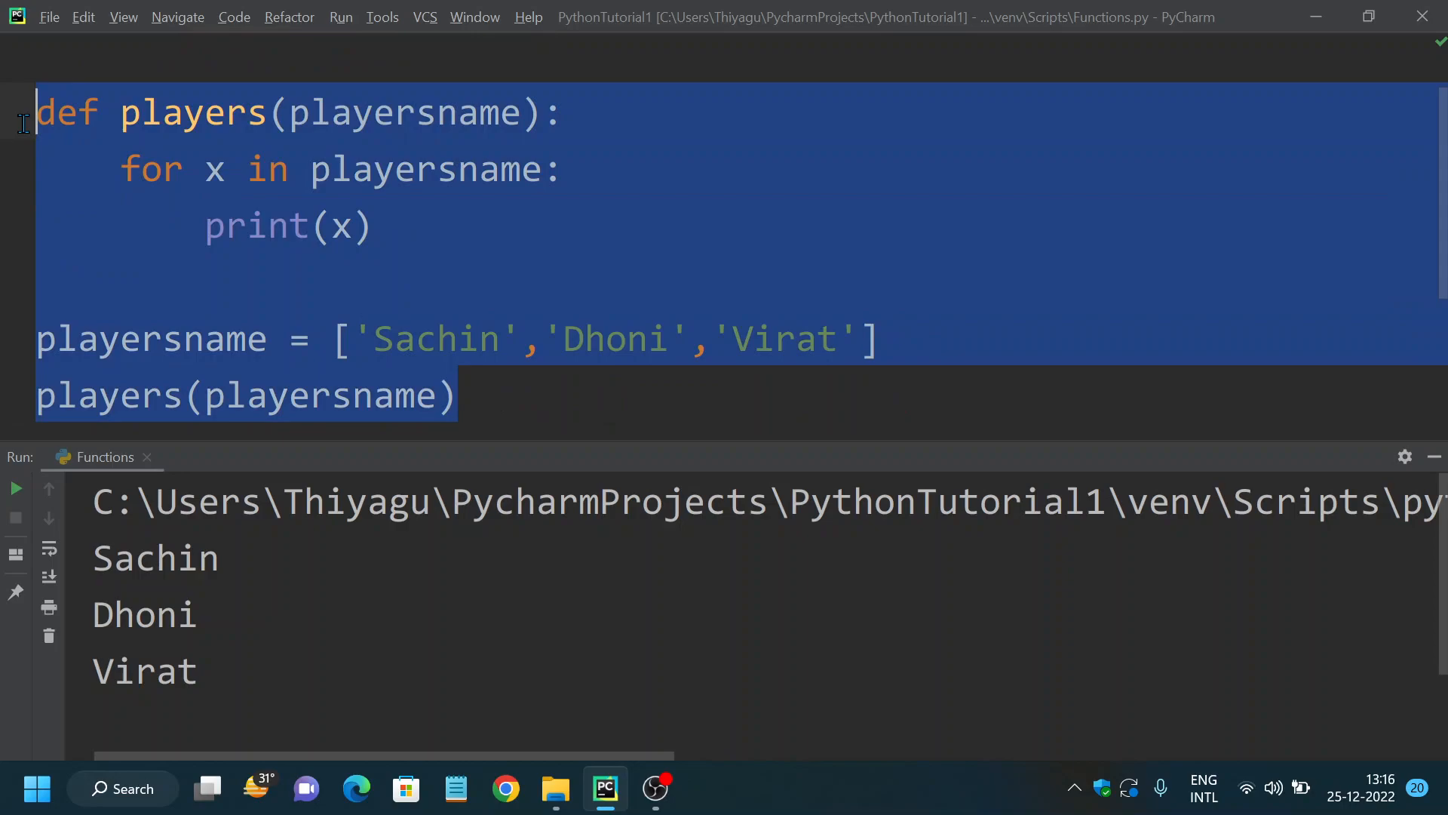
pyautogui.press('Delete')
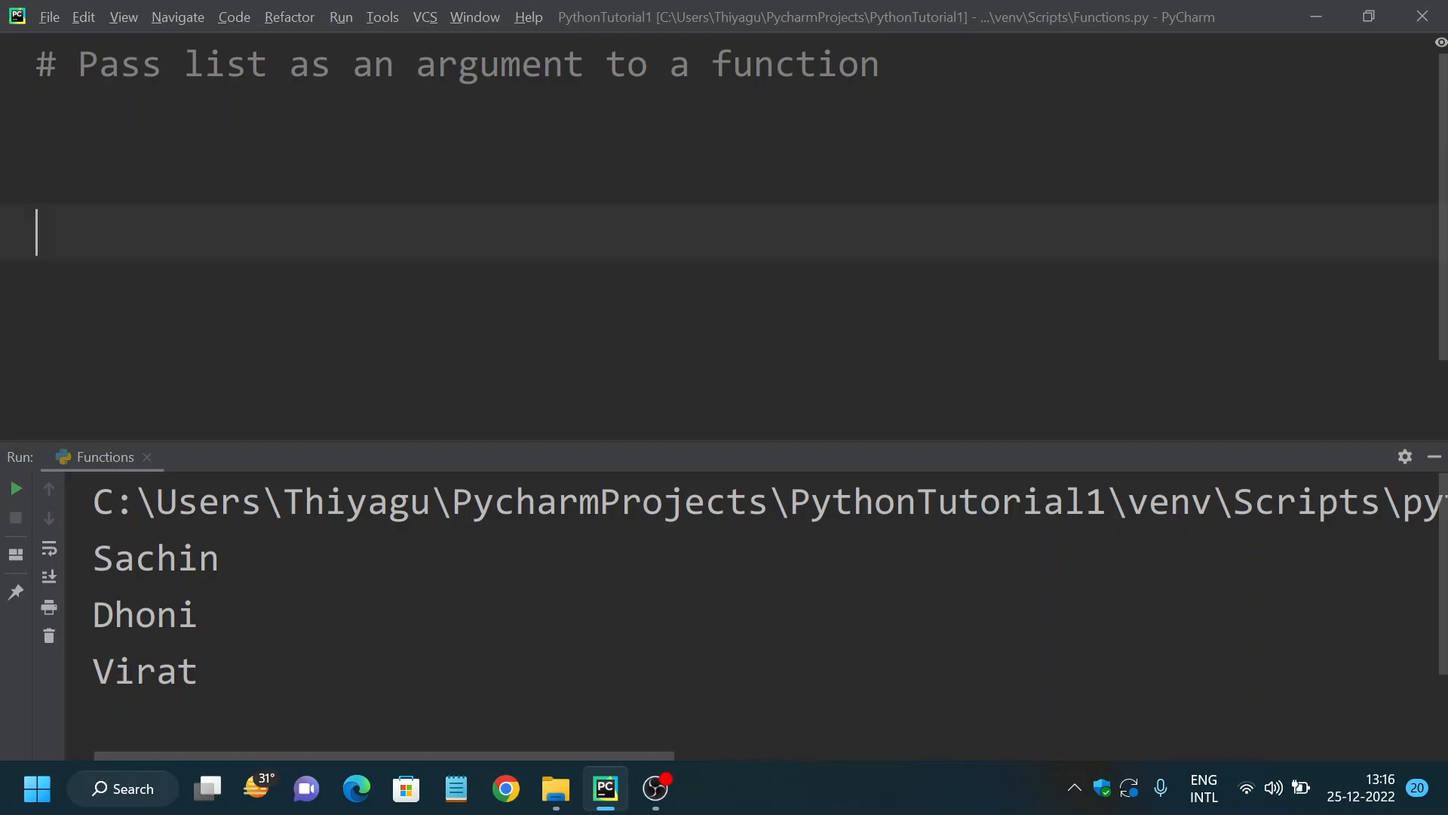
pyautogui.write('list')
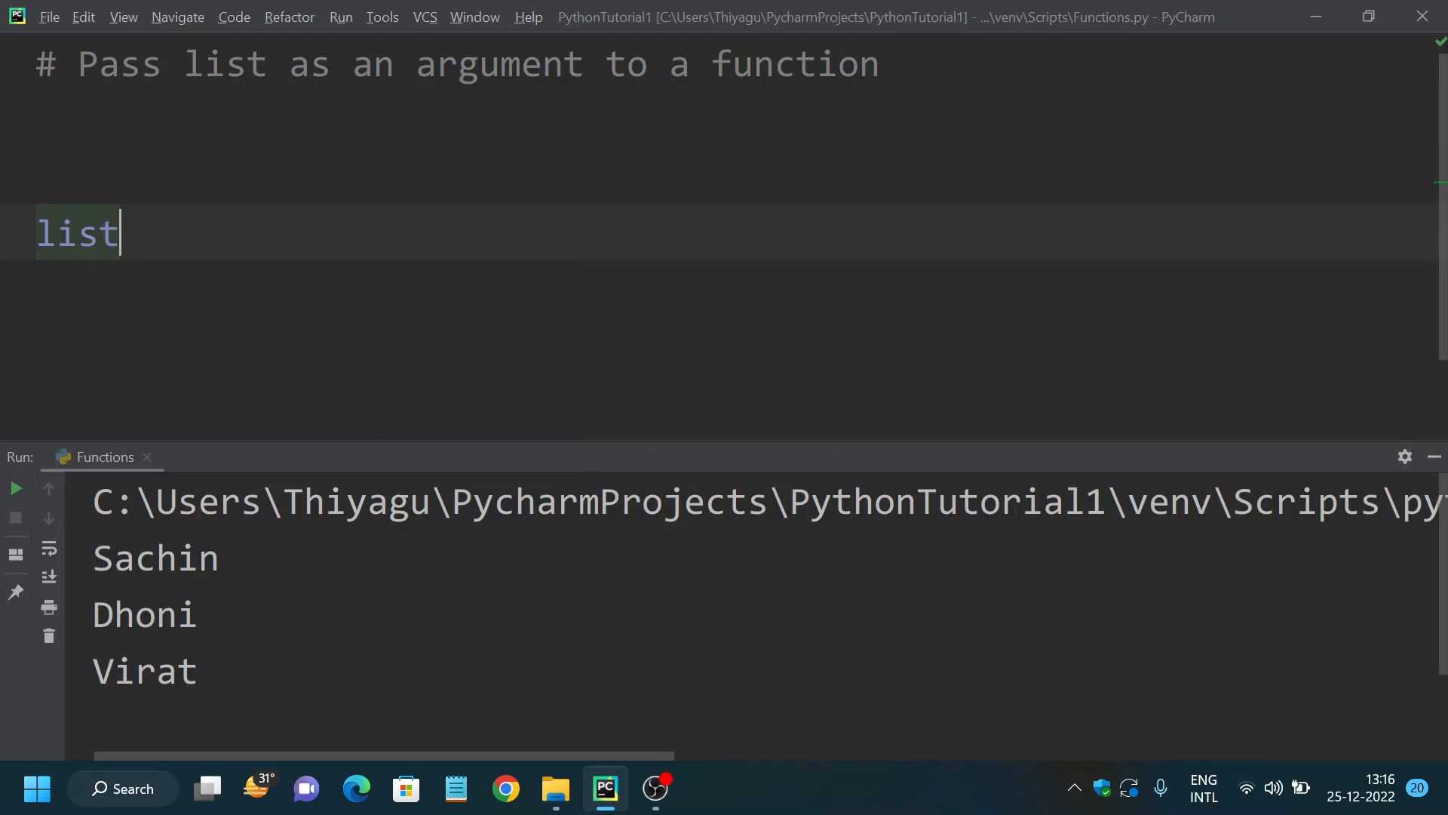
pyautogui.write('1 = []')
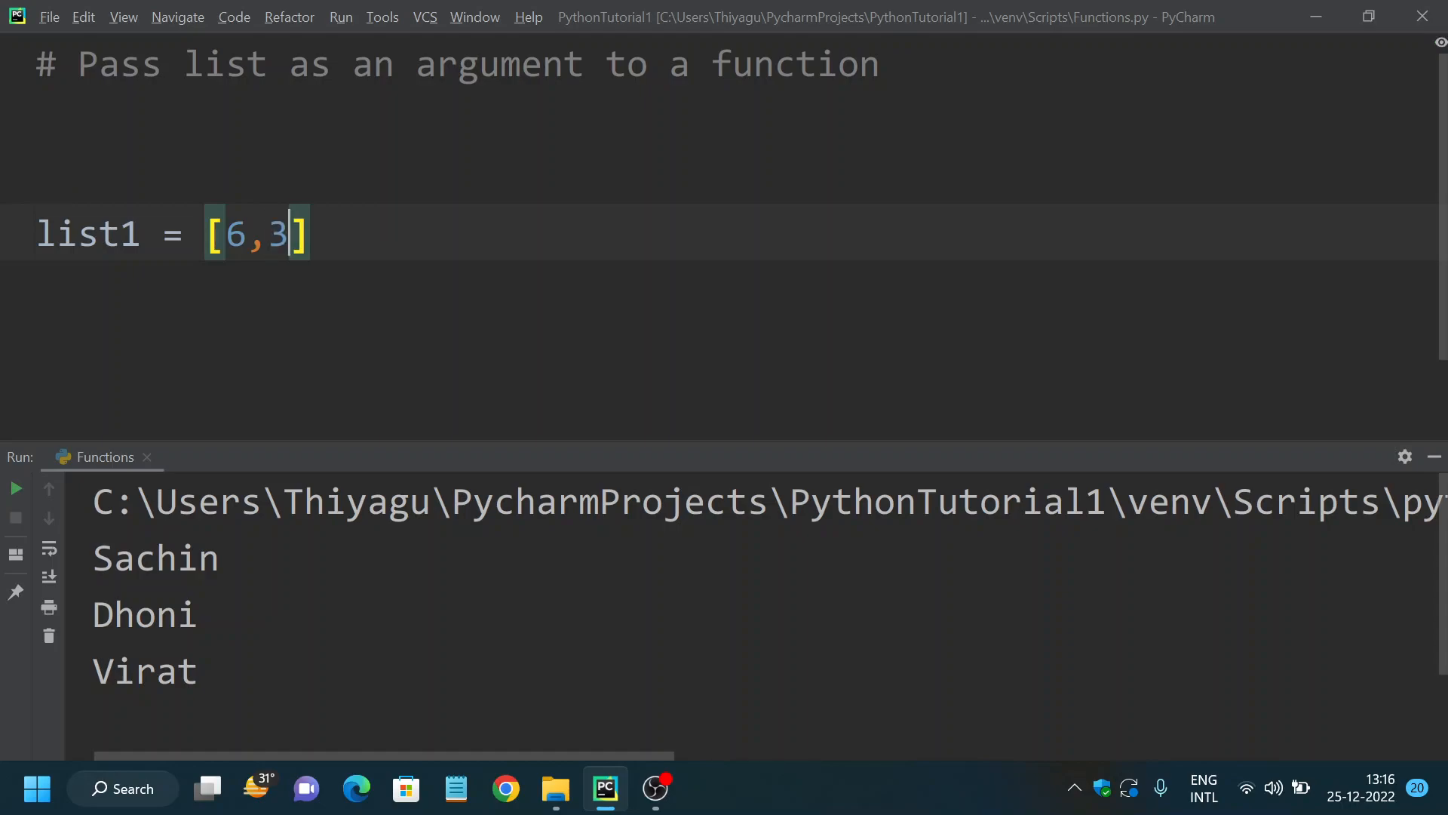
pyautogui.write(',5,12')
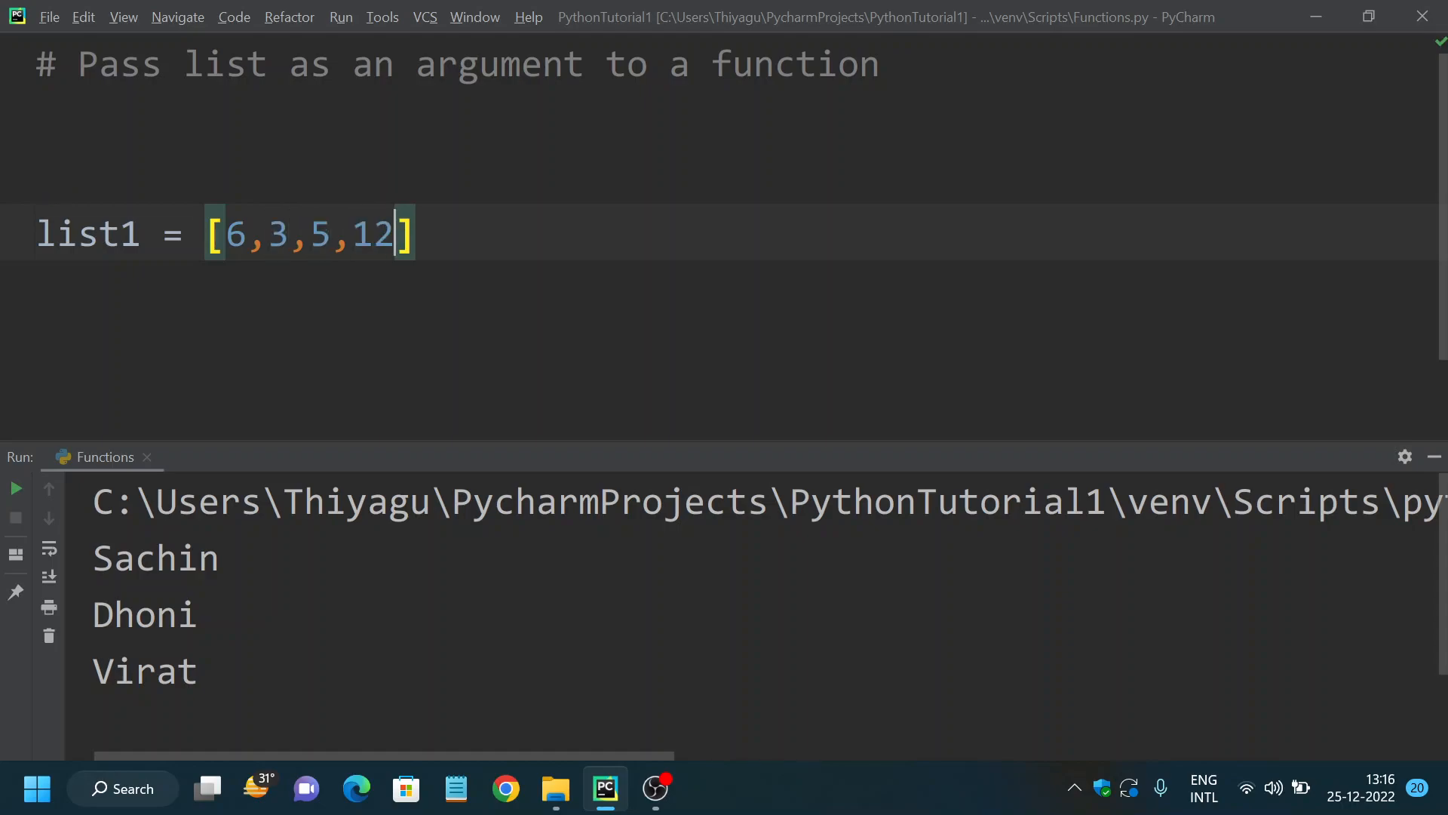
pyautogui.write(',9')
pyautogui.click(736, 178)
pyautogui.write('def')
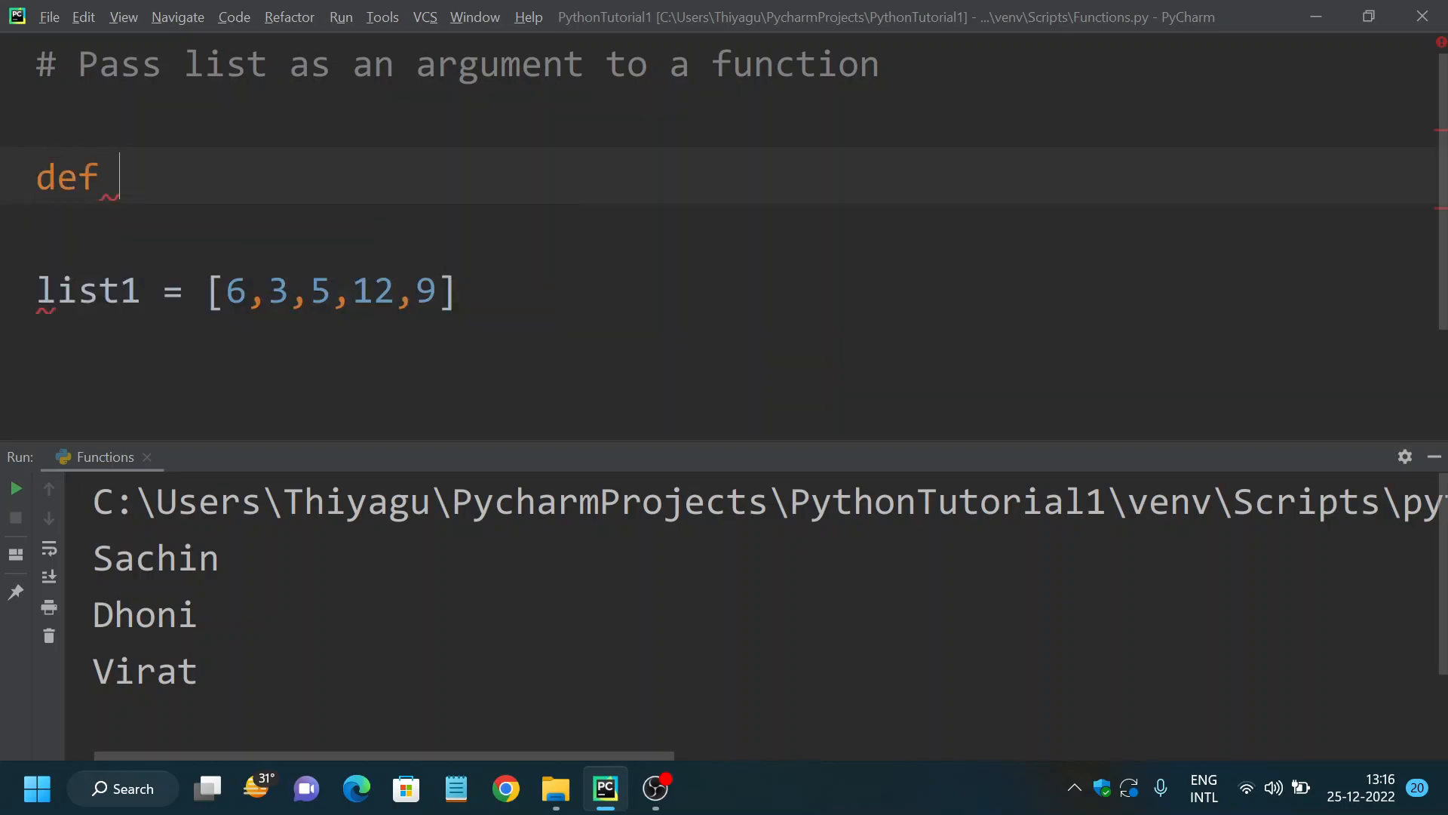
# - Add a def addition(*numbers) header above list1
pyautogui.write('addit')
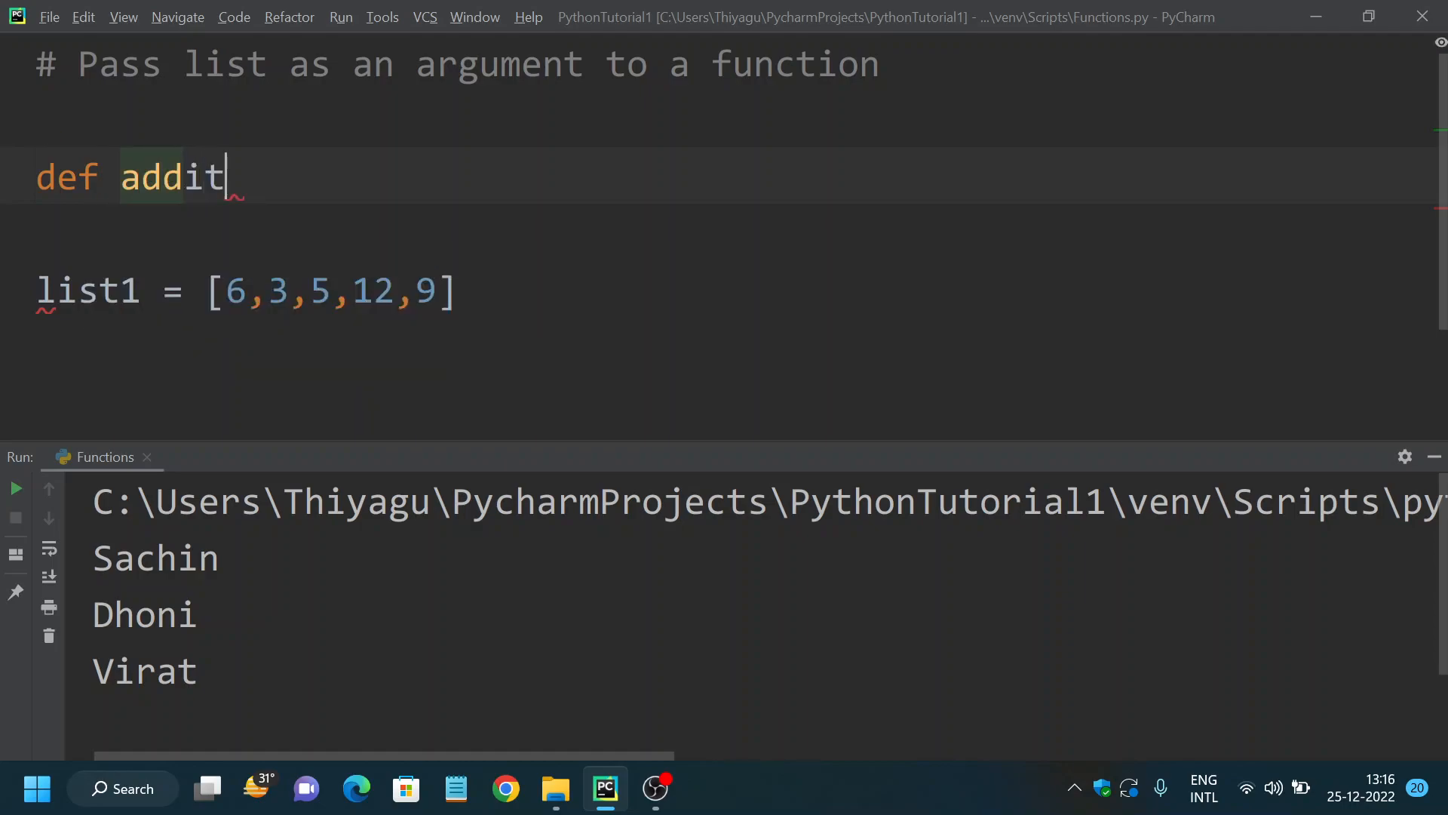
pyautogui.write('ion()')
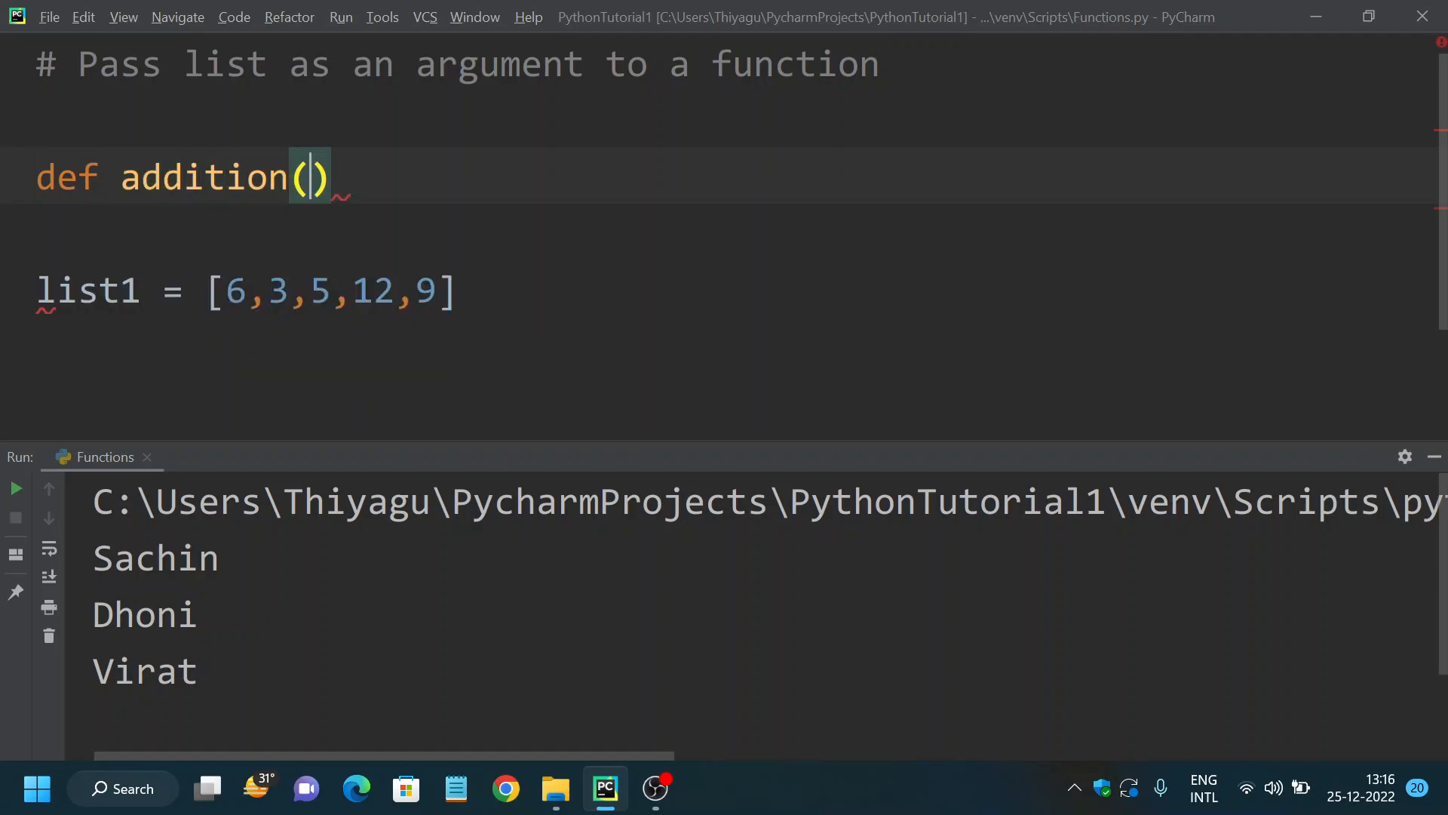
pyautogui.write('*number')
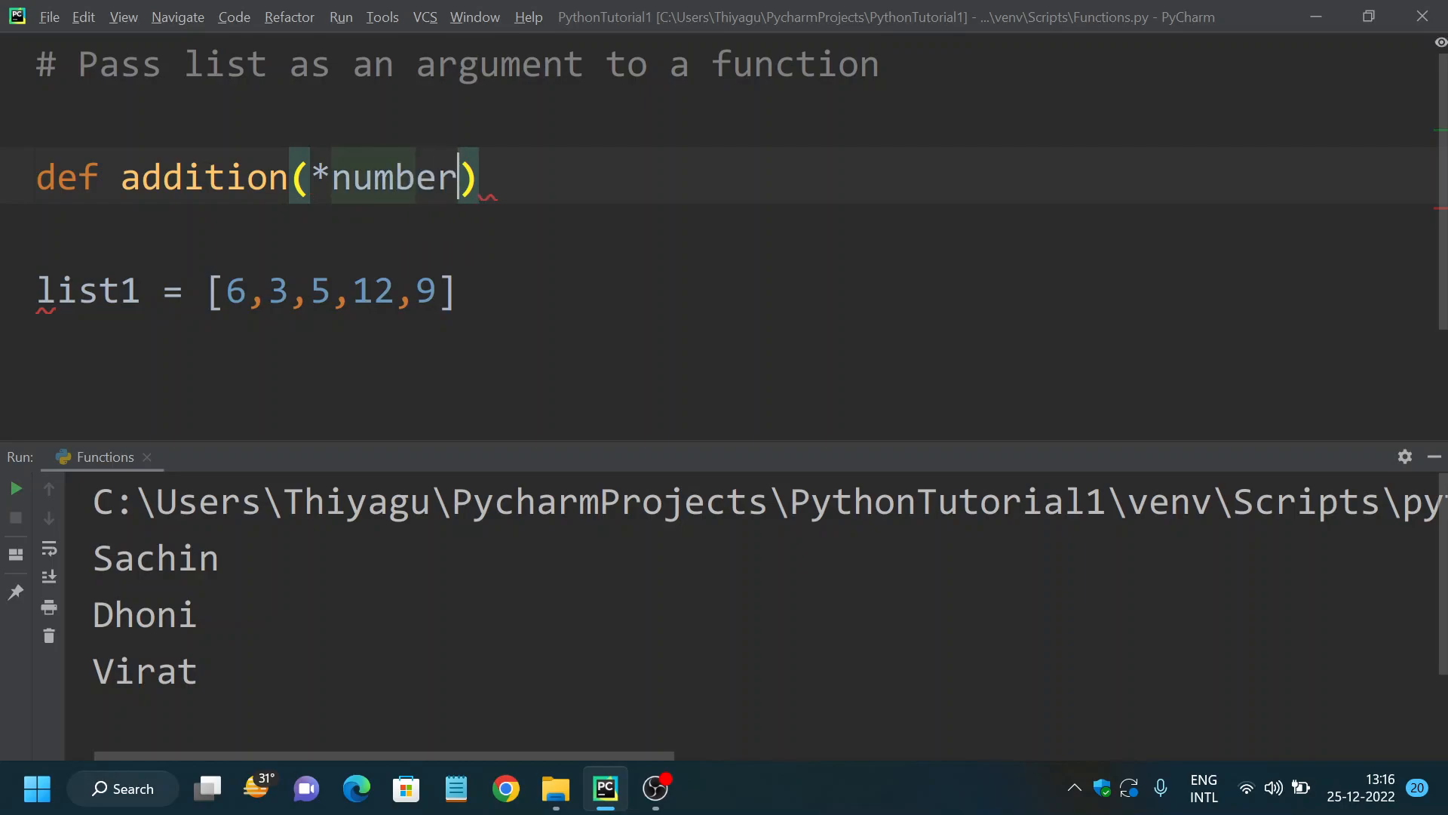
pyautogui.write('s')
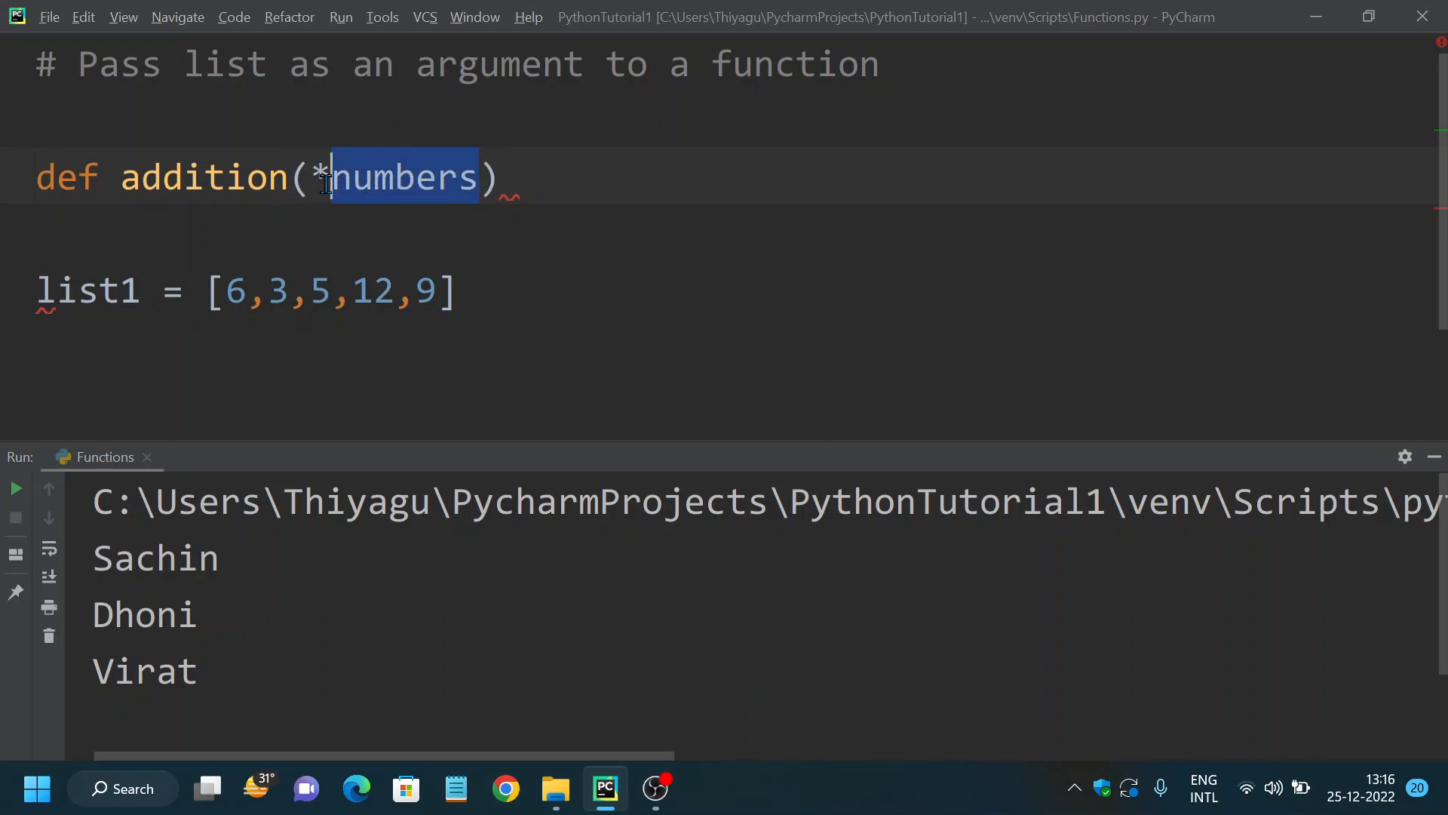
pyautogui.click(414, 177)
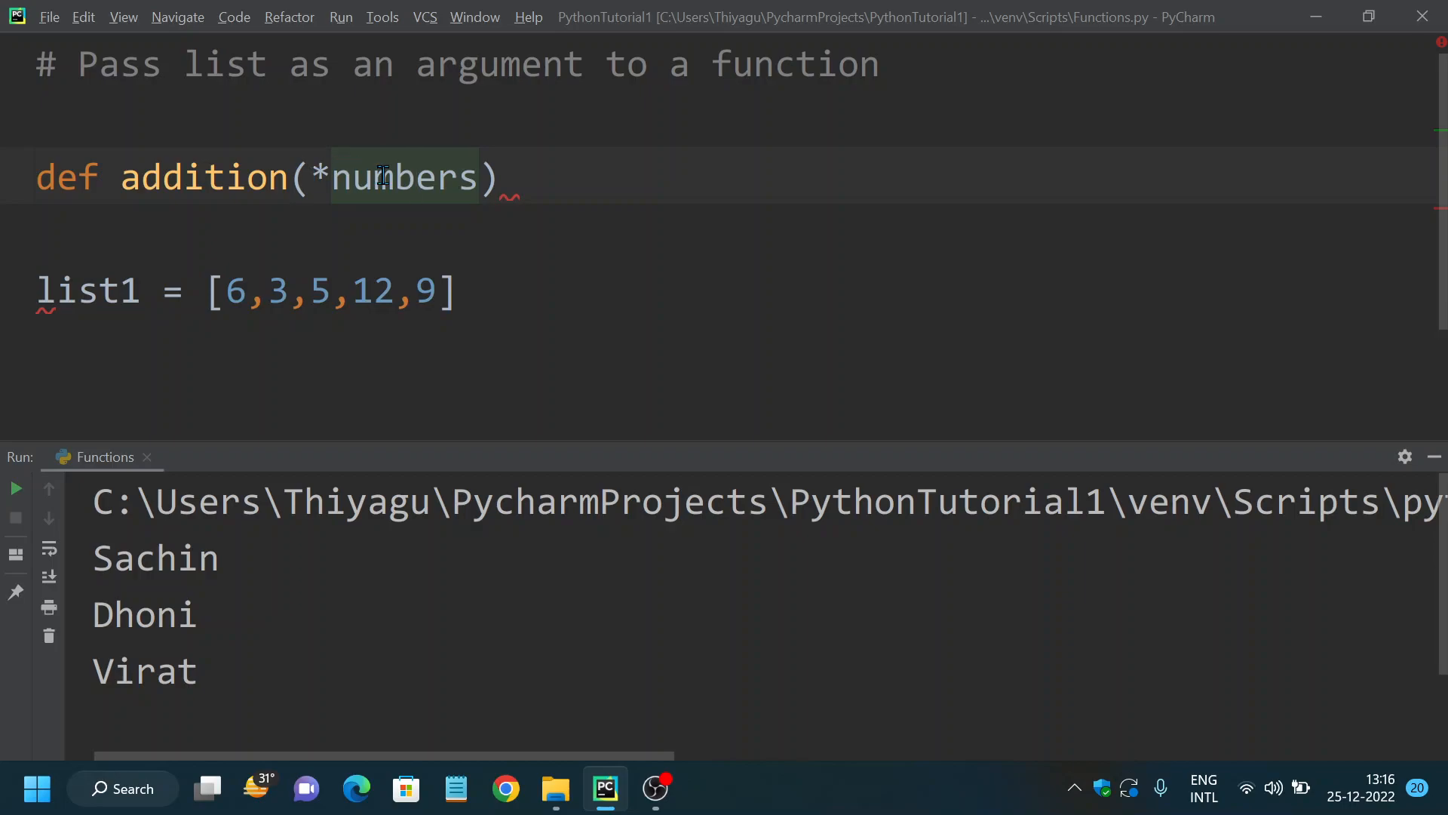
pyautogui.moveTo(266, 240)
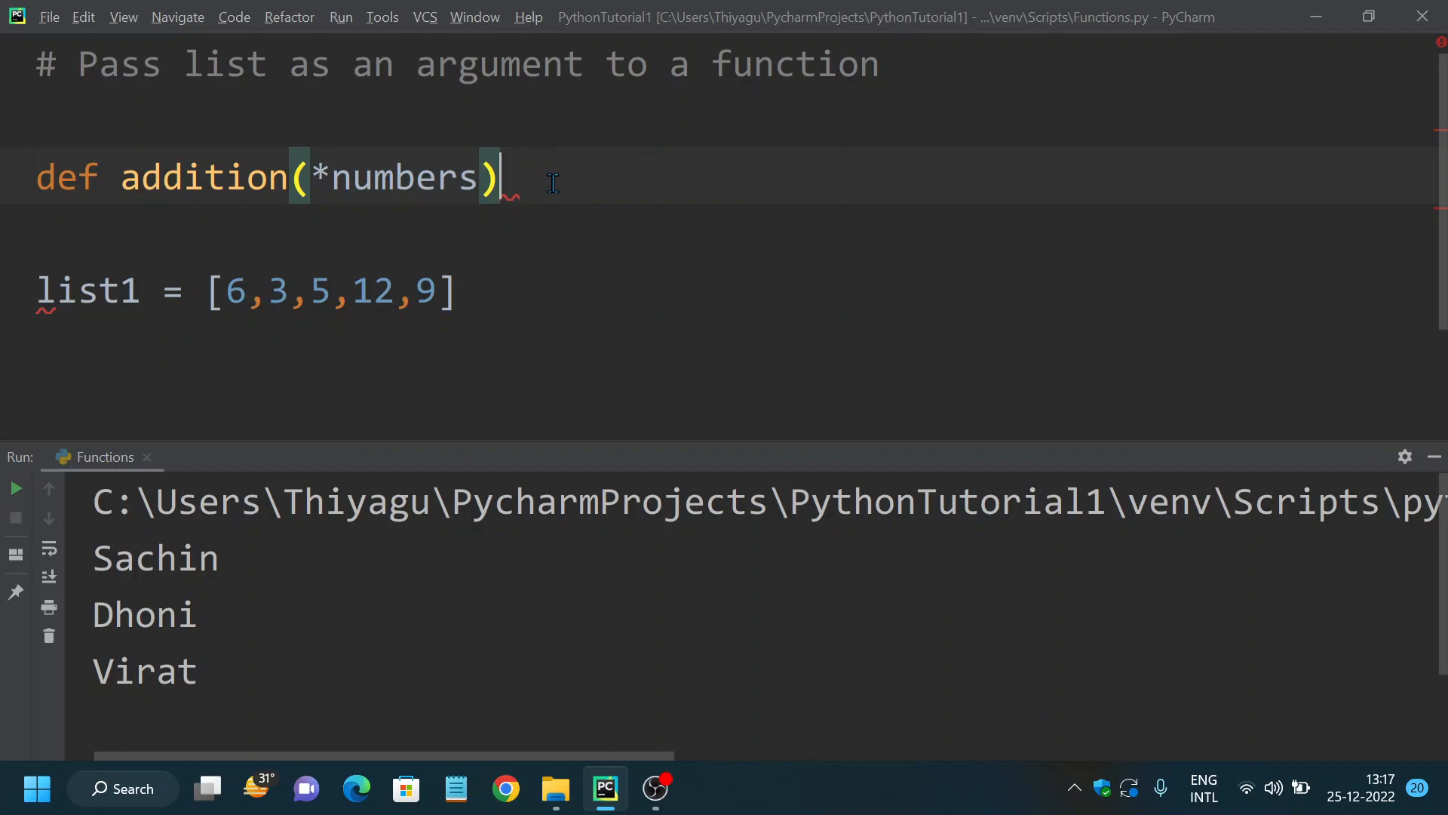
# - Start the addition body with sum = 0 and a for num in numbers loop
pyautogui.write('sum')
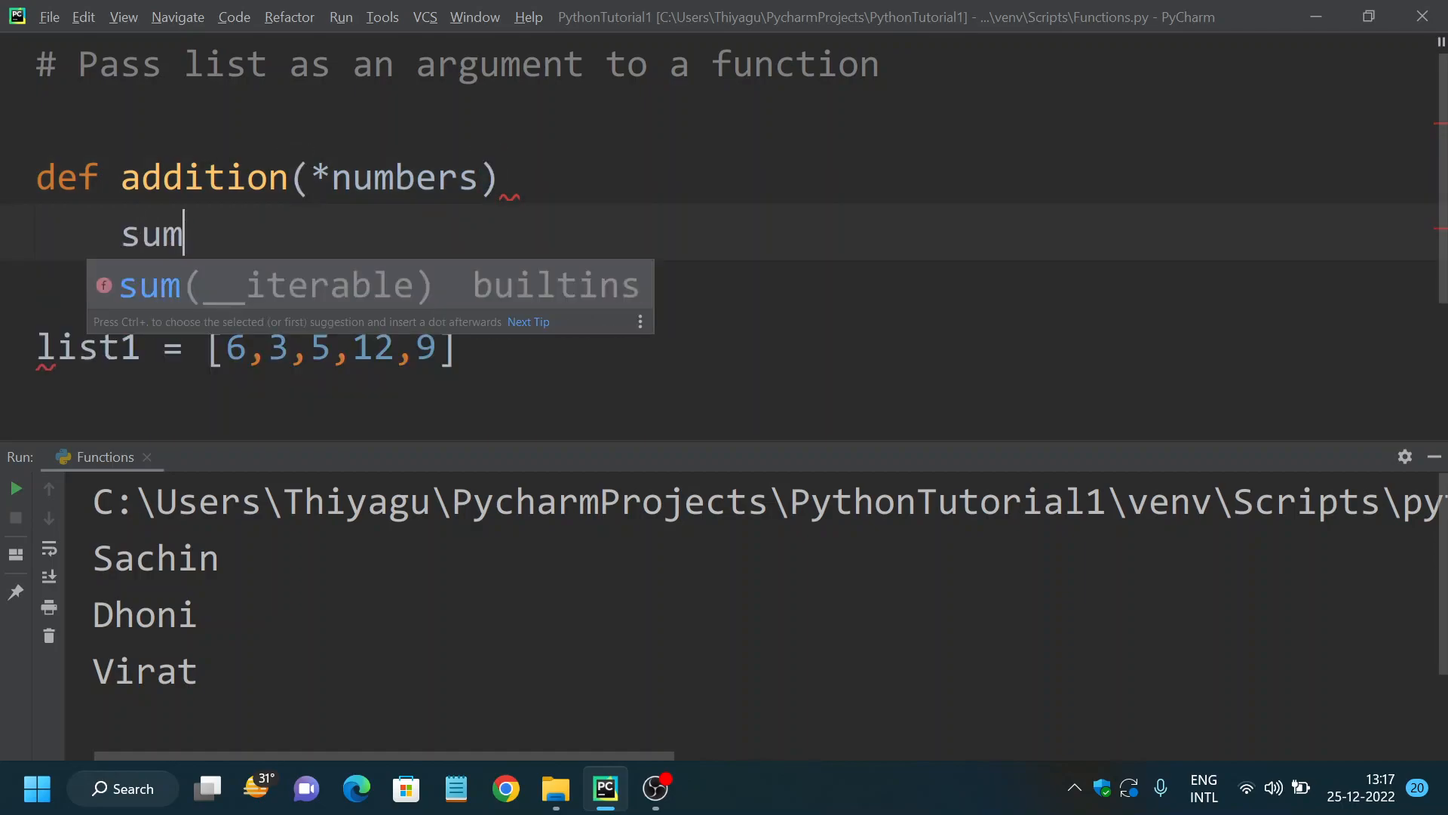
pyautogui.write('= 0')
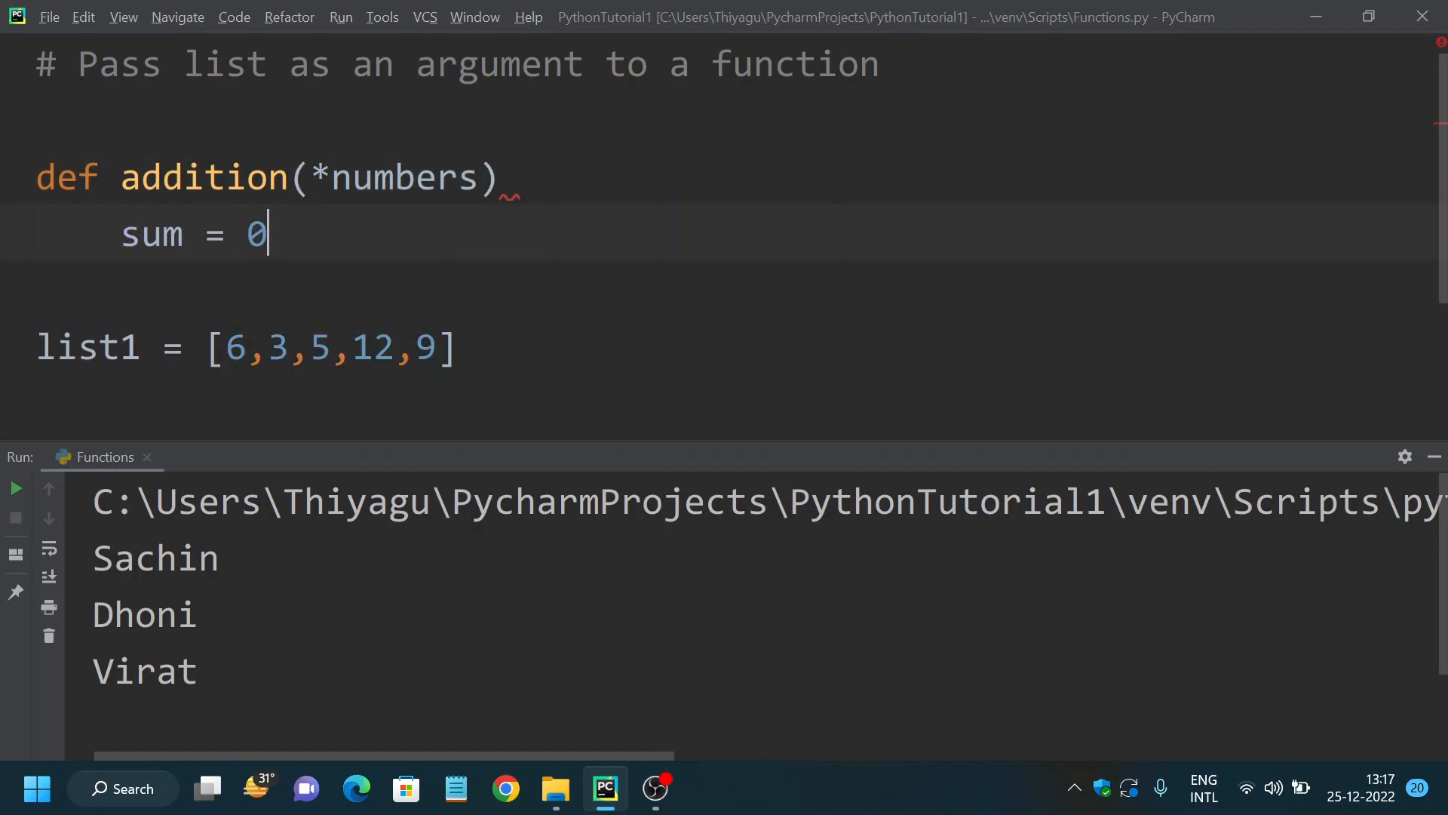
pyautogui.write('for n')
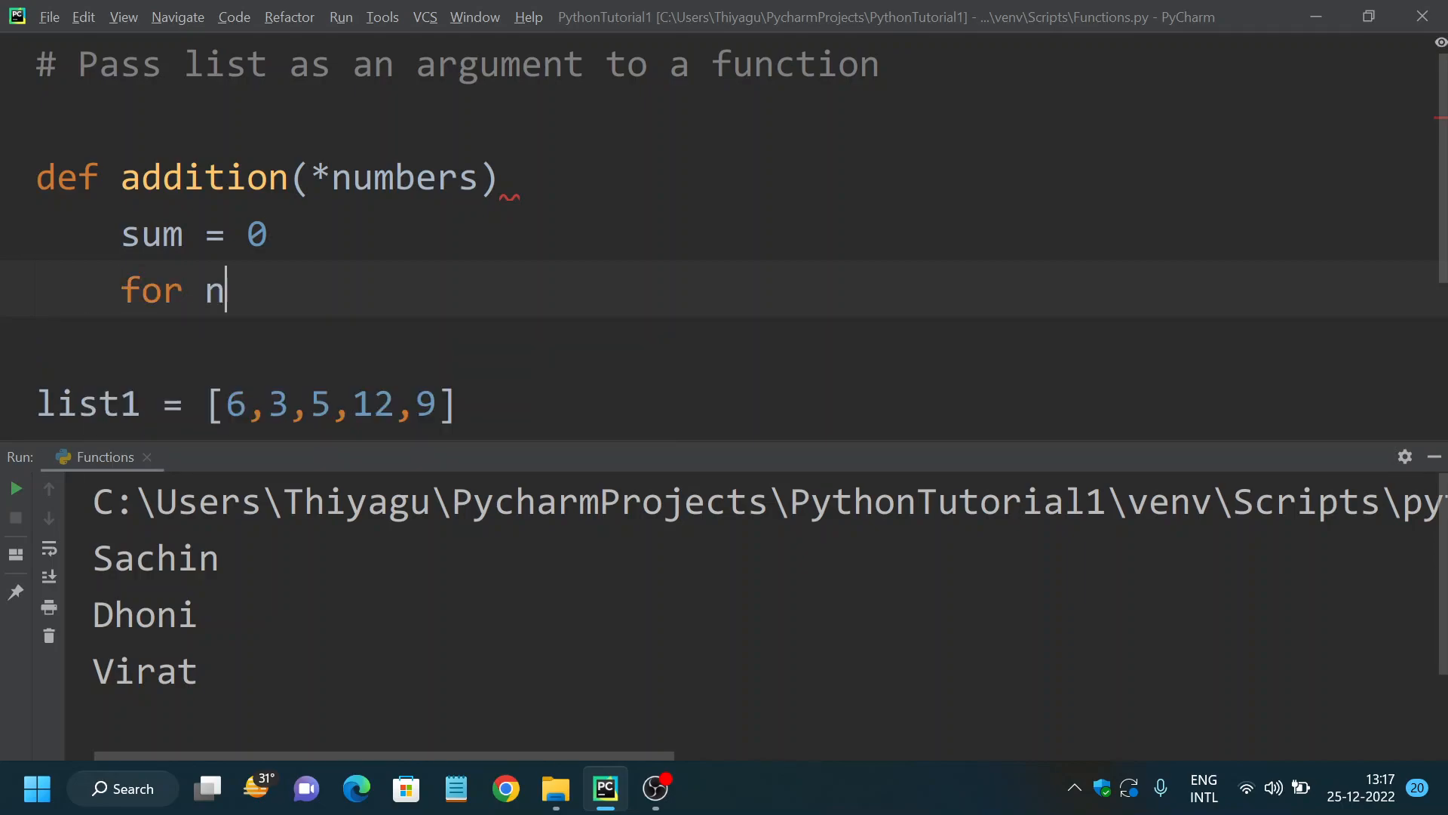
pyautogui.write('um in numbers')
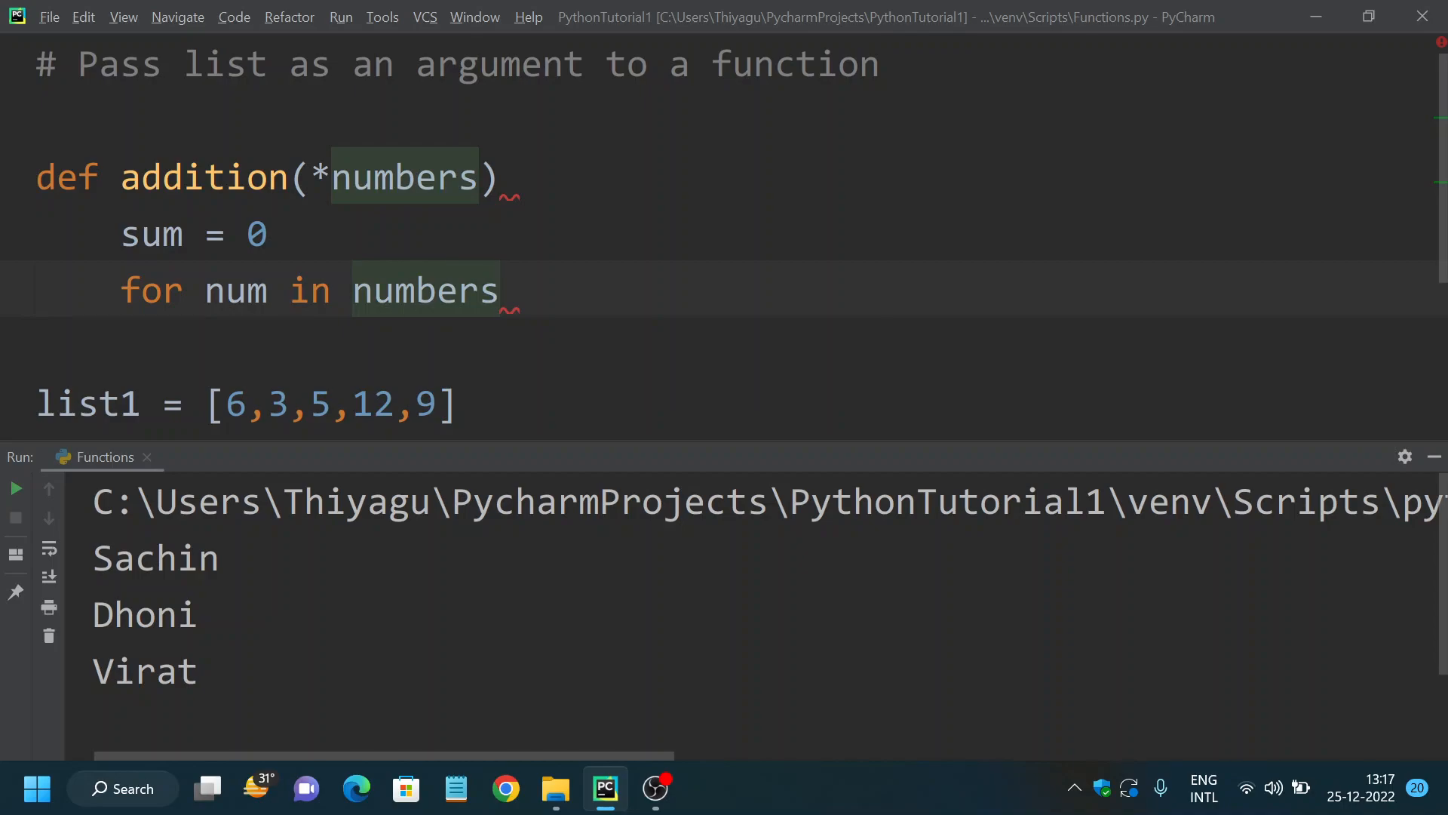
pyautogui.click(502, 290)
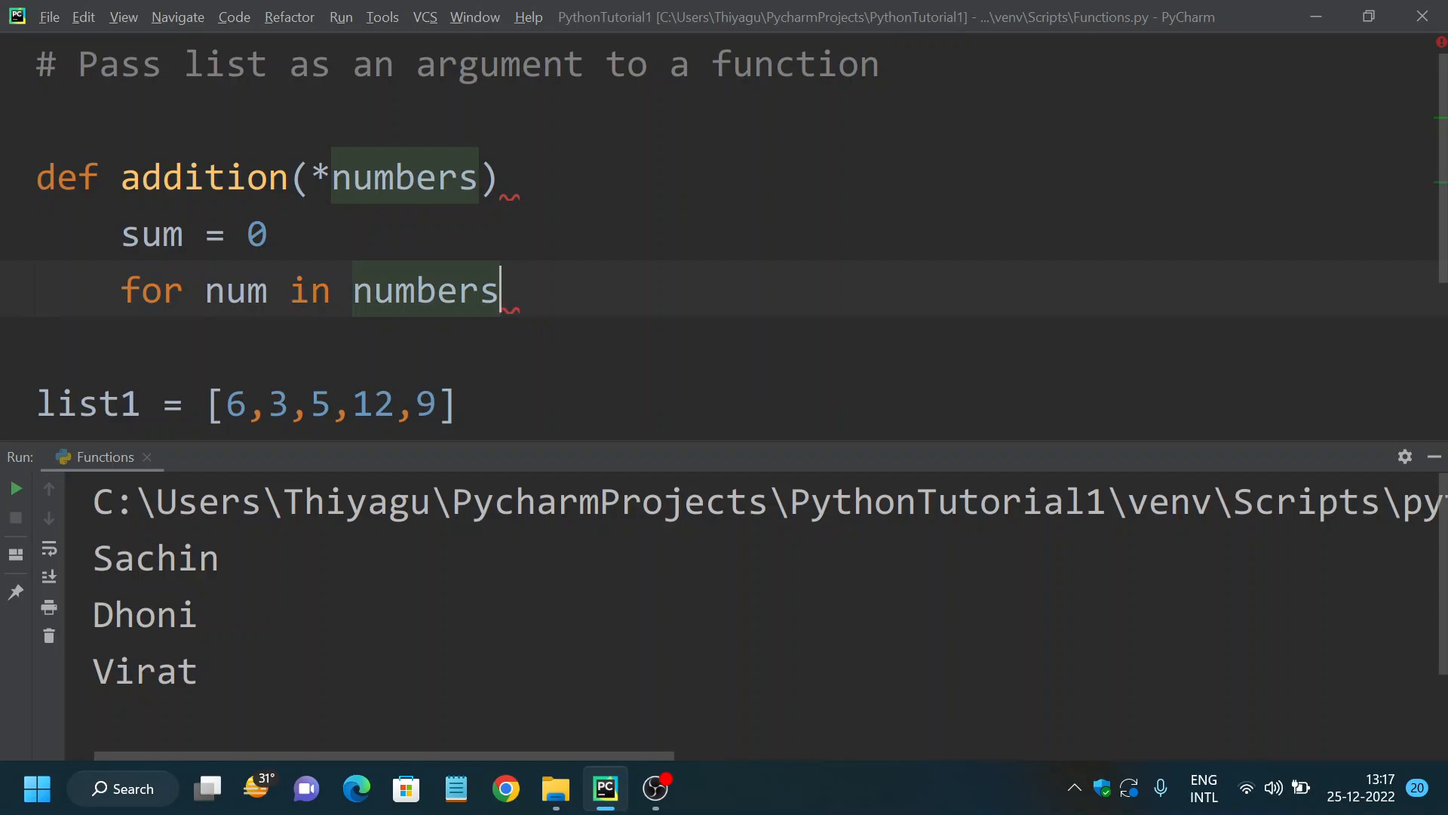
pyautogui.write(':')
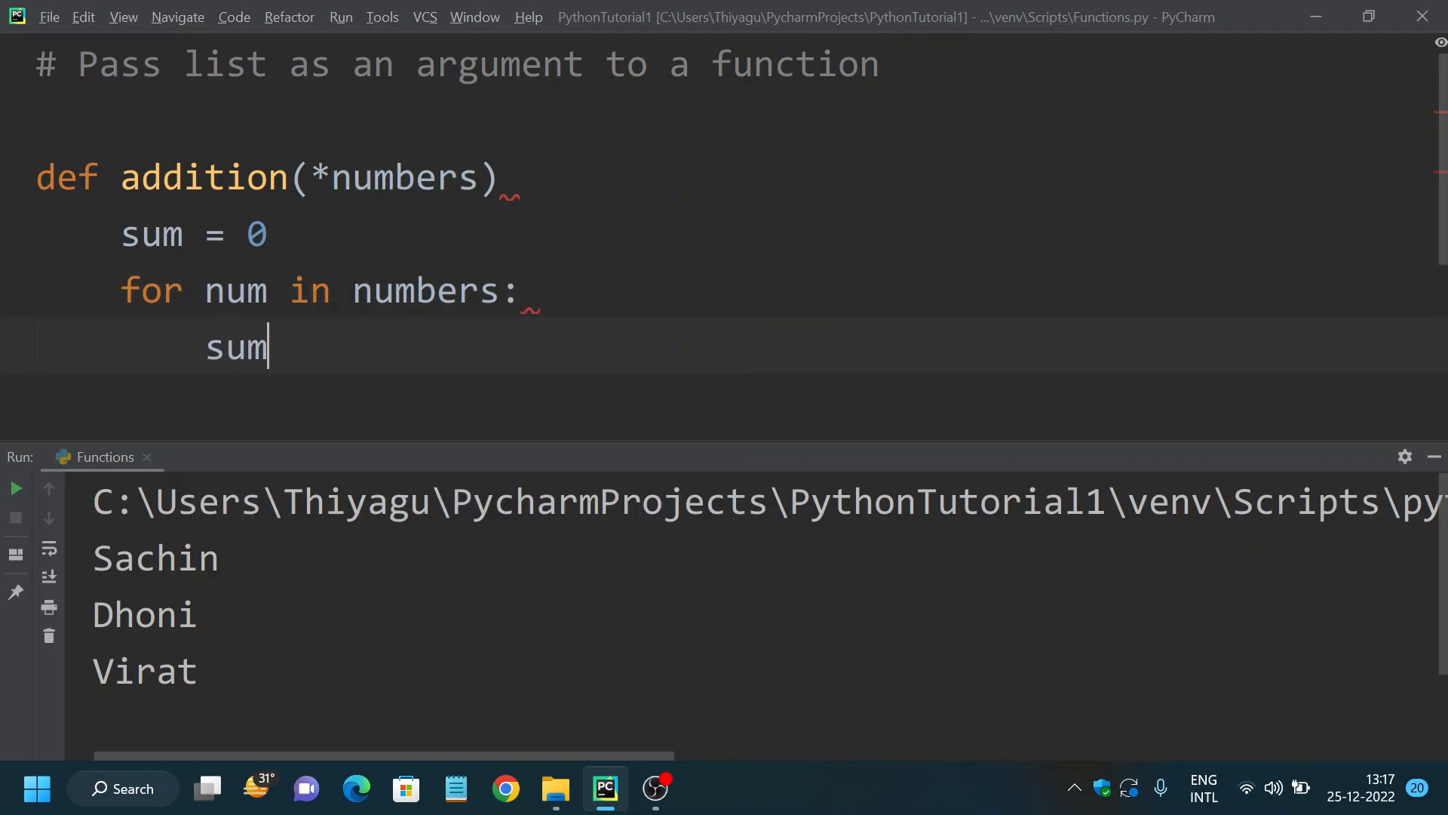
# - Add each num to sum inside the loop and print the sum
pyautogui.write('+=')
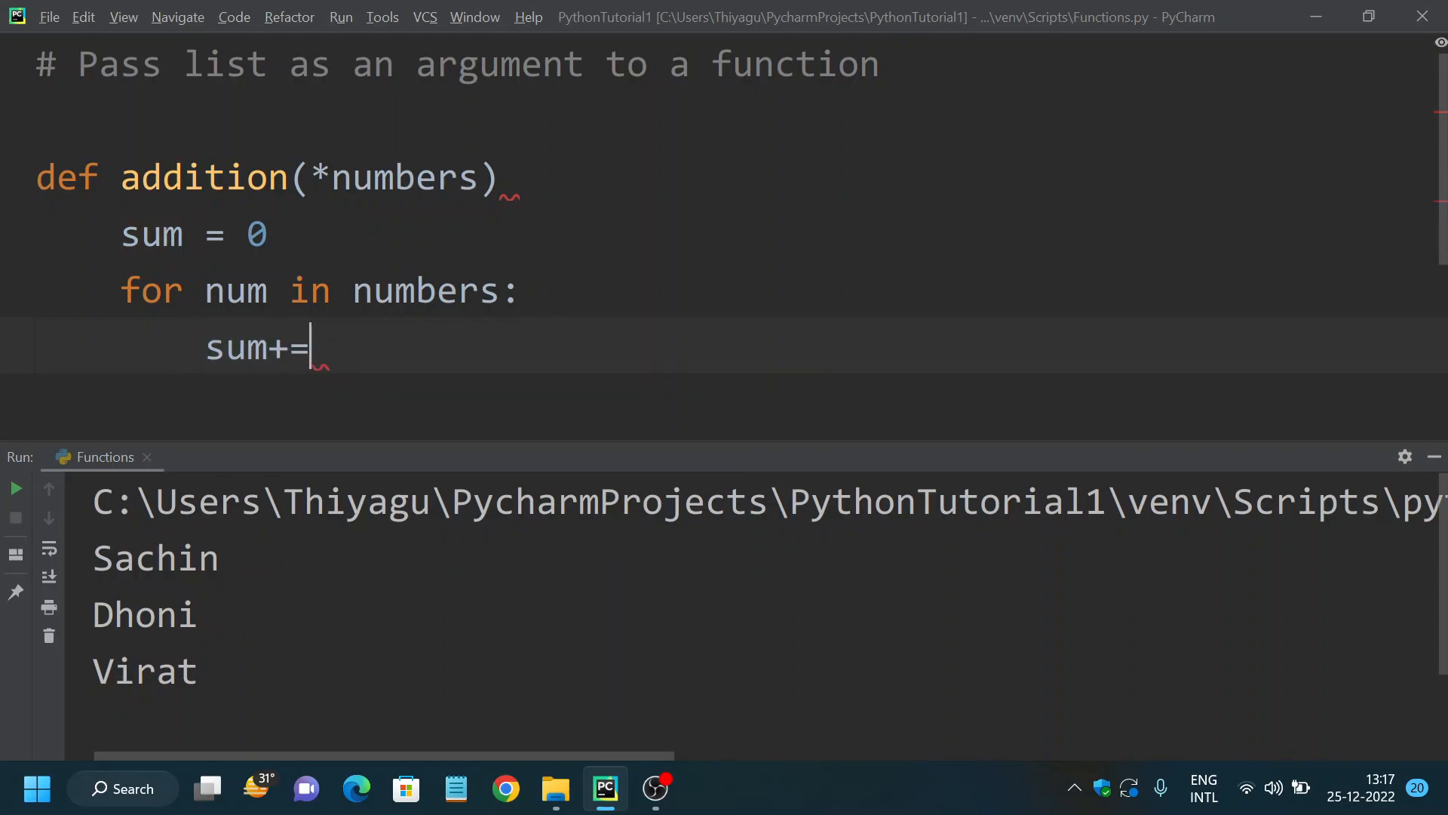
pyautogui.write('num')
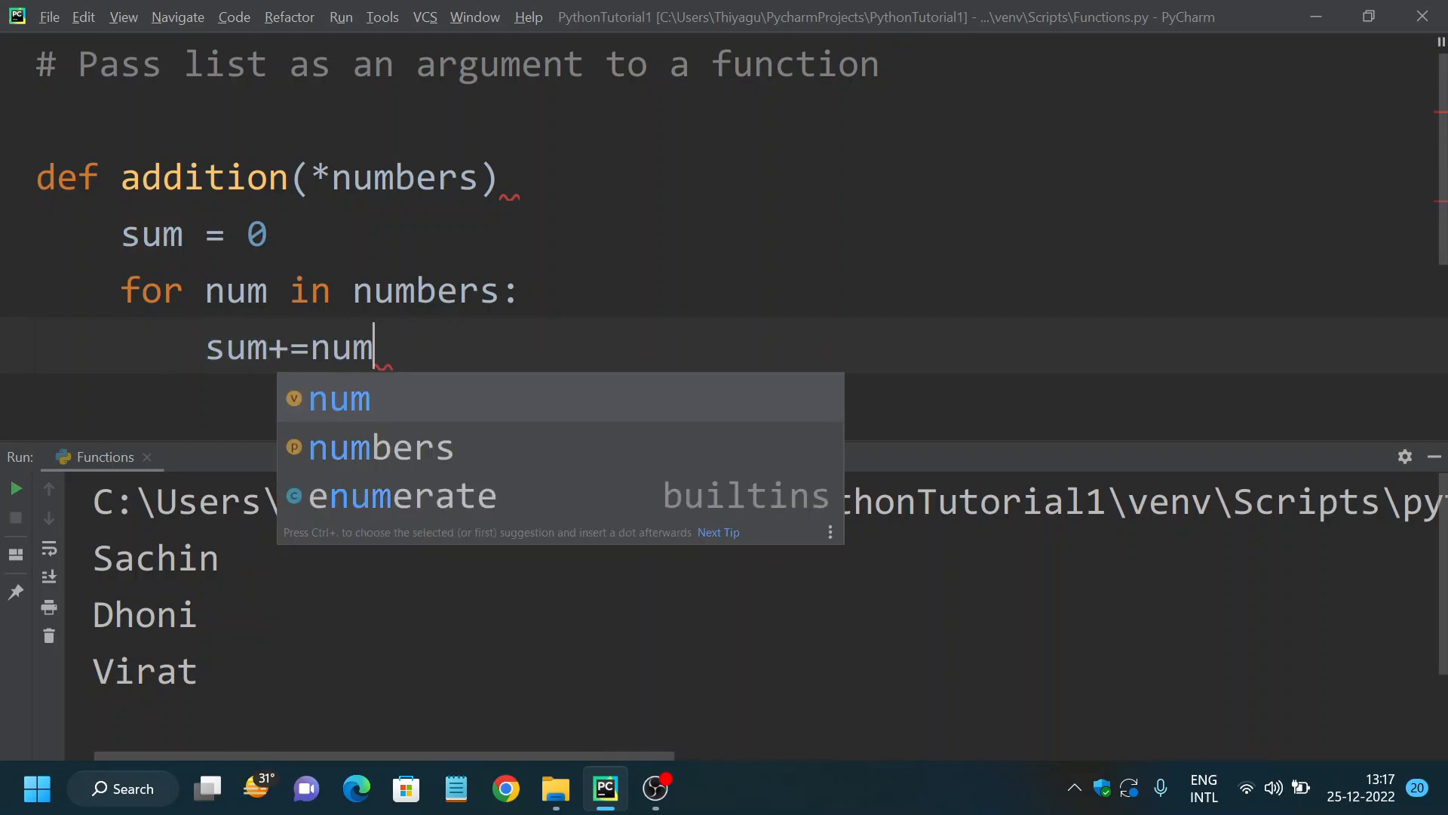
pyautogui.press('Escape')
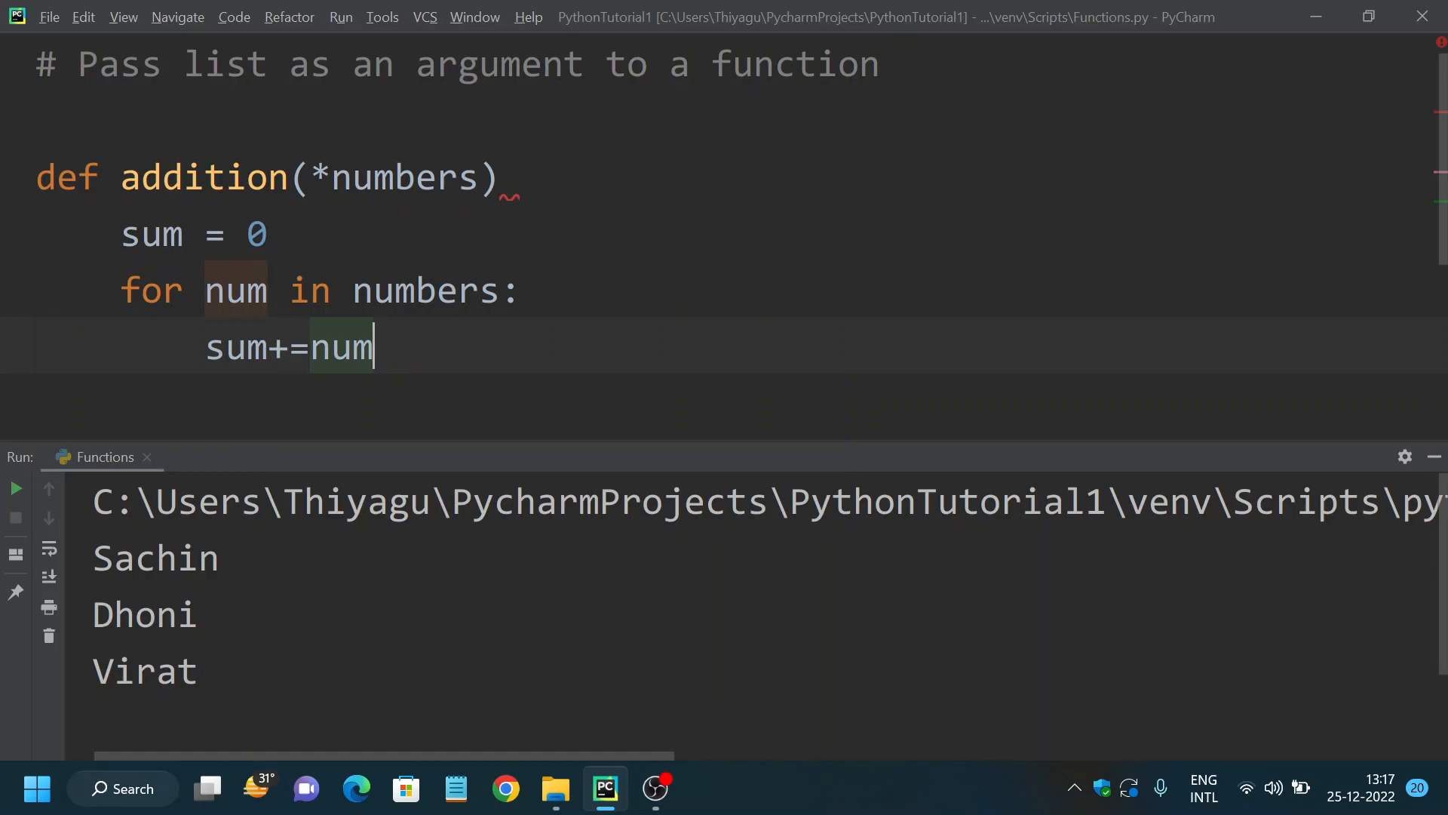
pyautogui.write('p')
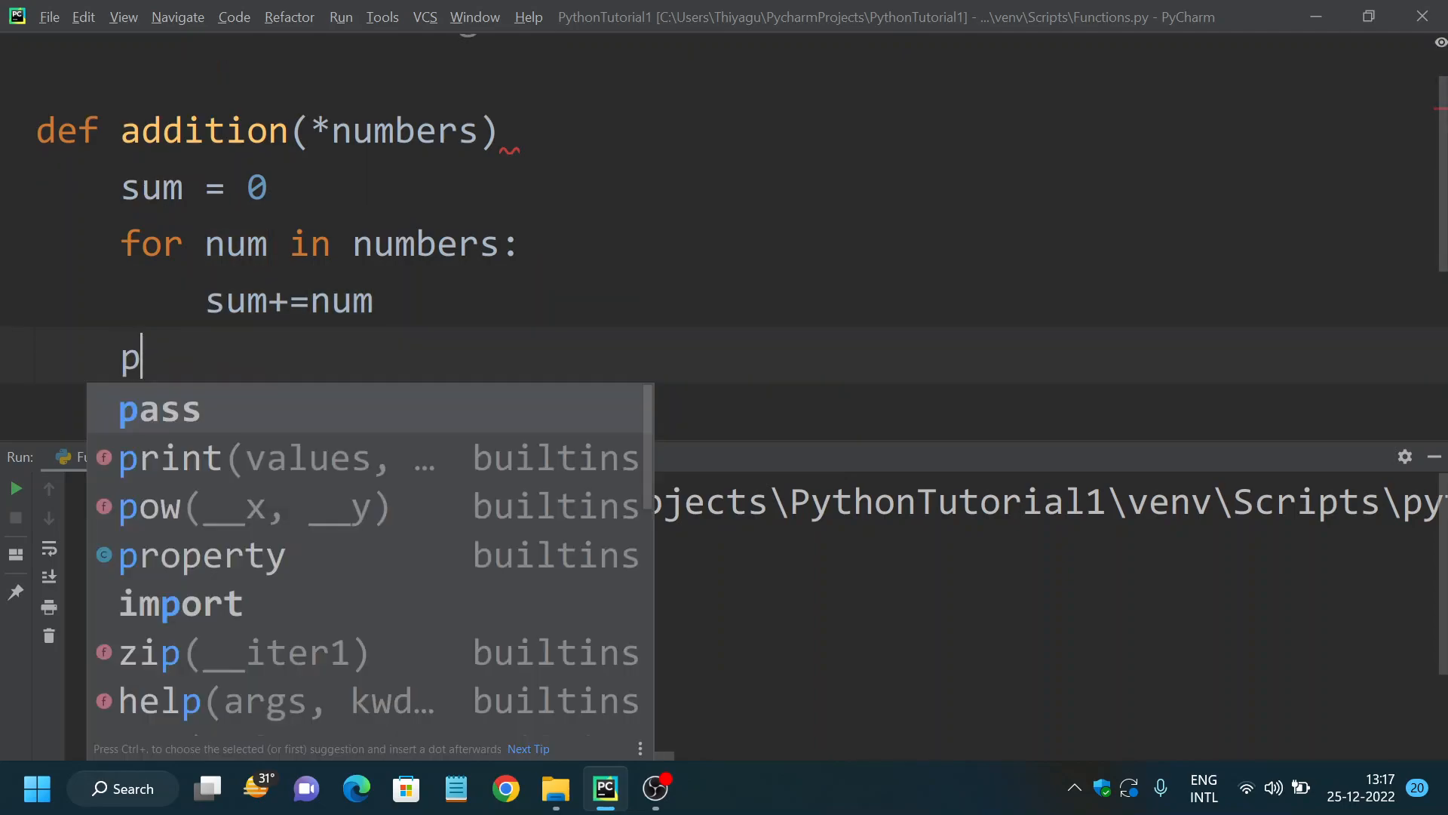
pyautogui.write('rint(sum')
pyautogui.write('list1 = [6,3,5,12,9')
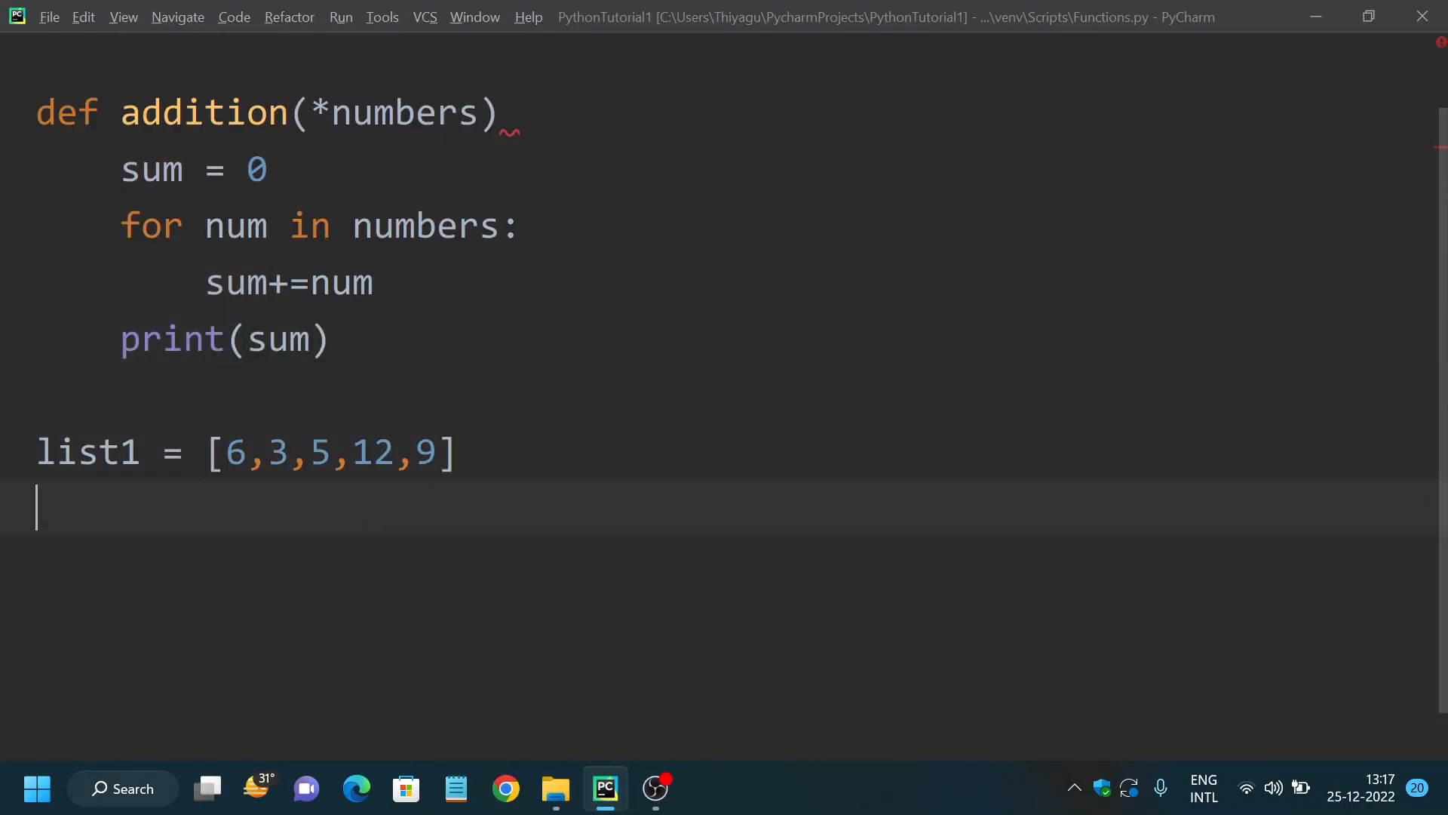
# - Write the call addition(*list1) below the list1 definition
pyautogui.write('add')
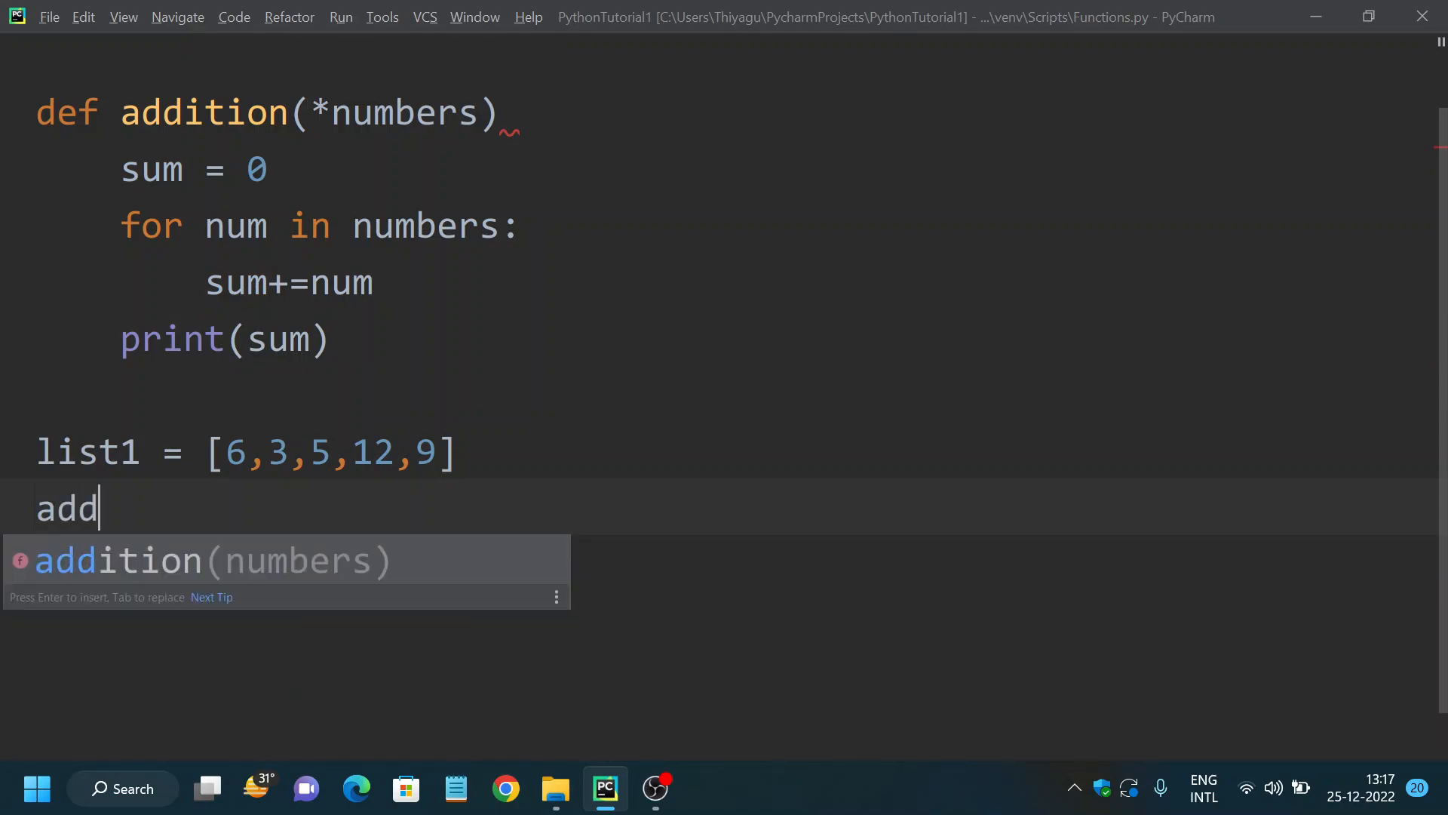
pyautogui.press('Tab')
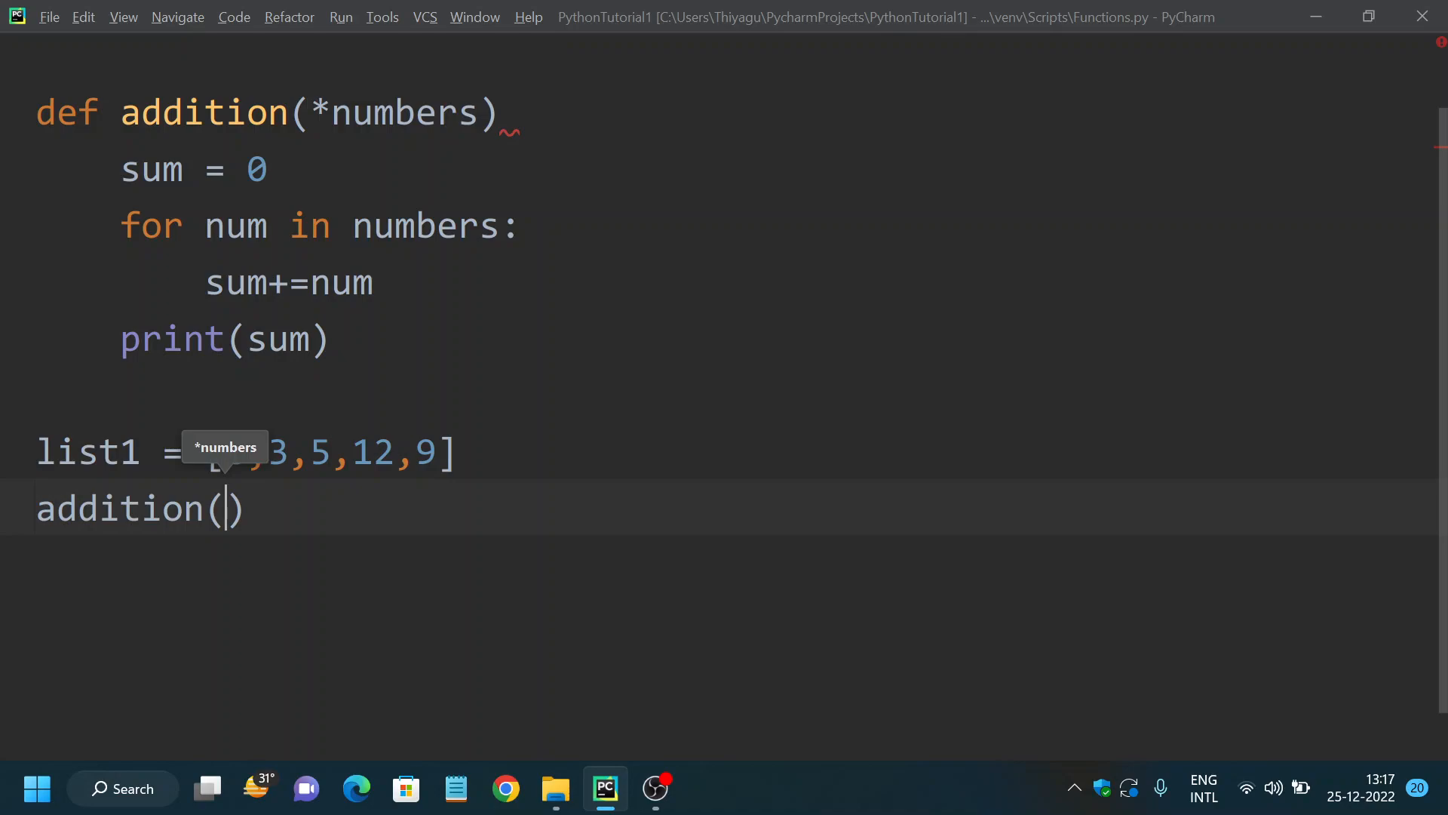
pyautogui.write('*list1')
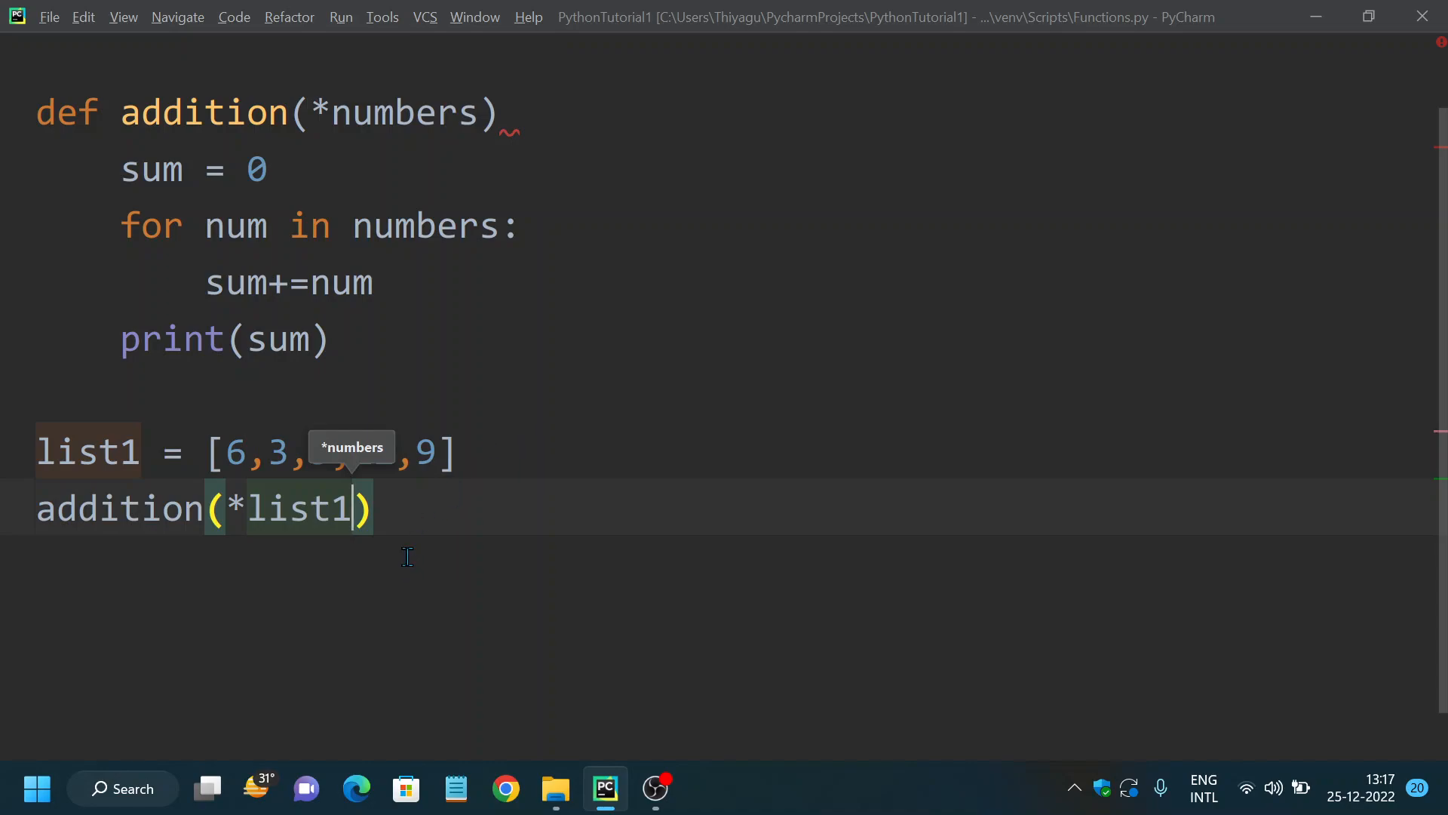
pyautogui.moveTo(369, 487)
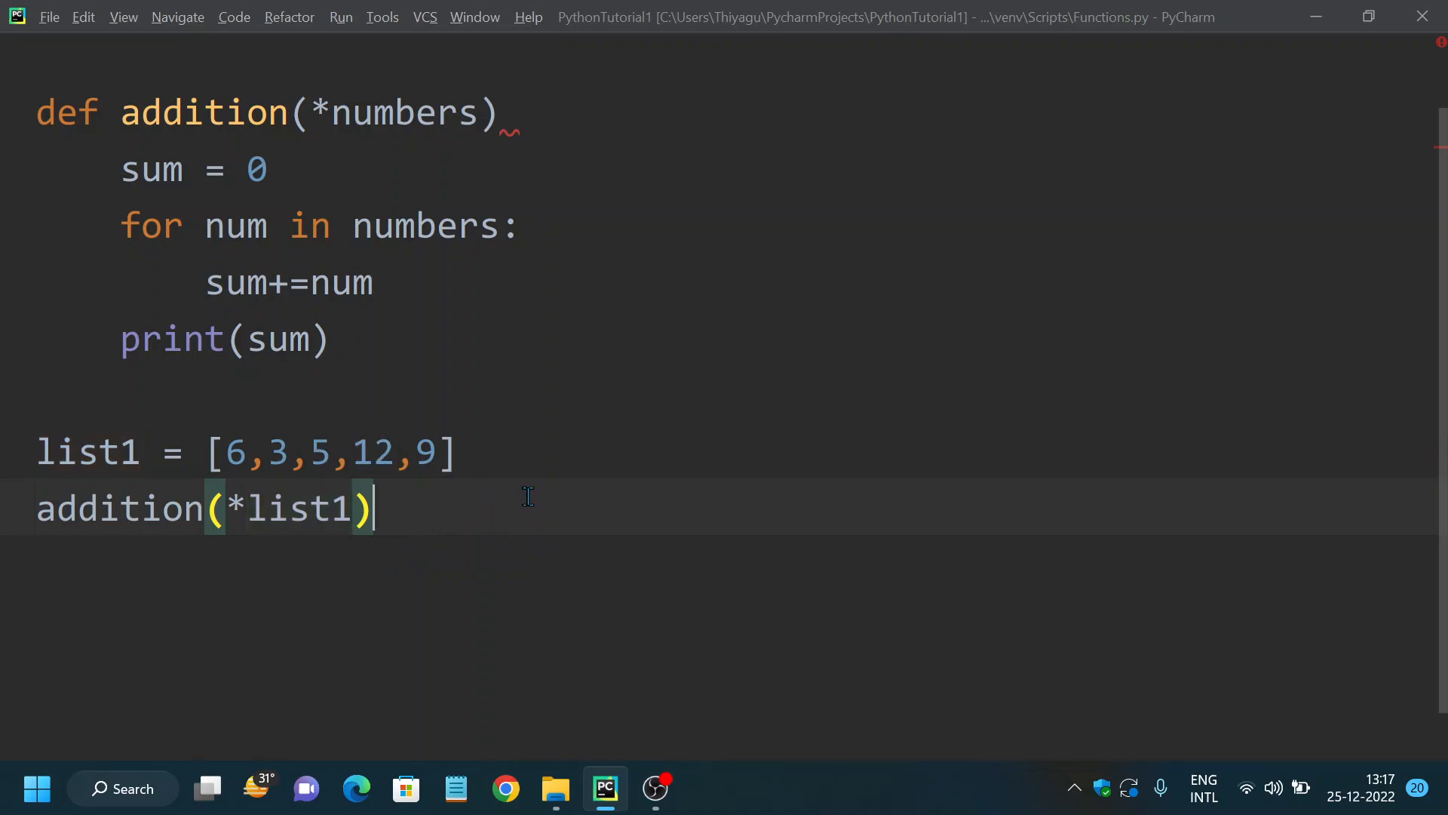
pyautogui.moveTo(297, 510)
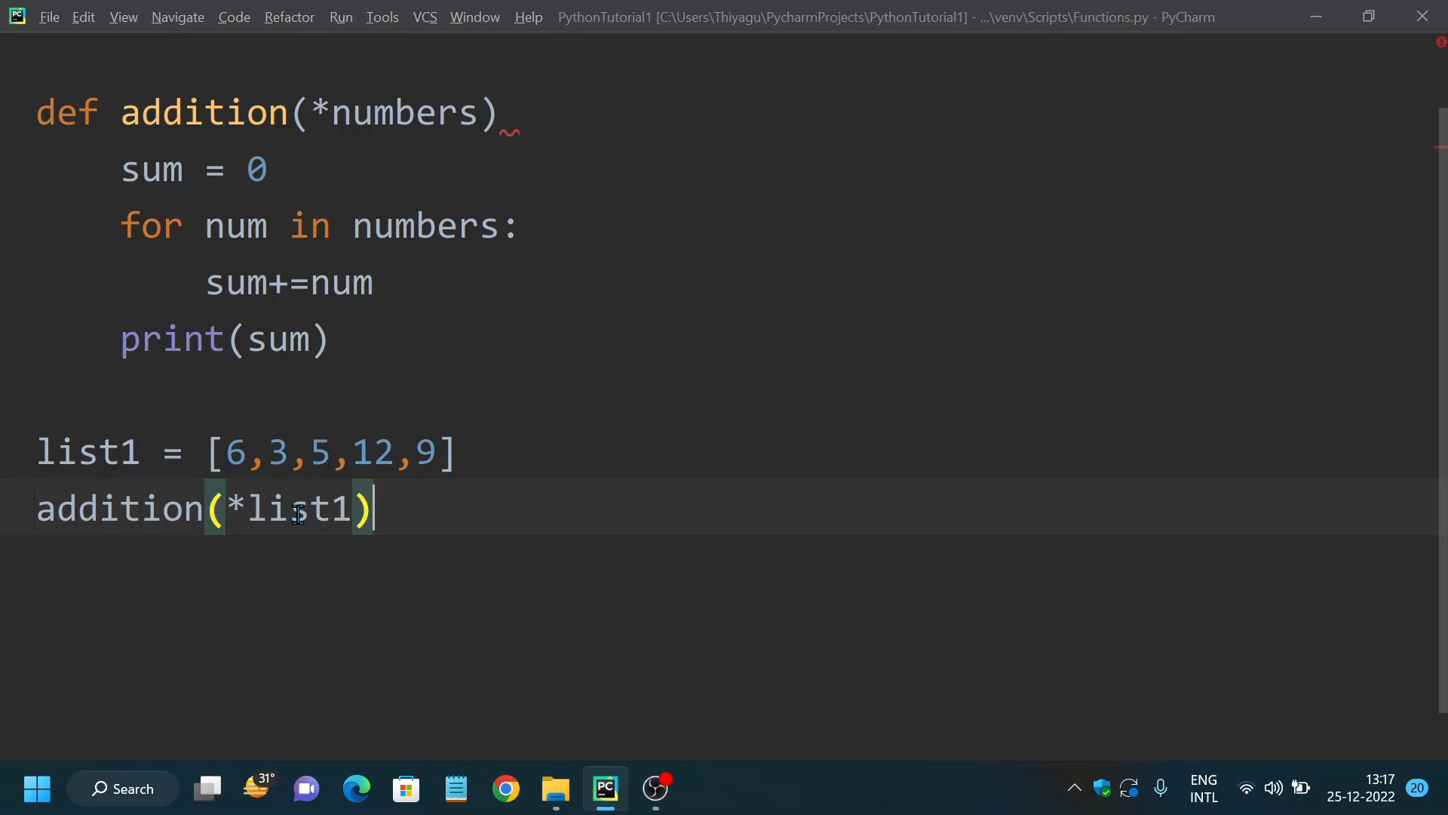
pyautogui.doubleClick(296, 508)
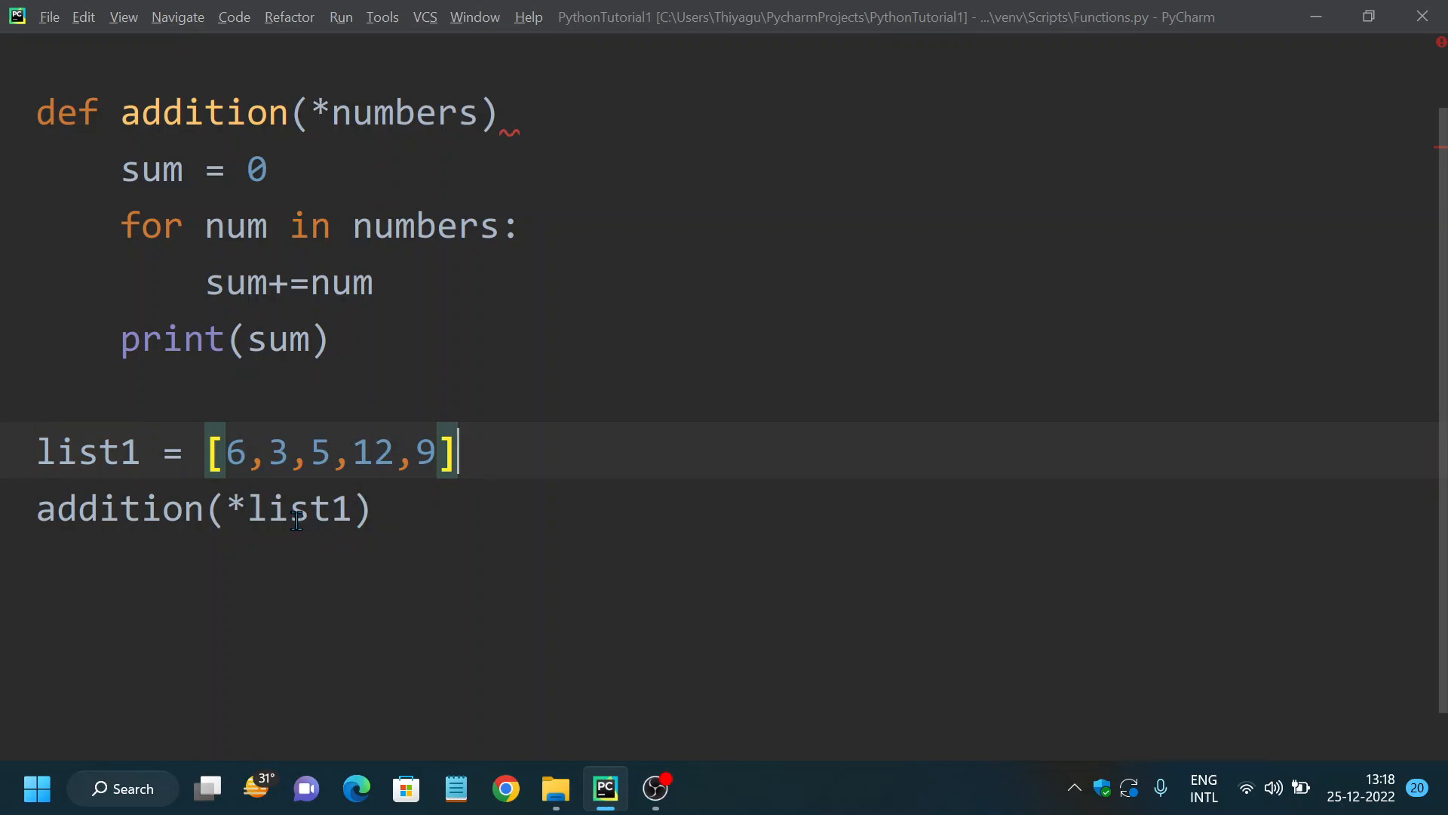
pyautogui.click(289, 507)
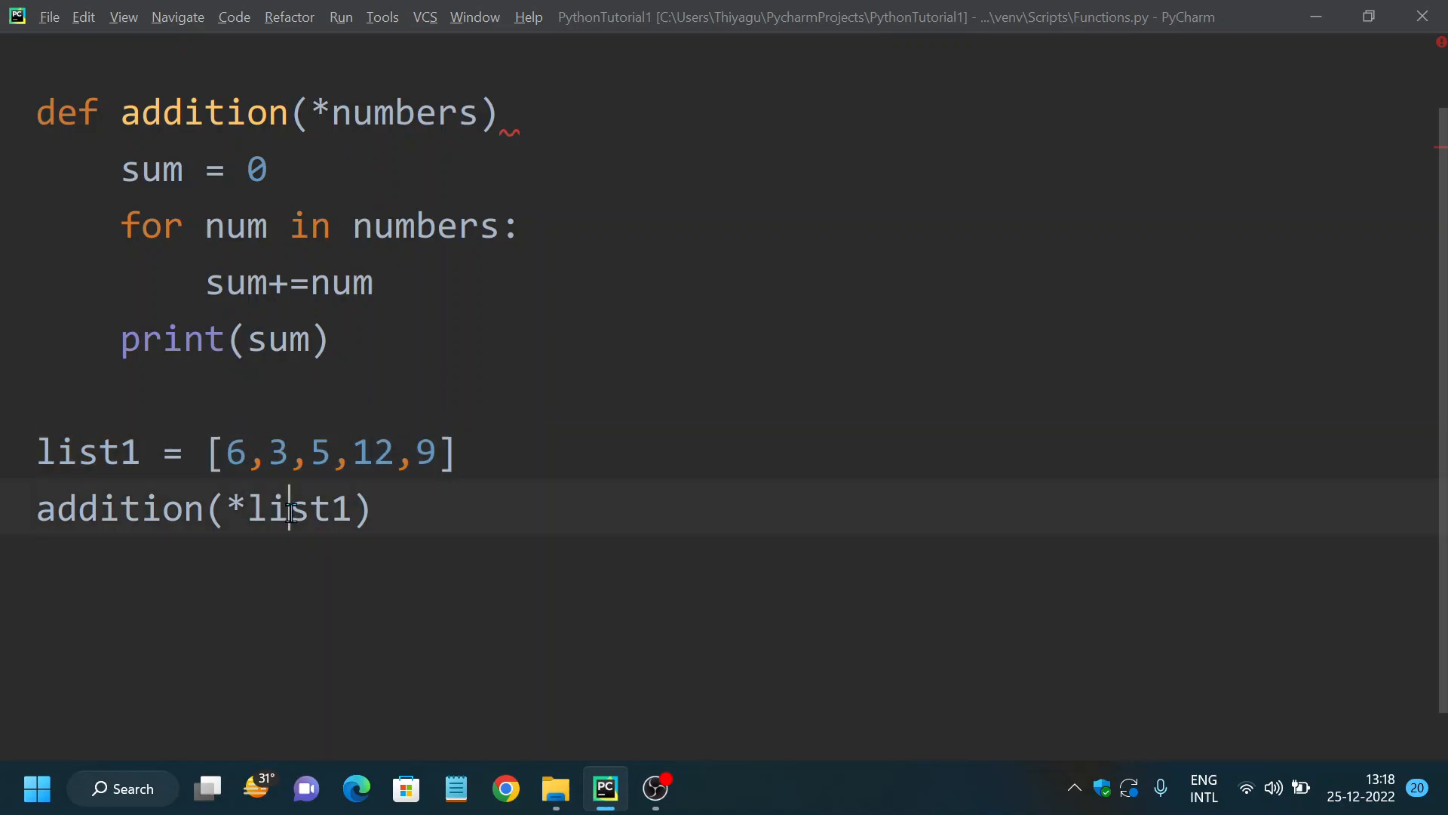
pyautogui.doubleClick(300, 507)
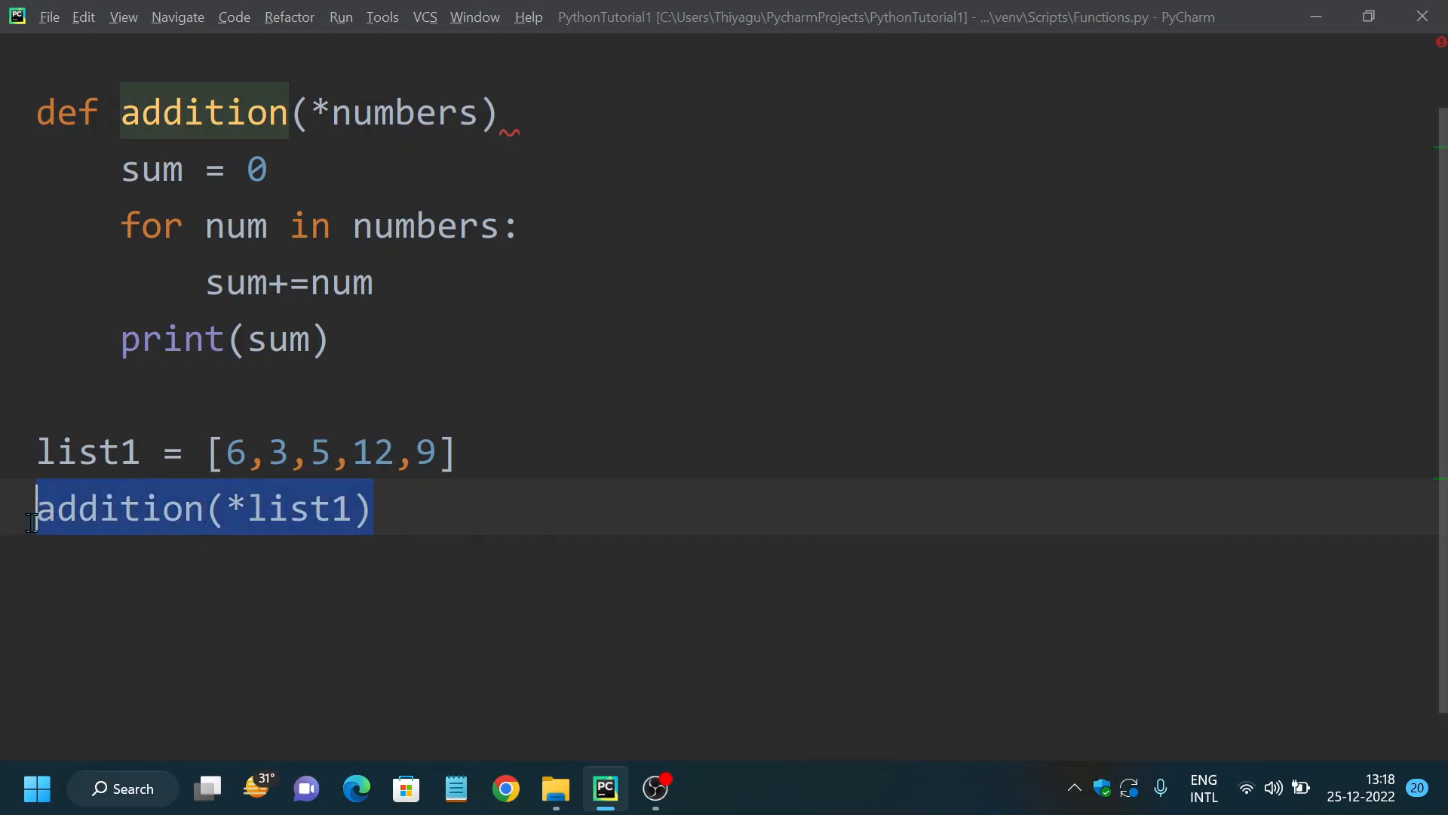
# - Run Functions, get a SyntaxError, and add the missing colon after def addition(*numbers)
pyautogui.rightClick(202, 507)
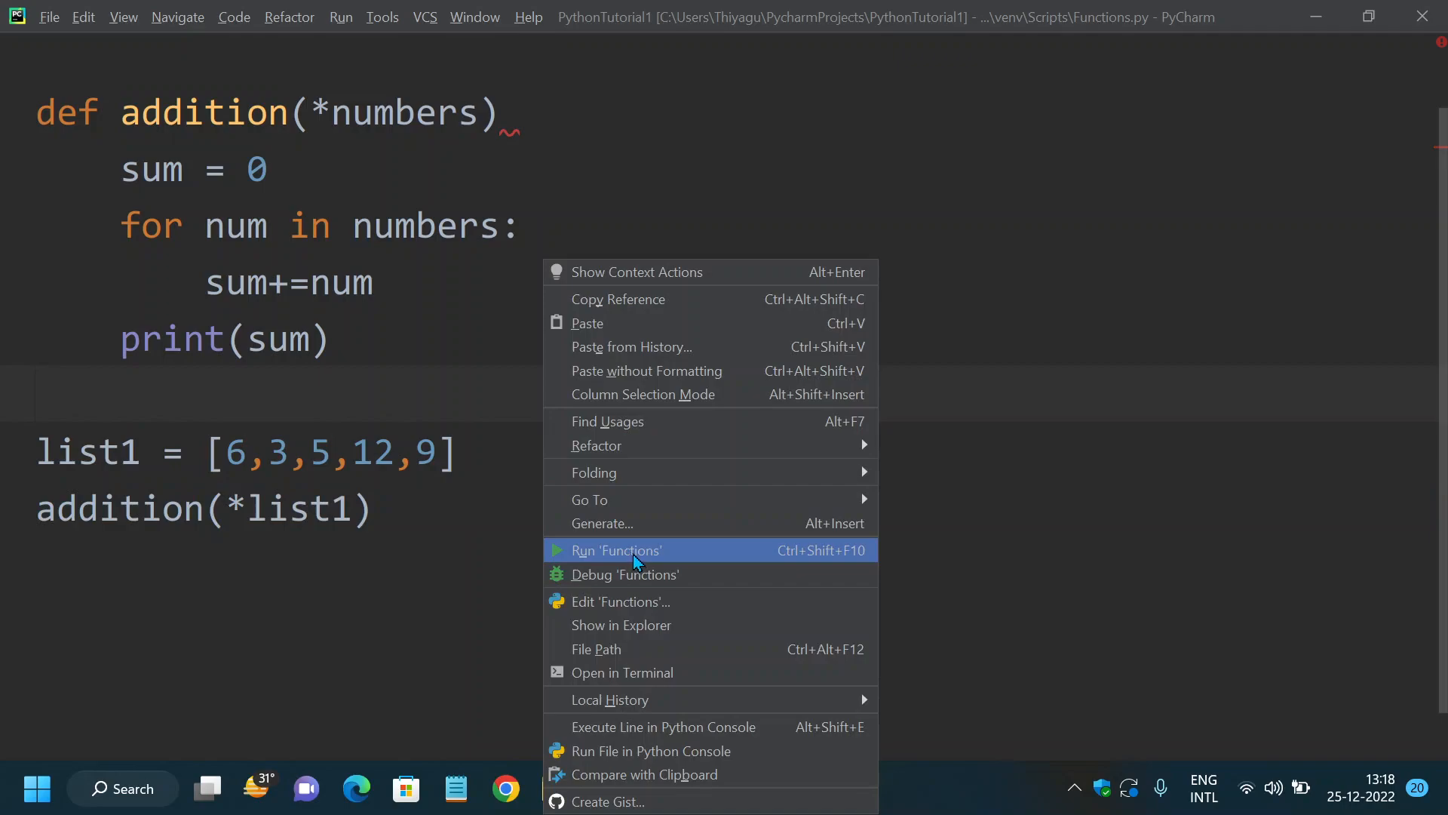
pyautogui.click(616, 550)
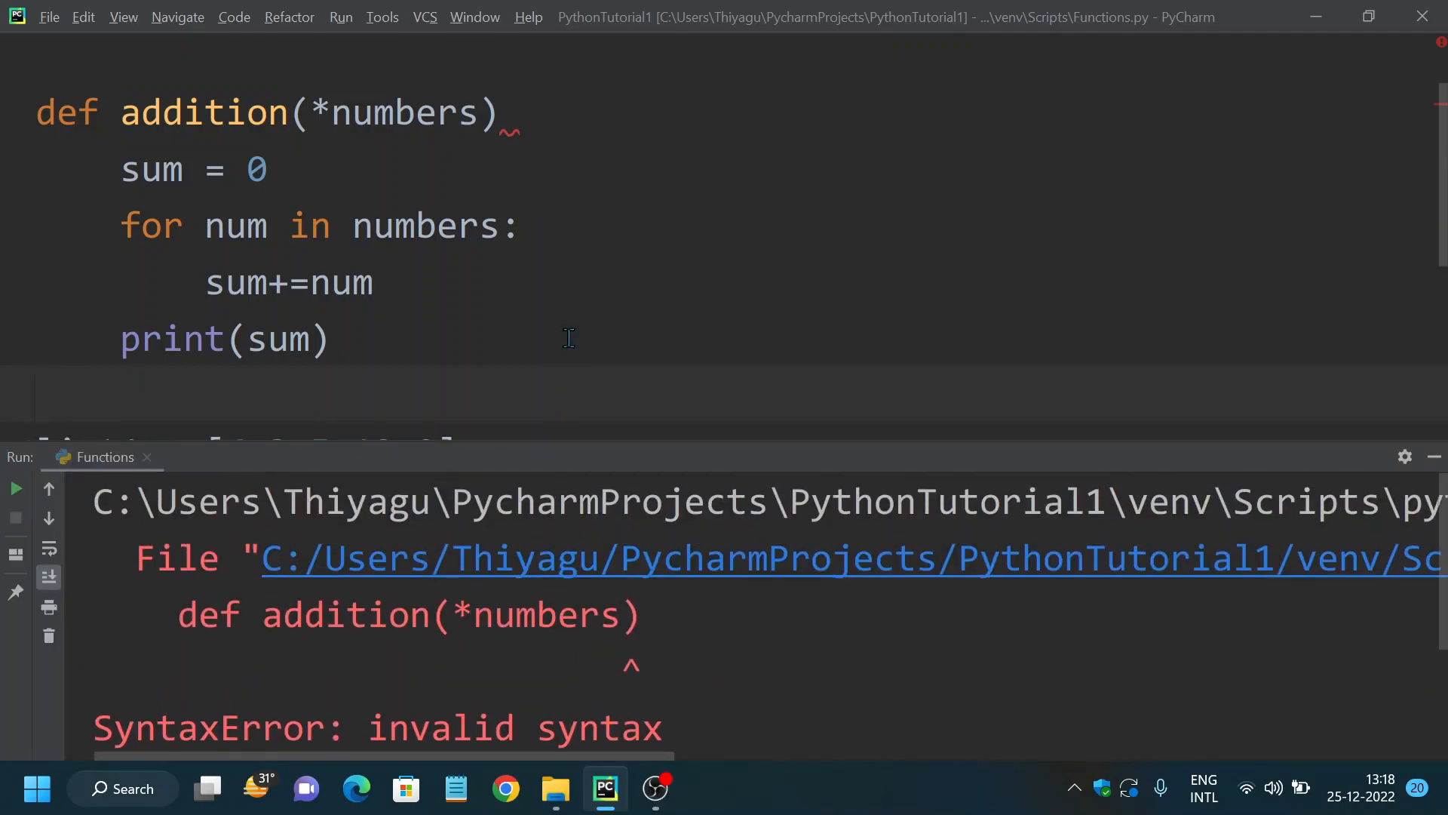
pyautogui.write(':')
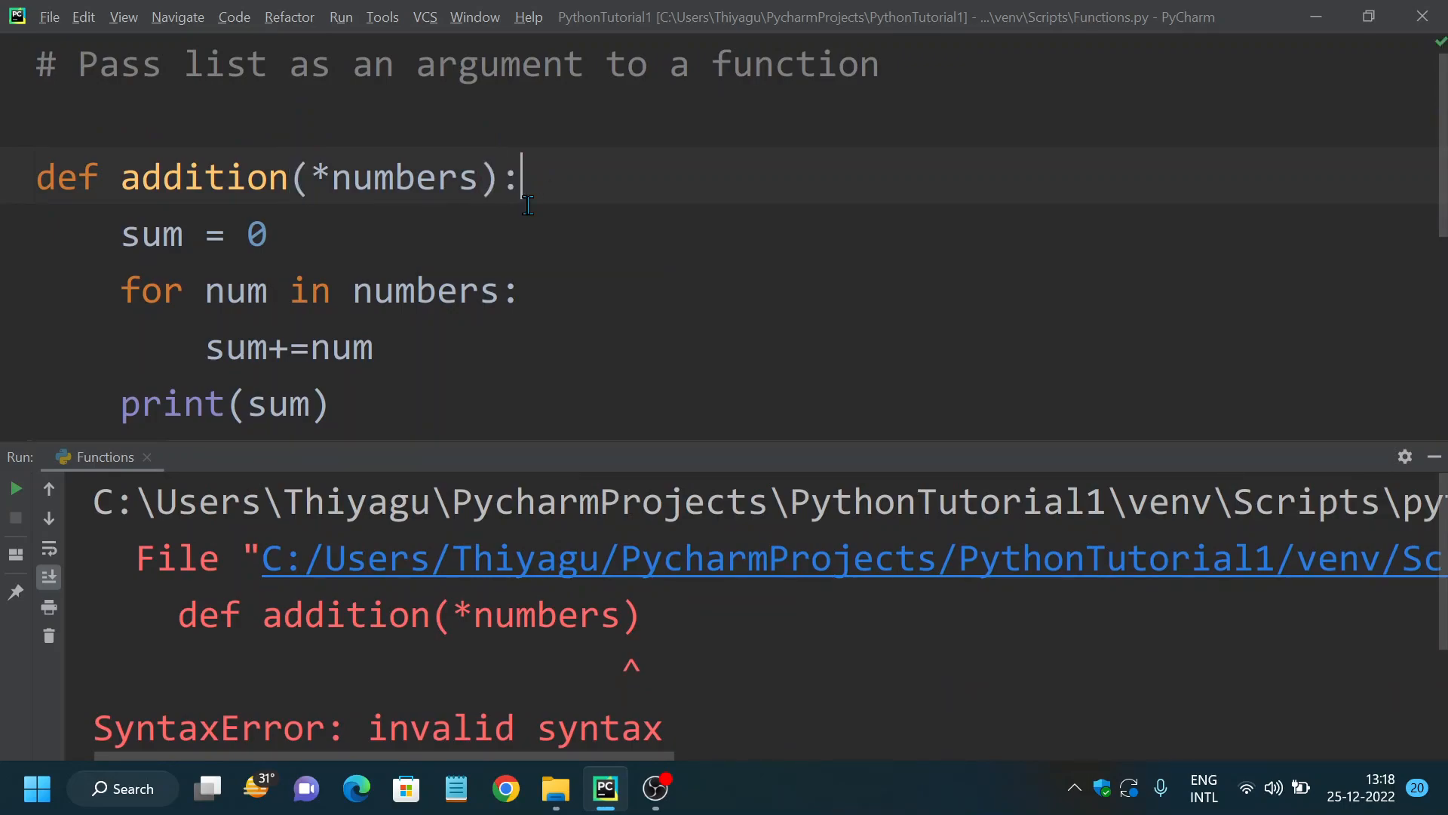
pyautogui.click(15, 487)
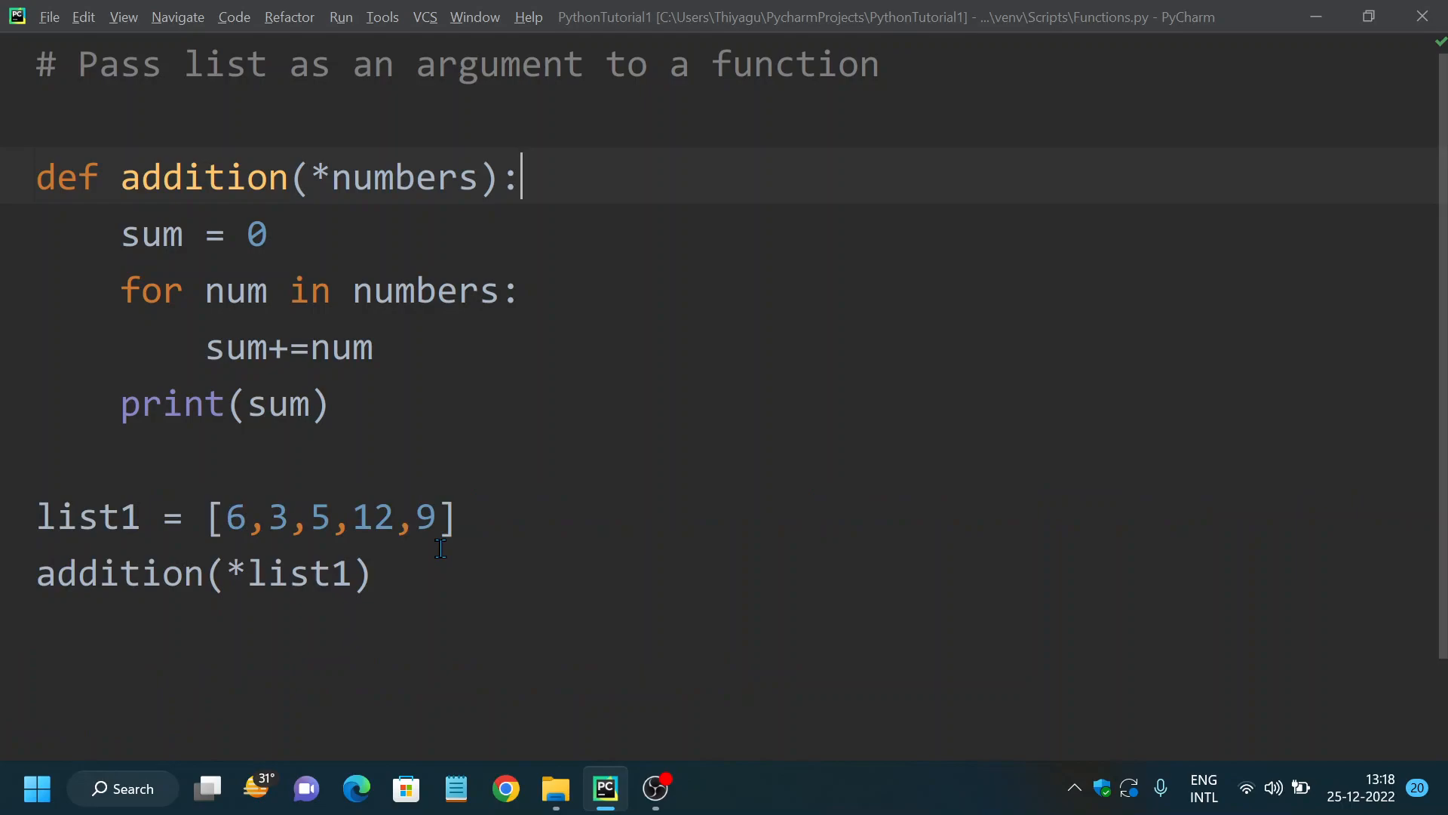
pyautogui.moveTo(461, 519)
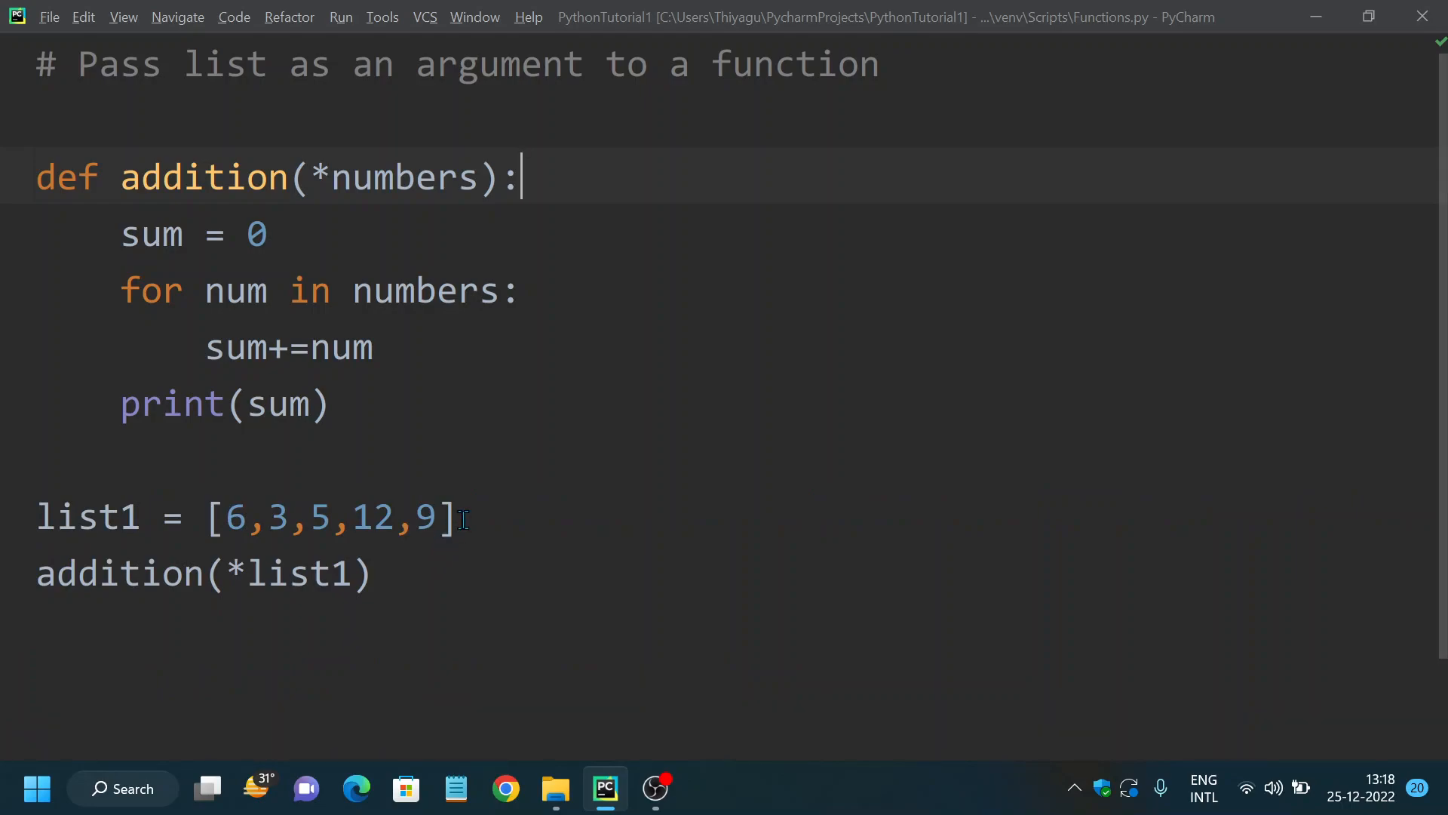
pyautogui.moveTo(225, 518); pyautogui.dragTo(444, 517)
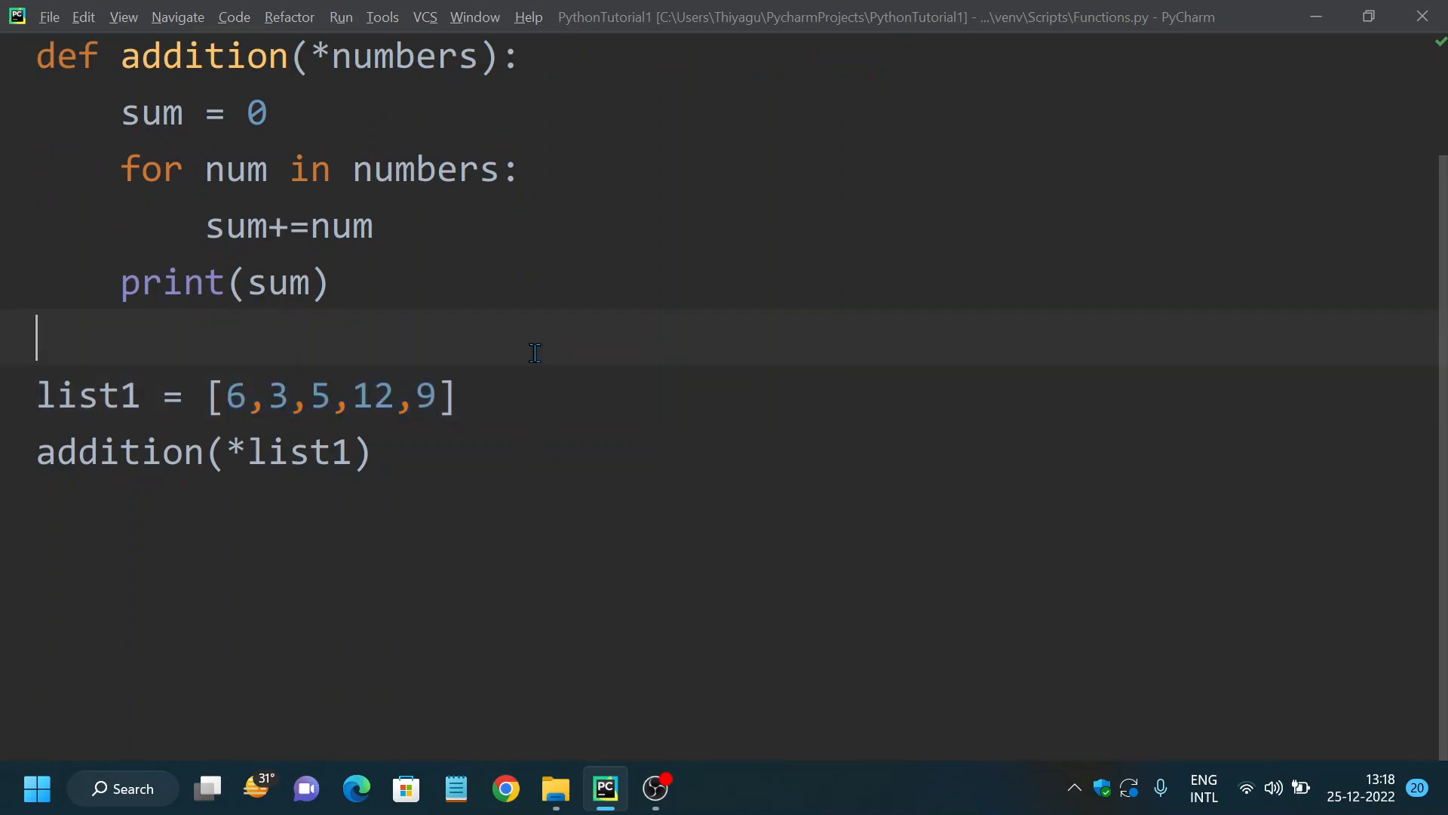
# - Rerun Functions.py to print the total 35, then hide the Run output
pyautogui.click(340, 17)
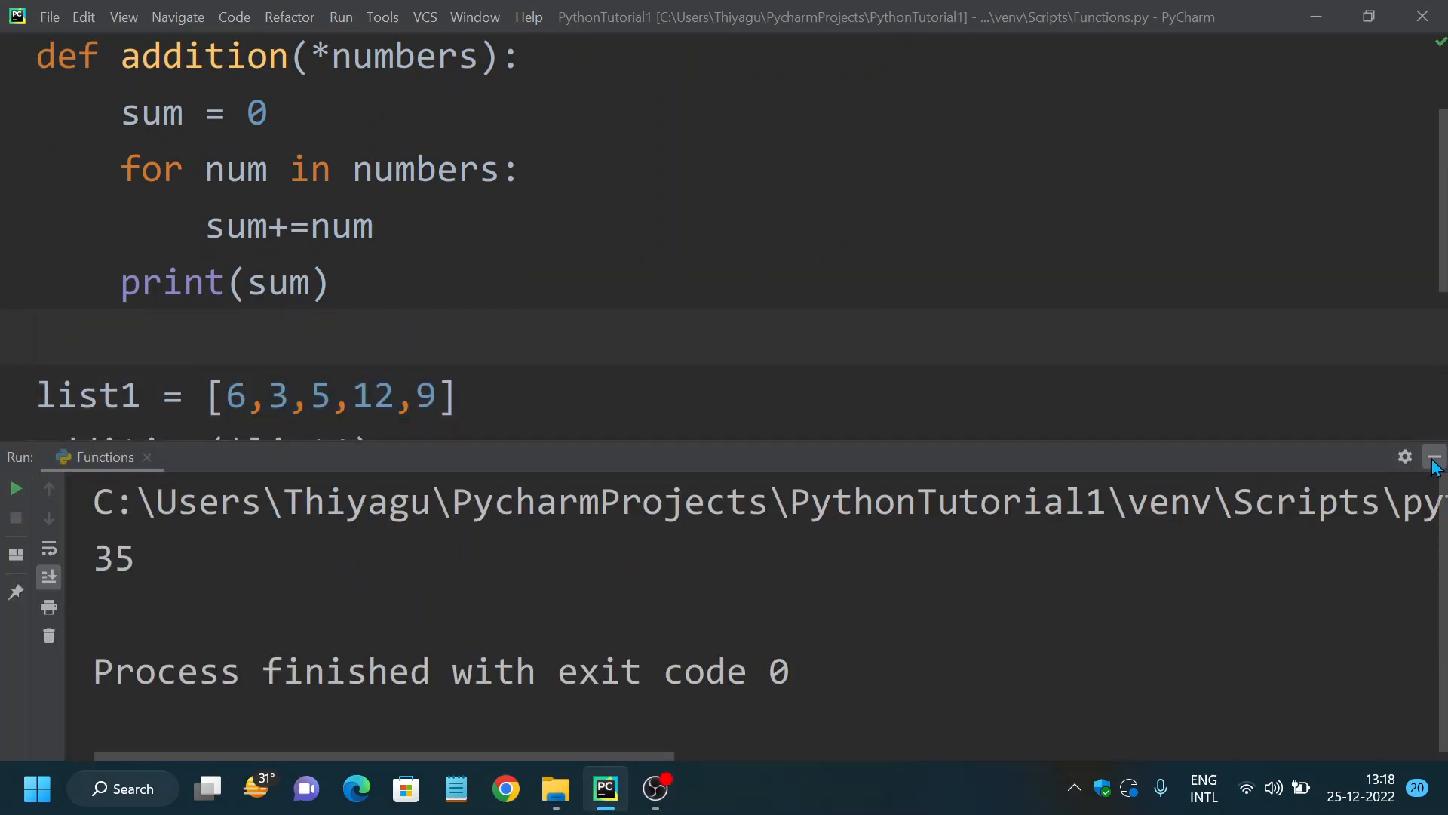
pyautogui.click(1429, 456)
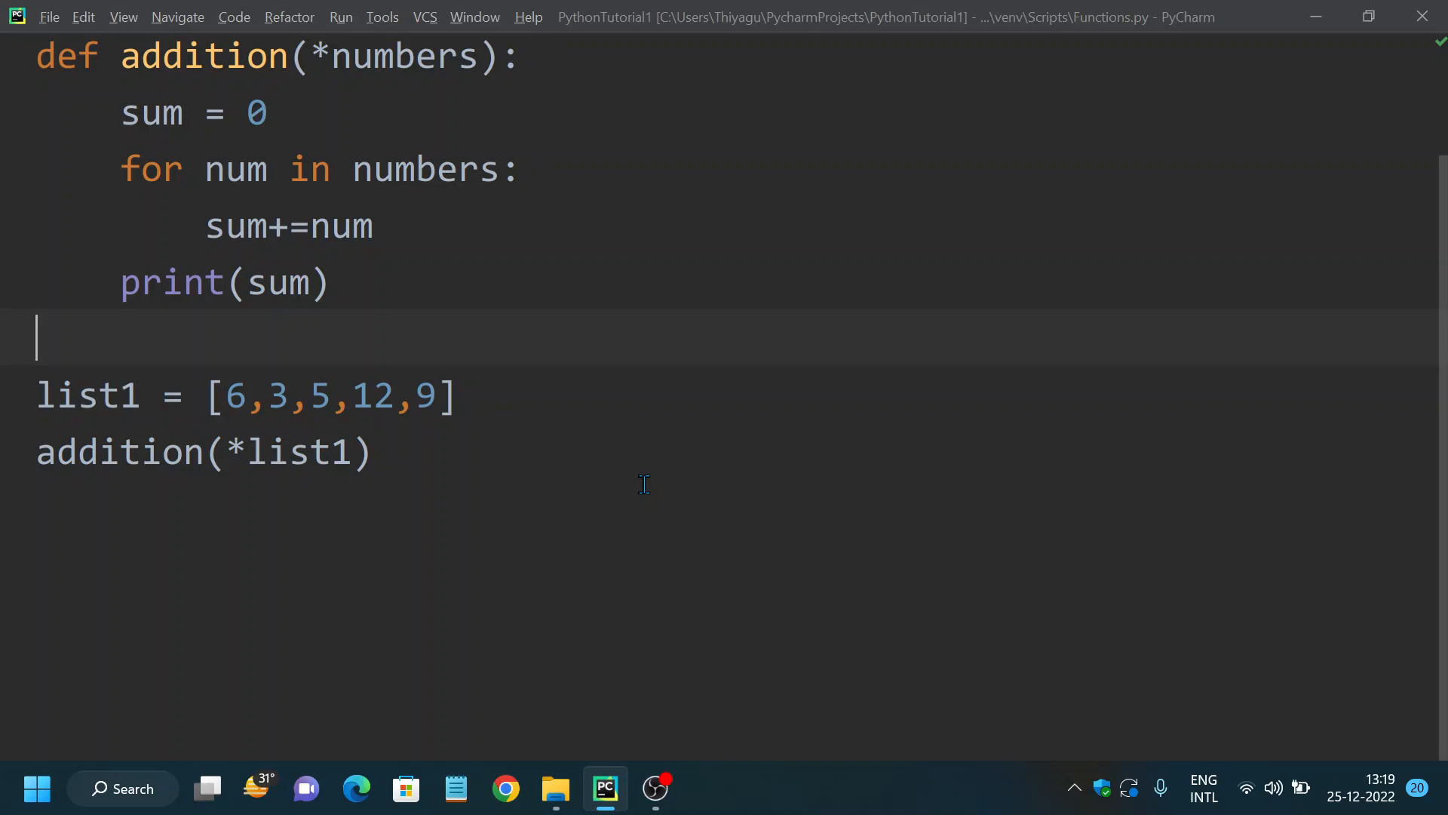
pyautogui.moveTo(42, 390)
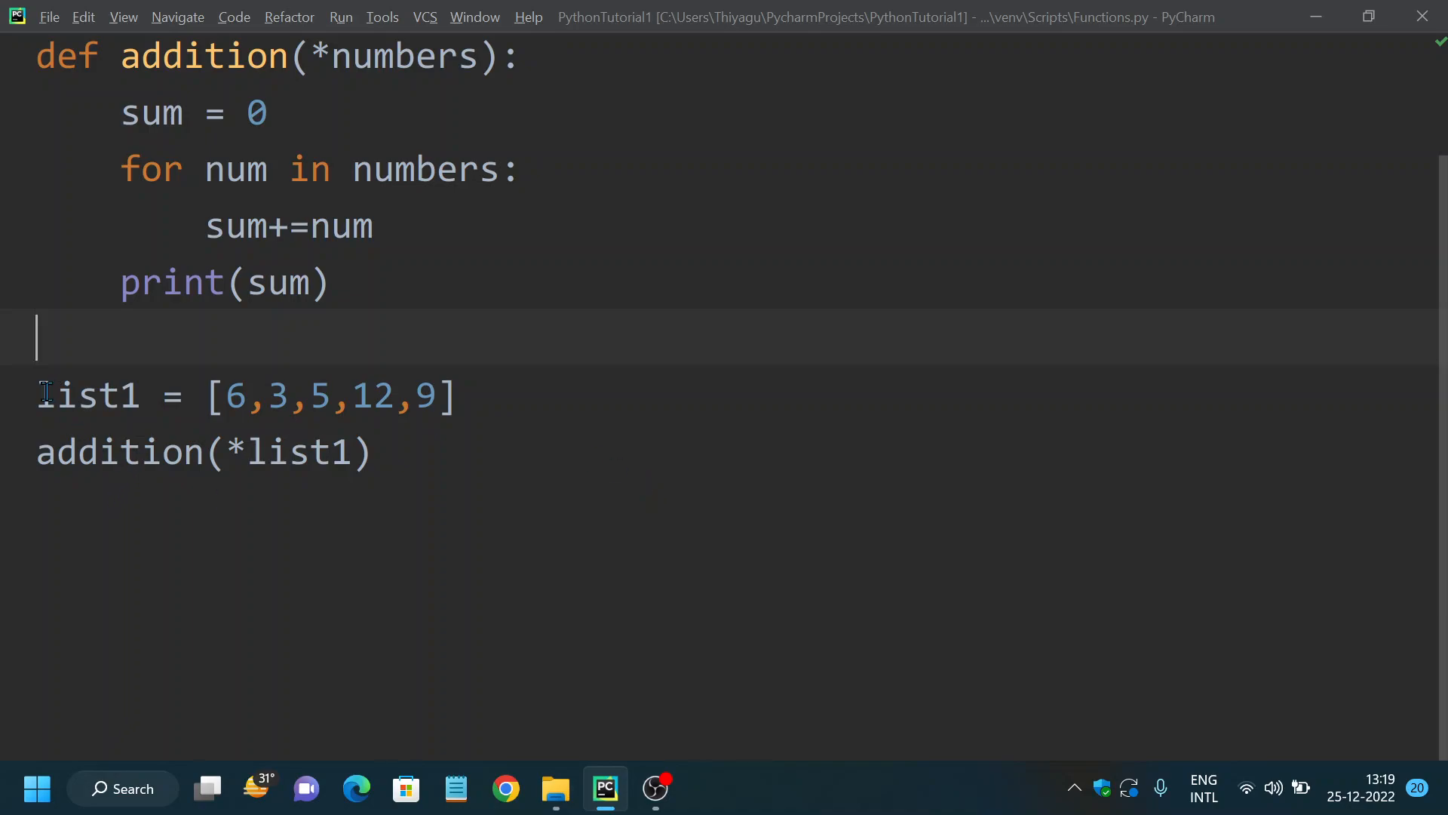
pyautogui.doubleClick(87, 395)
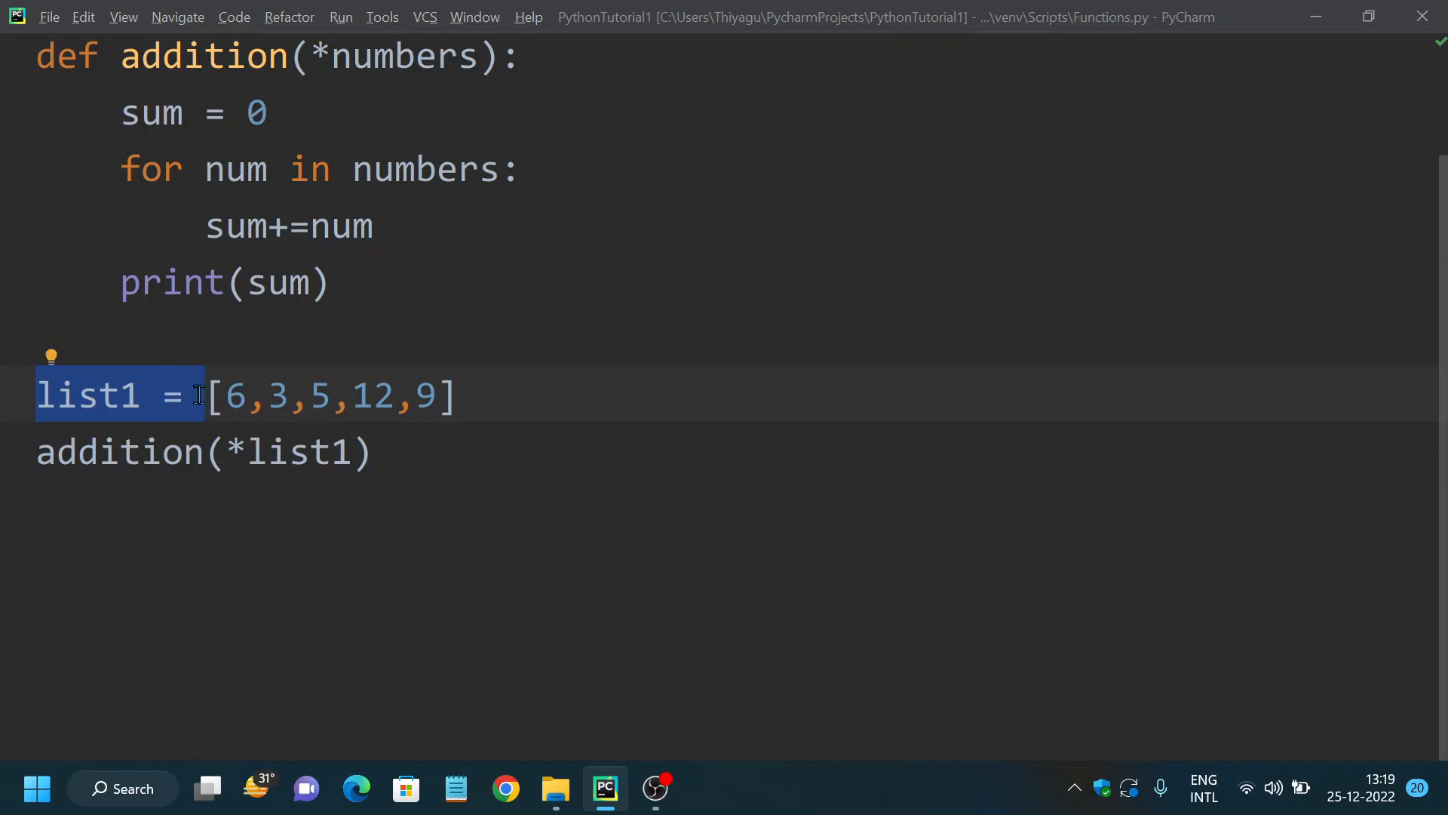
pyautogui.moveTo(486, 397)
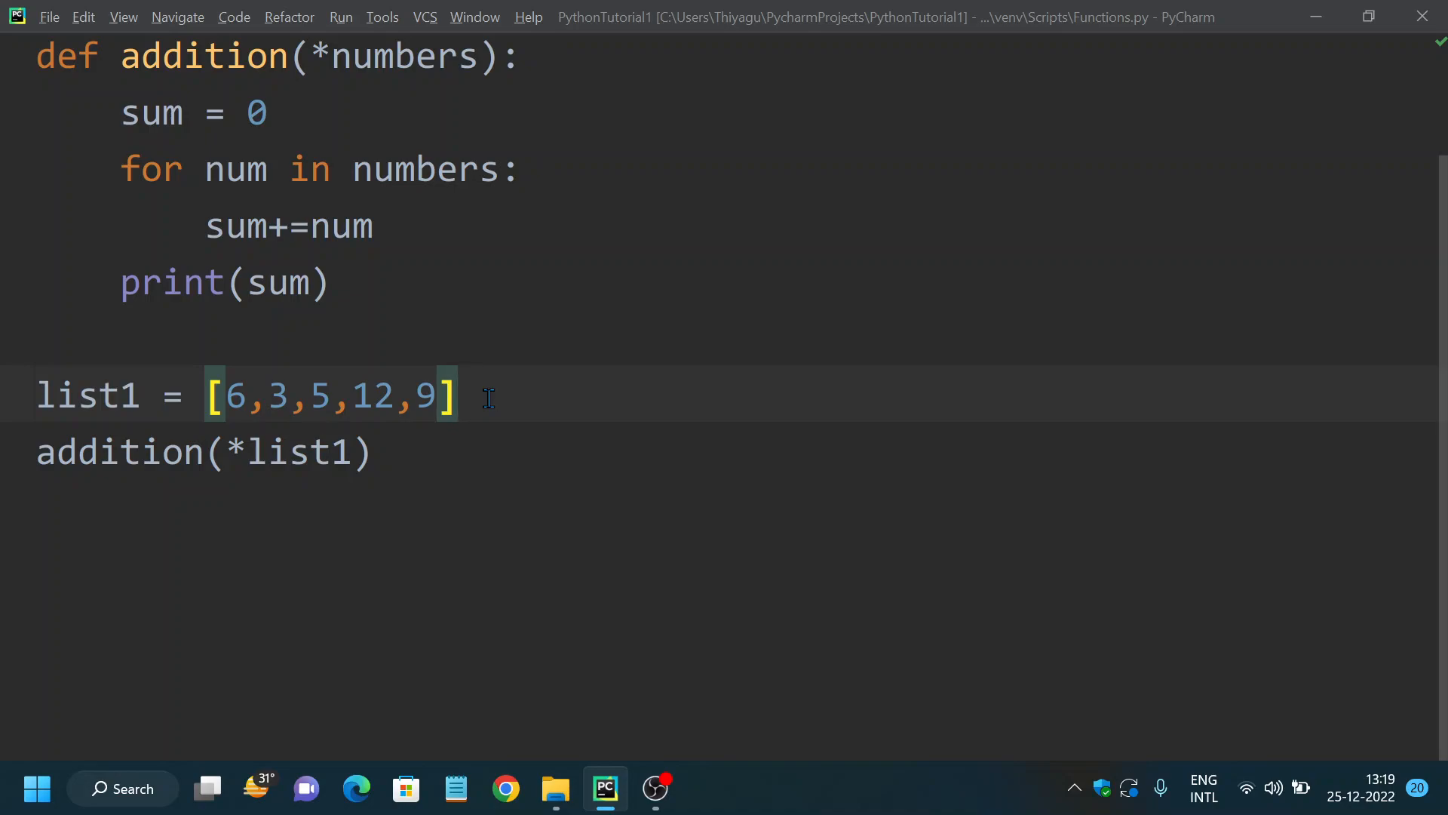
pyautogui.moveTo(309, 395); pyautogui.dragTo(374, 452)
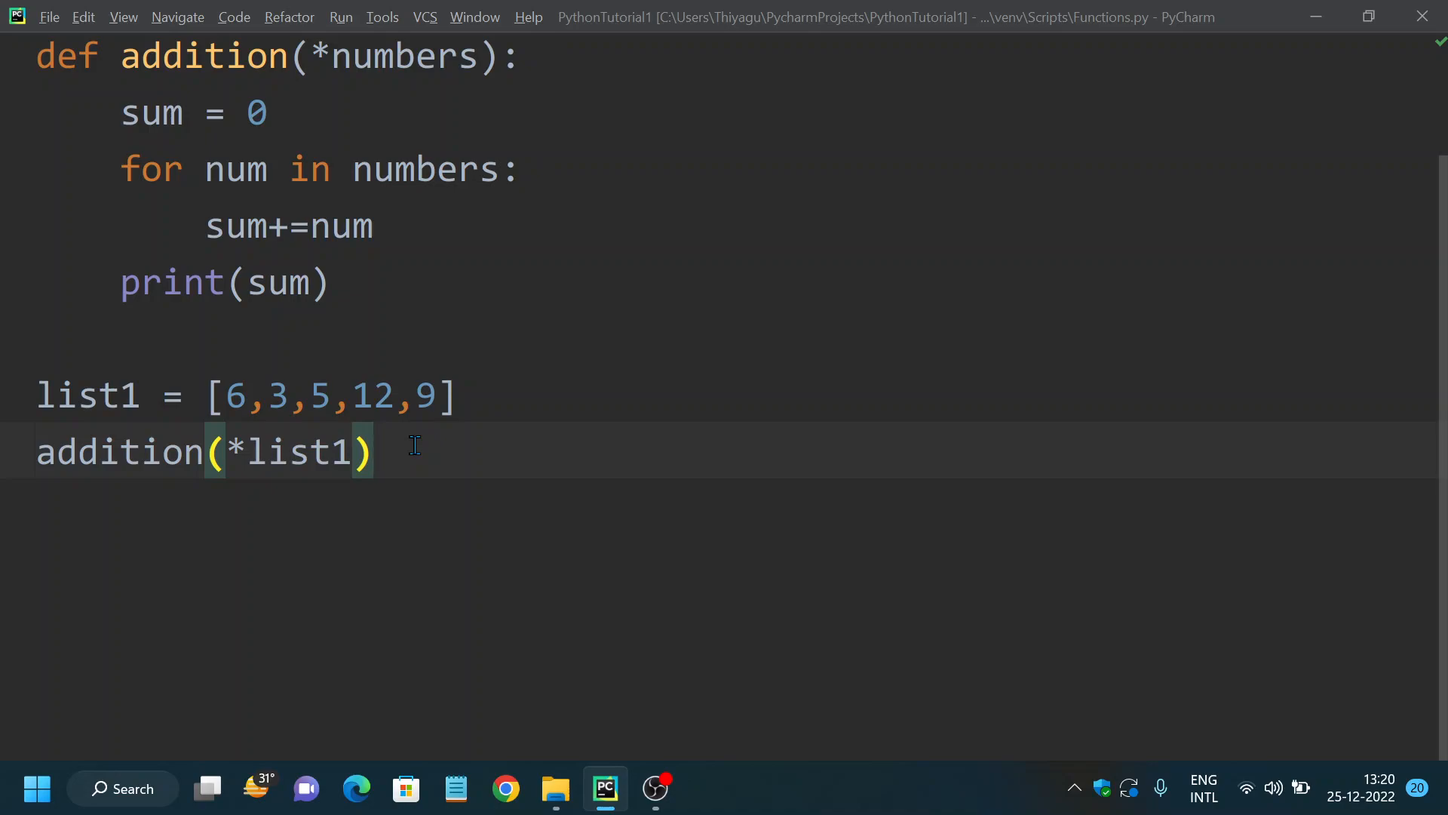
pyautogui.click(375, 452)
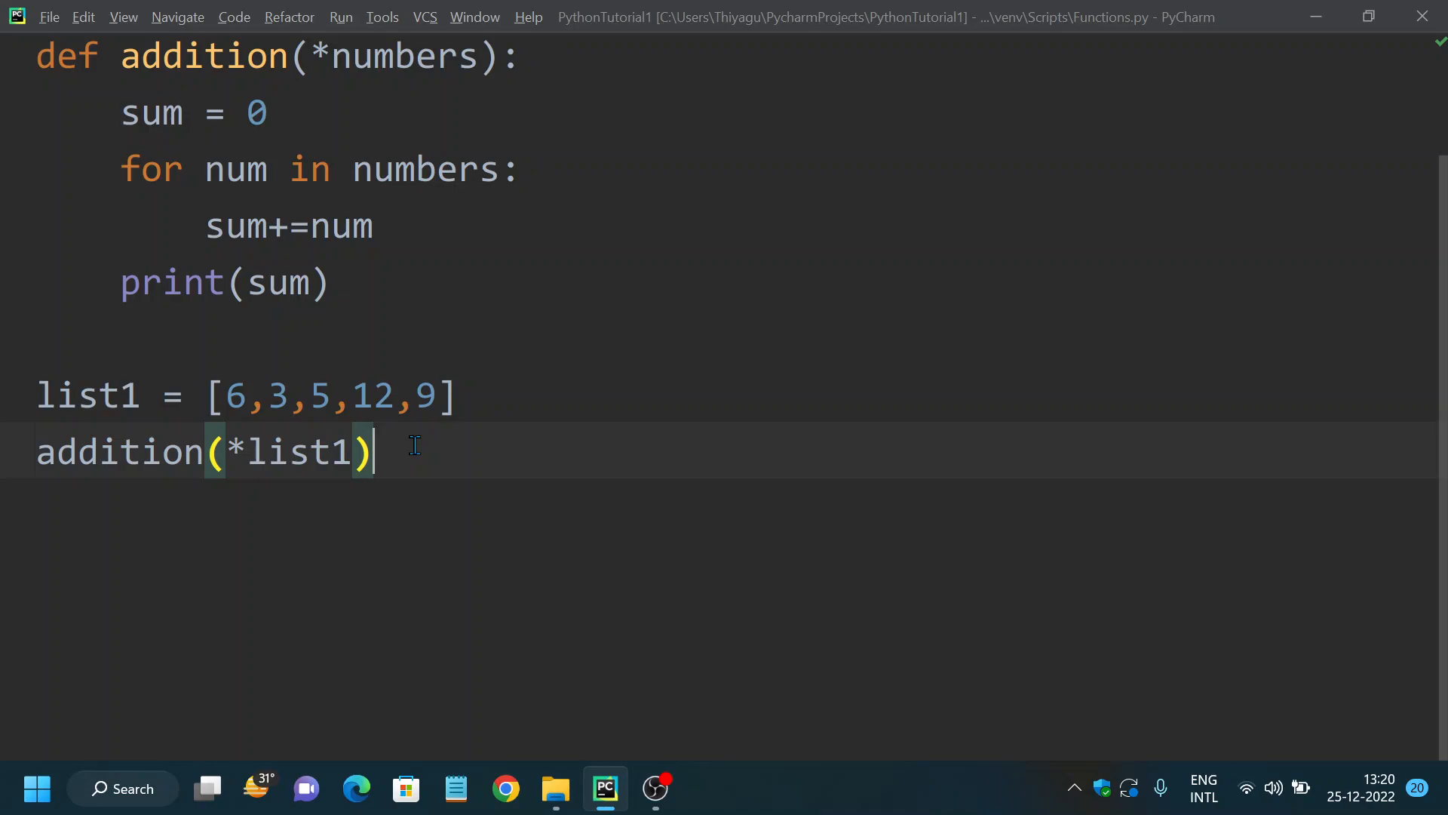